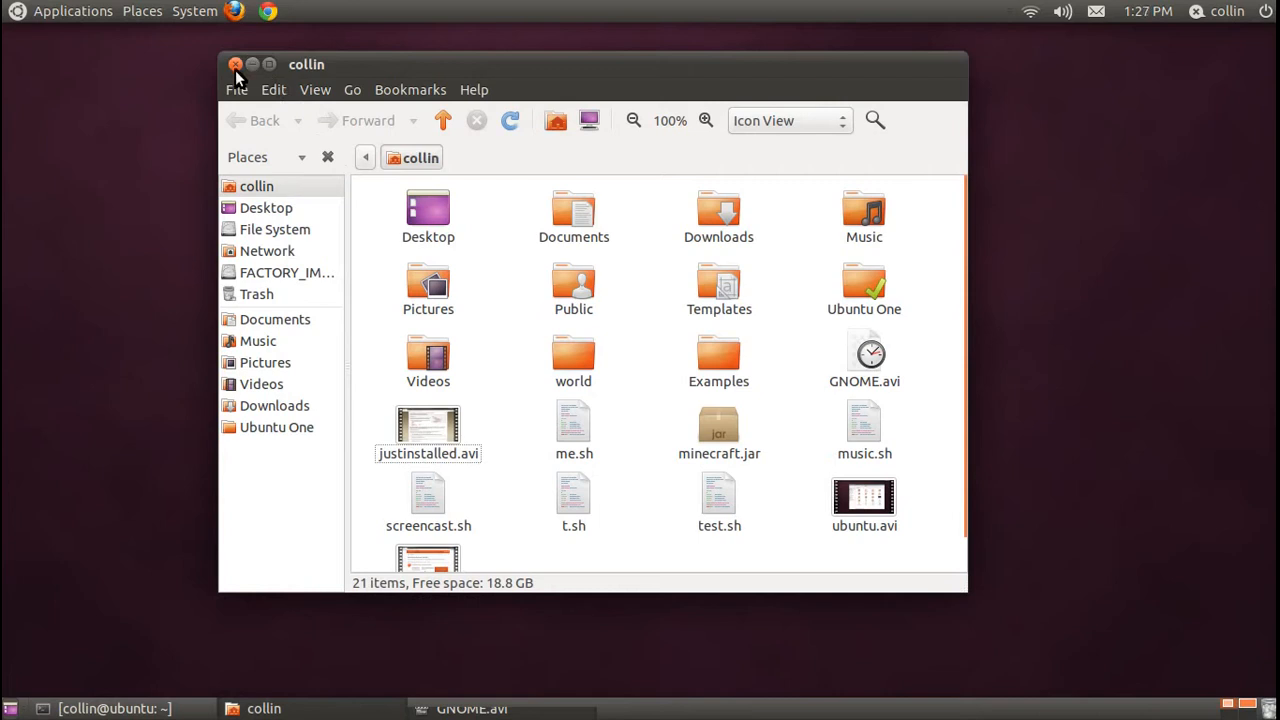
- Close the Nautilus home-folder window to reveal the bare desktop
left_click(236, 64)
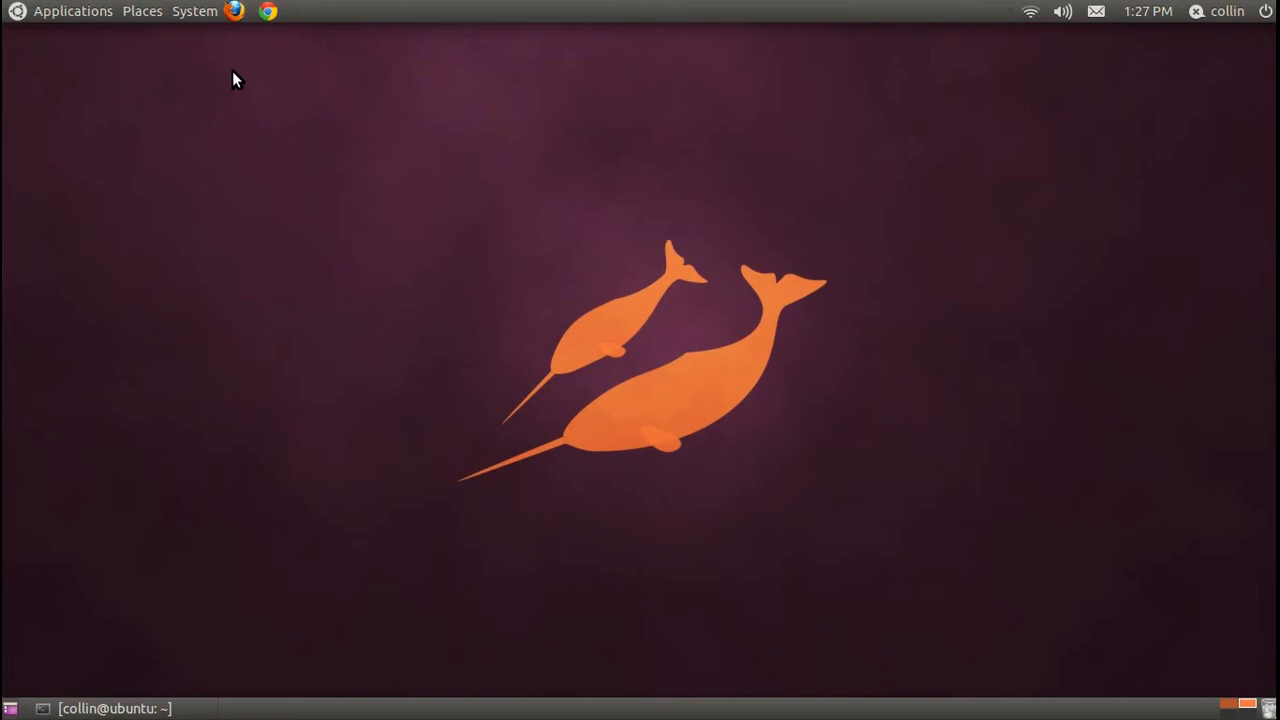
mouse_move(416, 16)
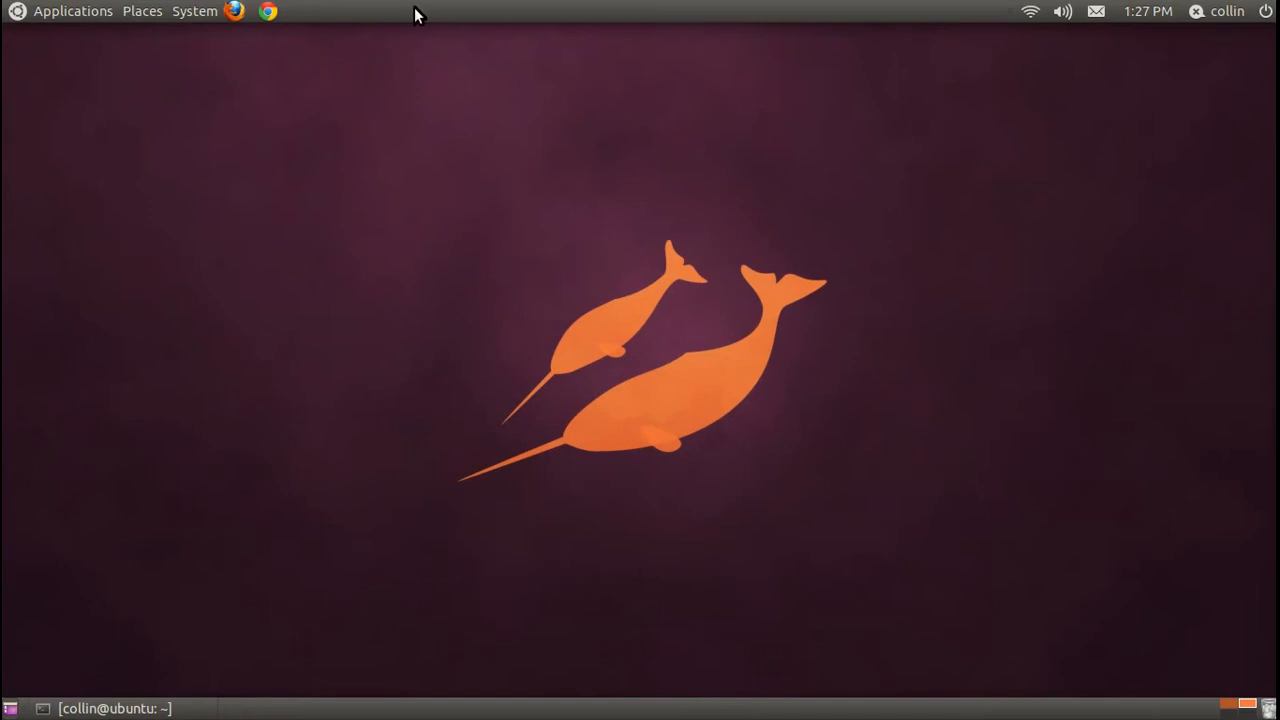
mouse_move(758, 220)
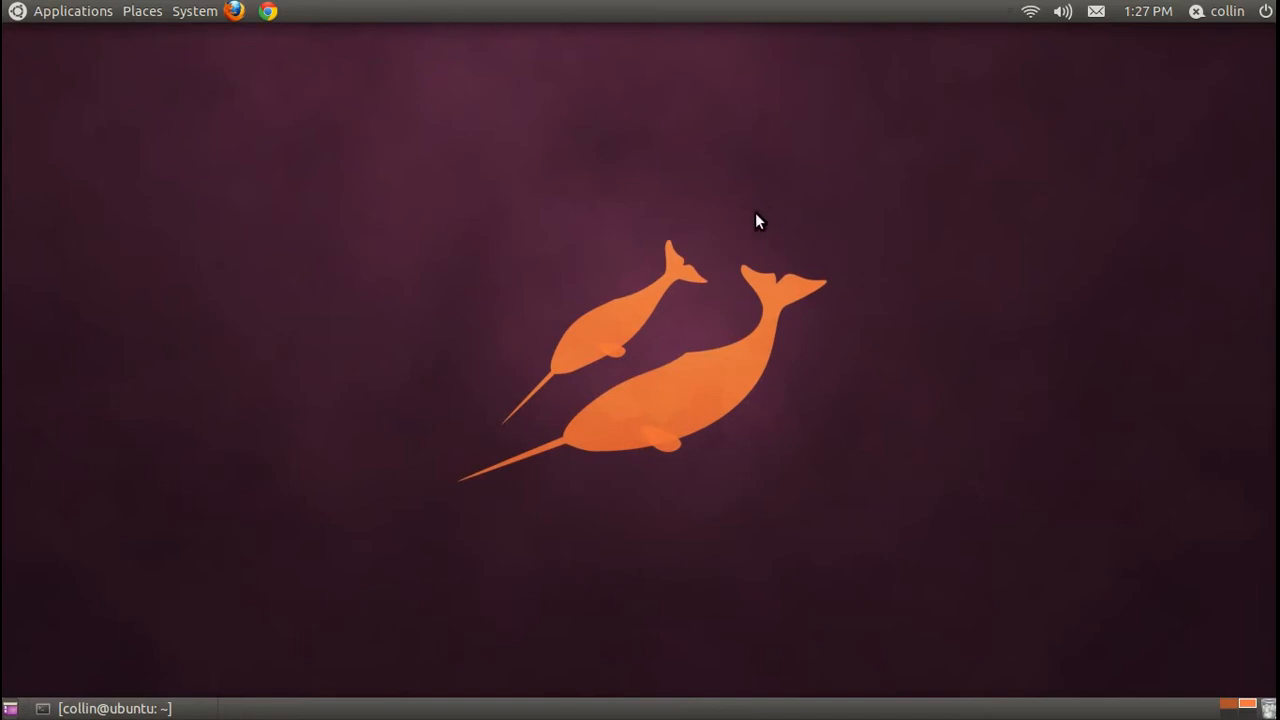
mouse_move(630, 376)
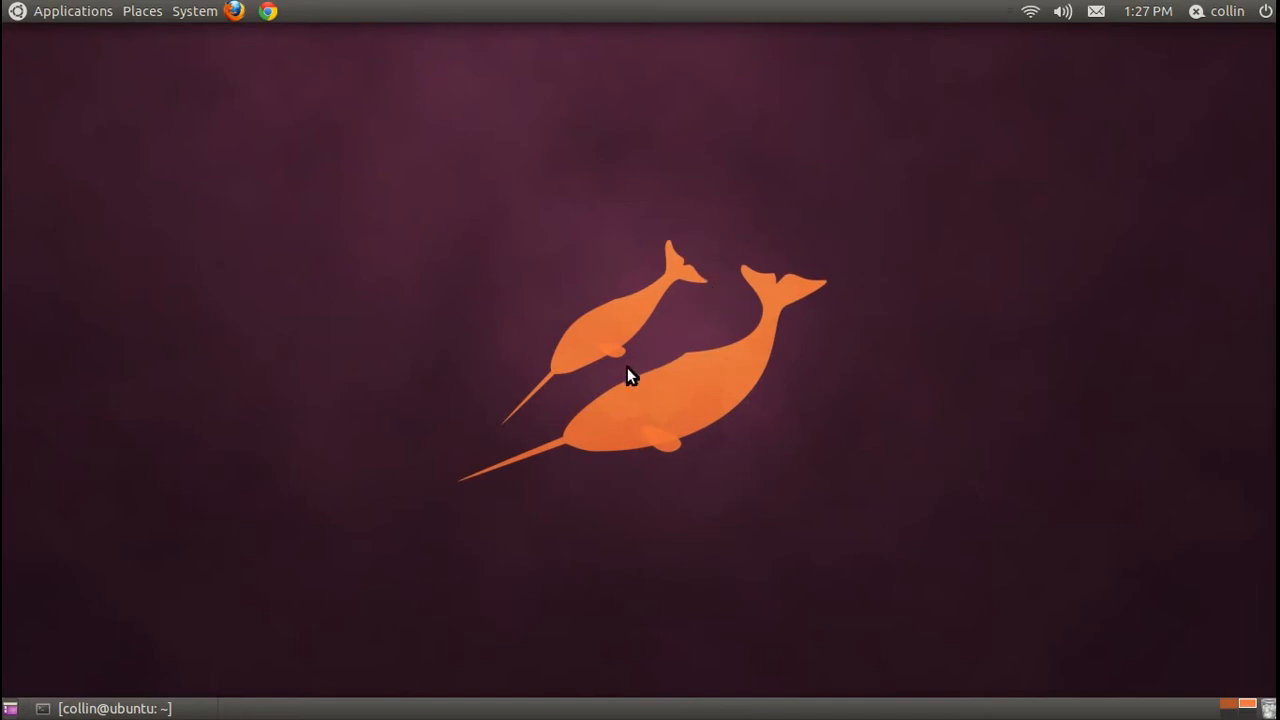
mouse_move(476, 448)
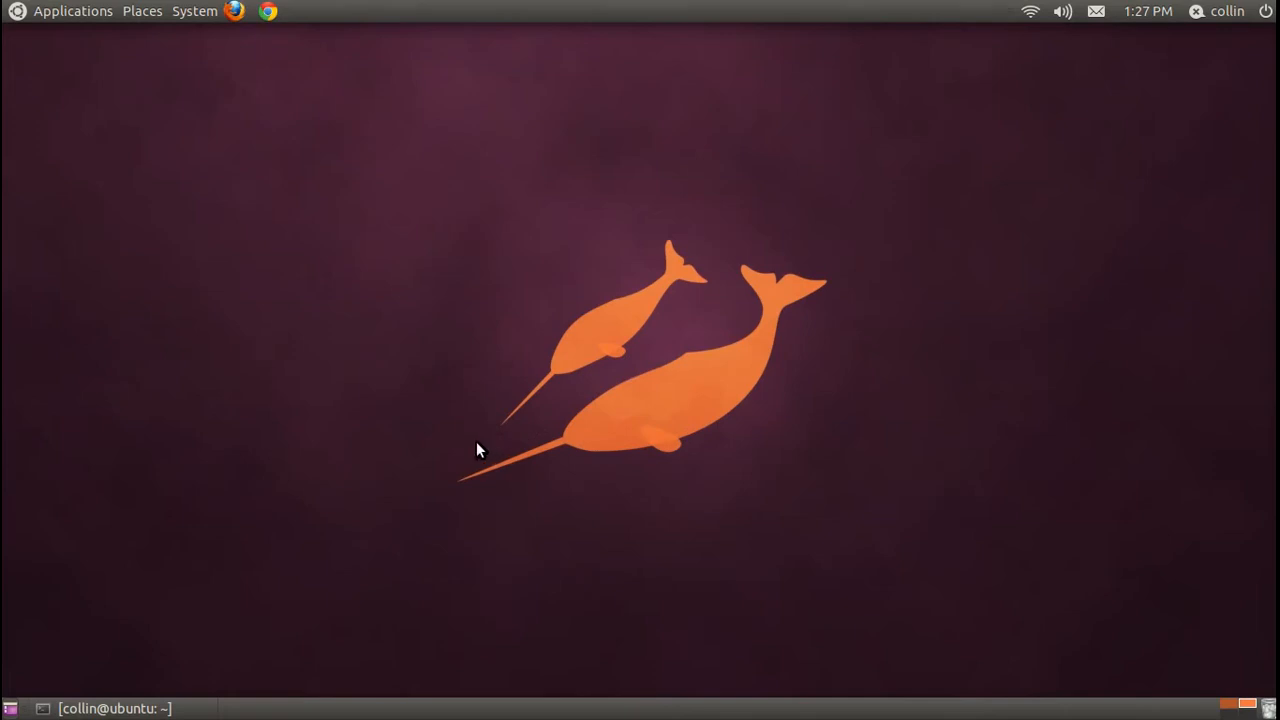
mouse_move(490, 396)
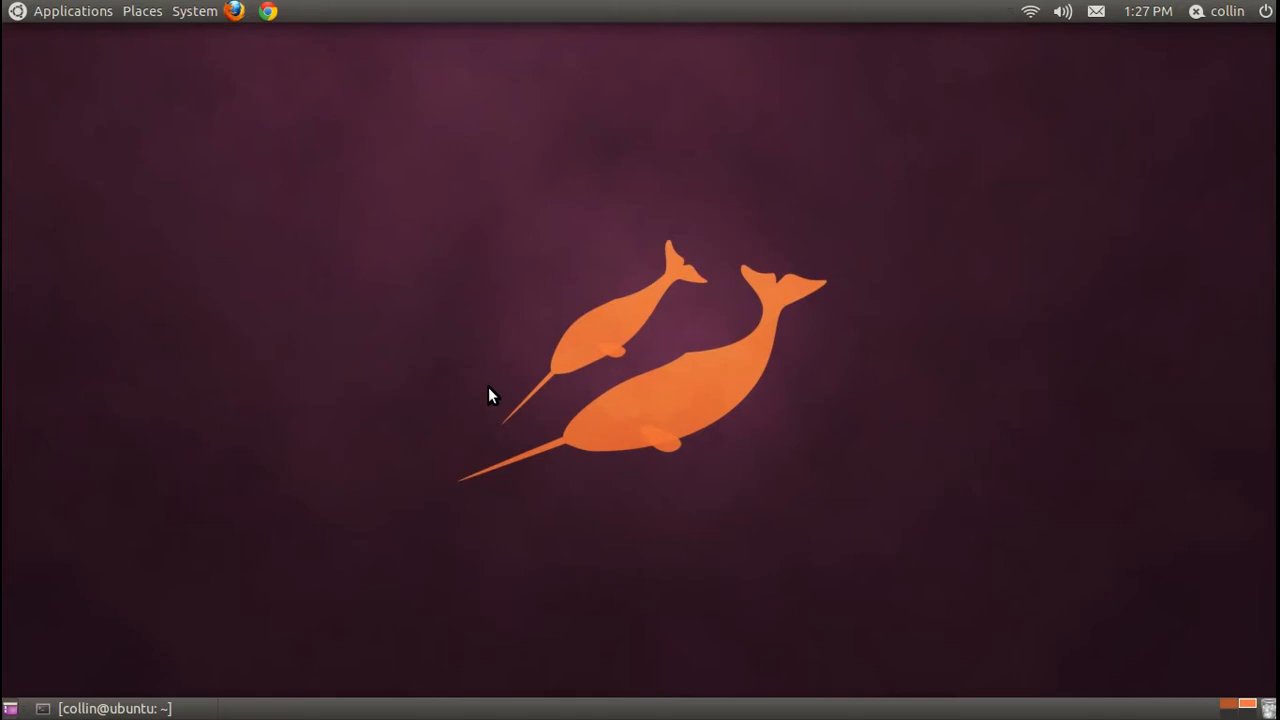
mouse_move(444, 208)
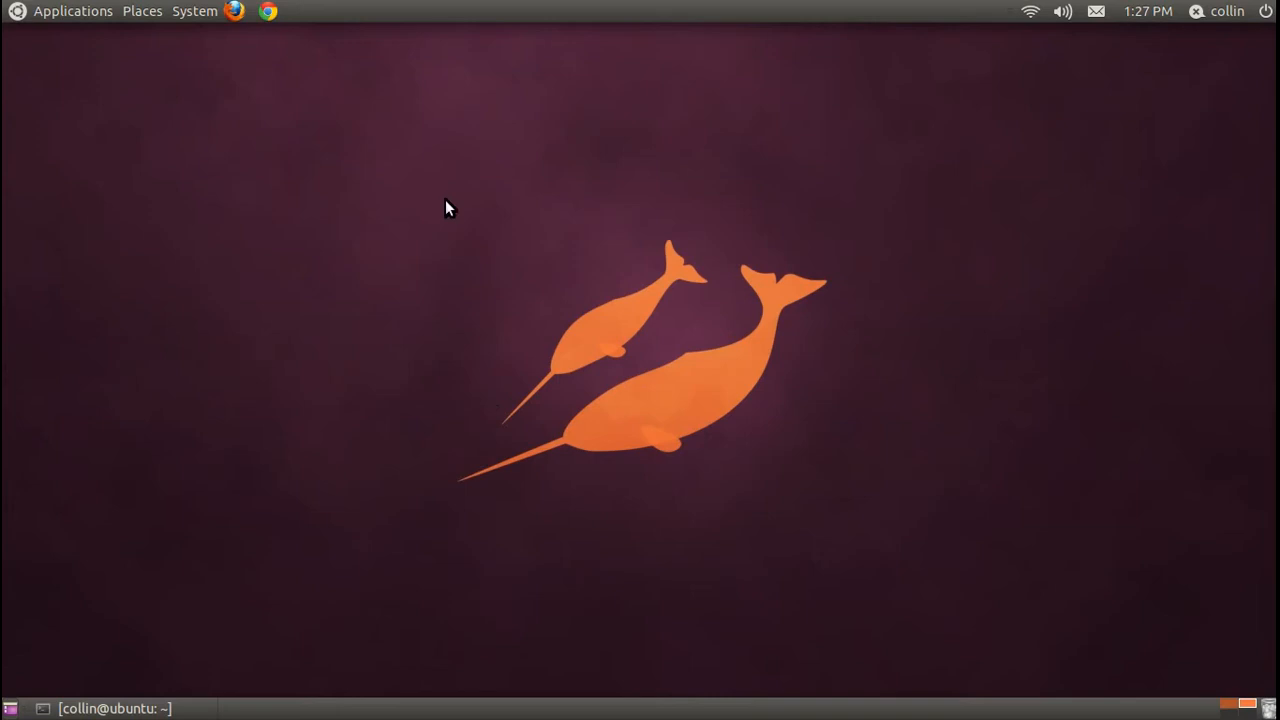
mouse_move(210, 376)
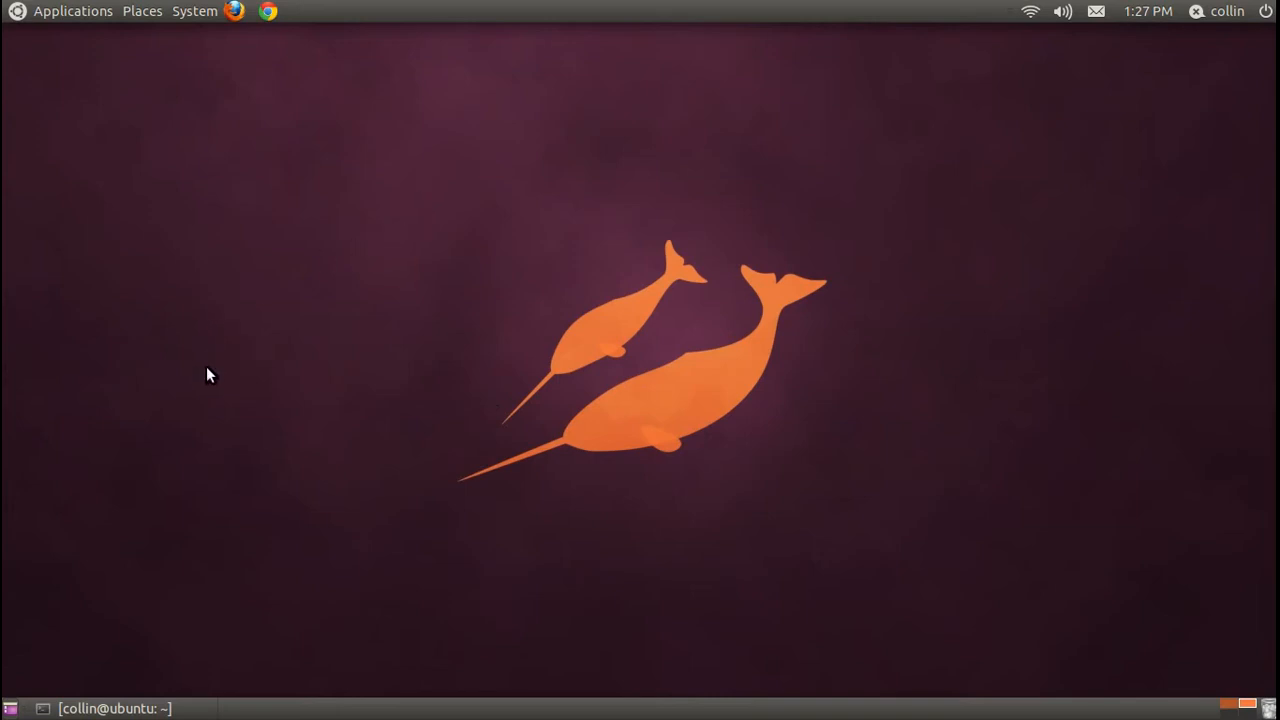
mouse_move(308, 238)
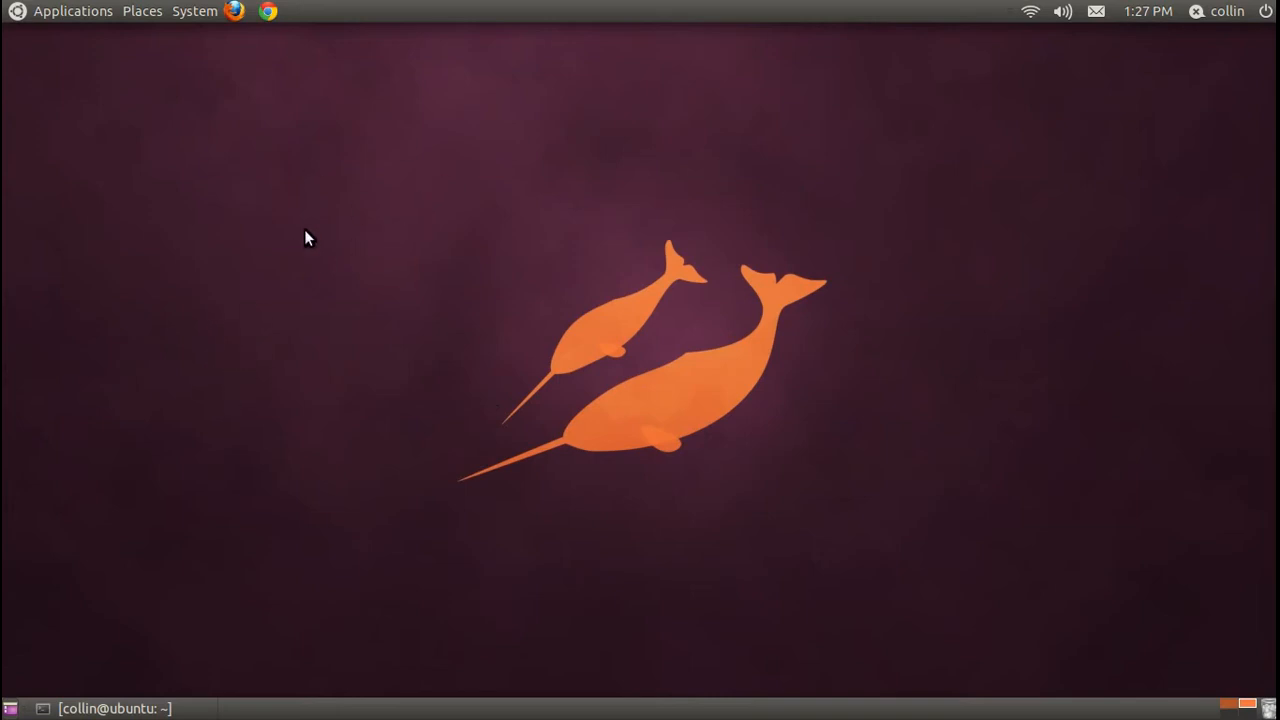
mouse_move(648, 710)
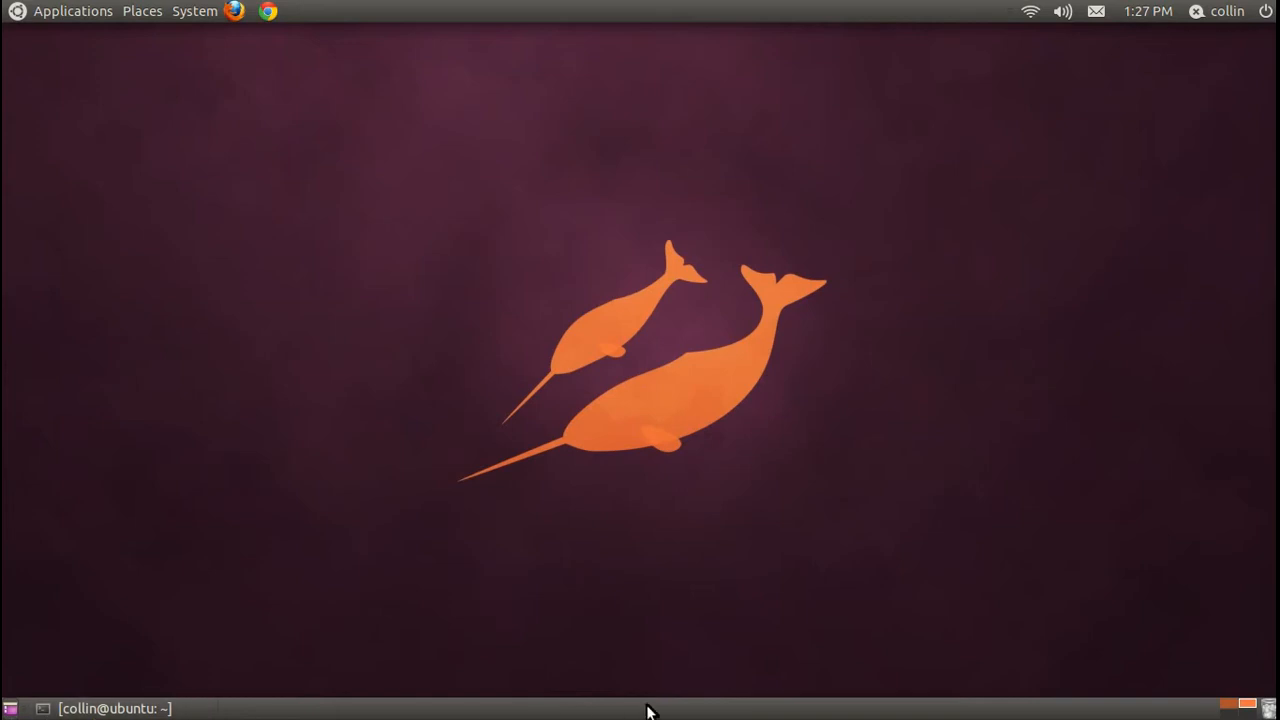
mouse_move(936, 710)
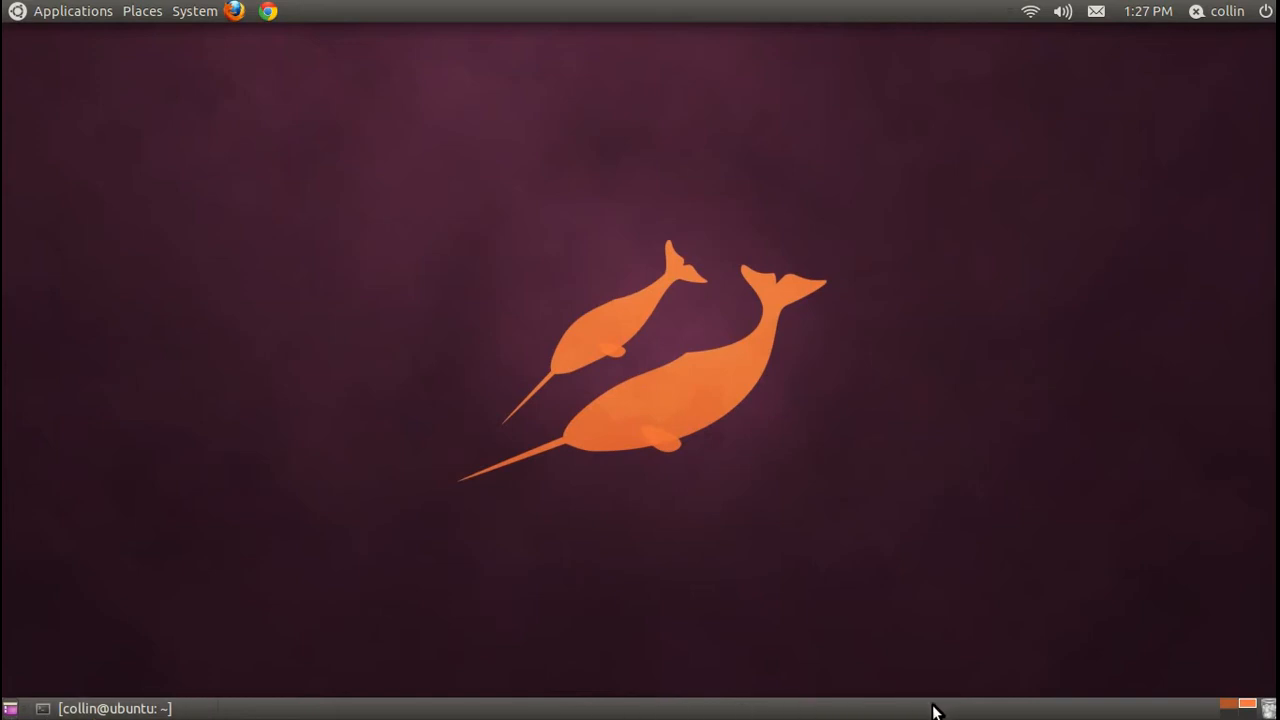
mouse_move(282, 710)
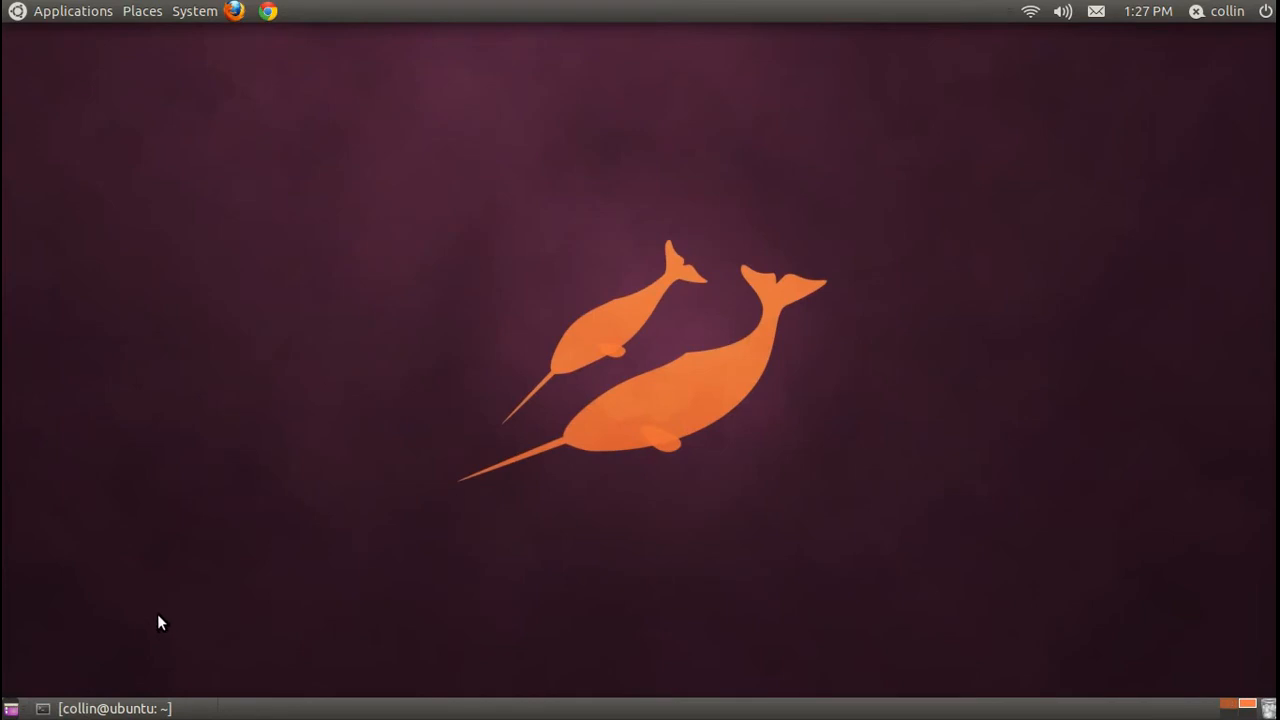
mouse_move(1236, 710)
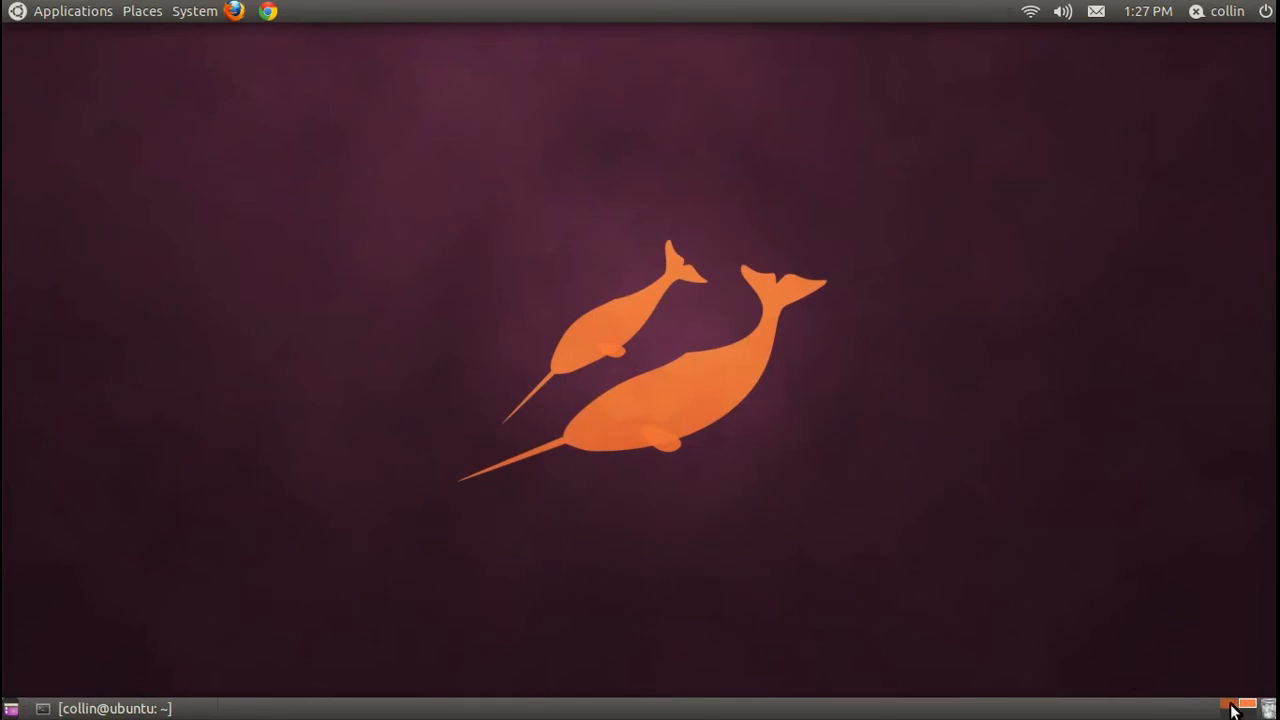
mouse_move(856, 176)
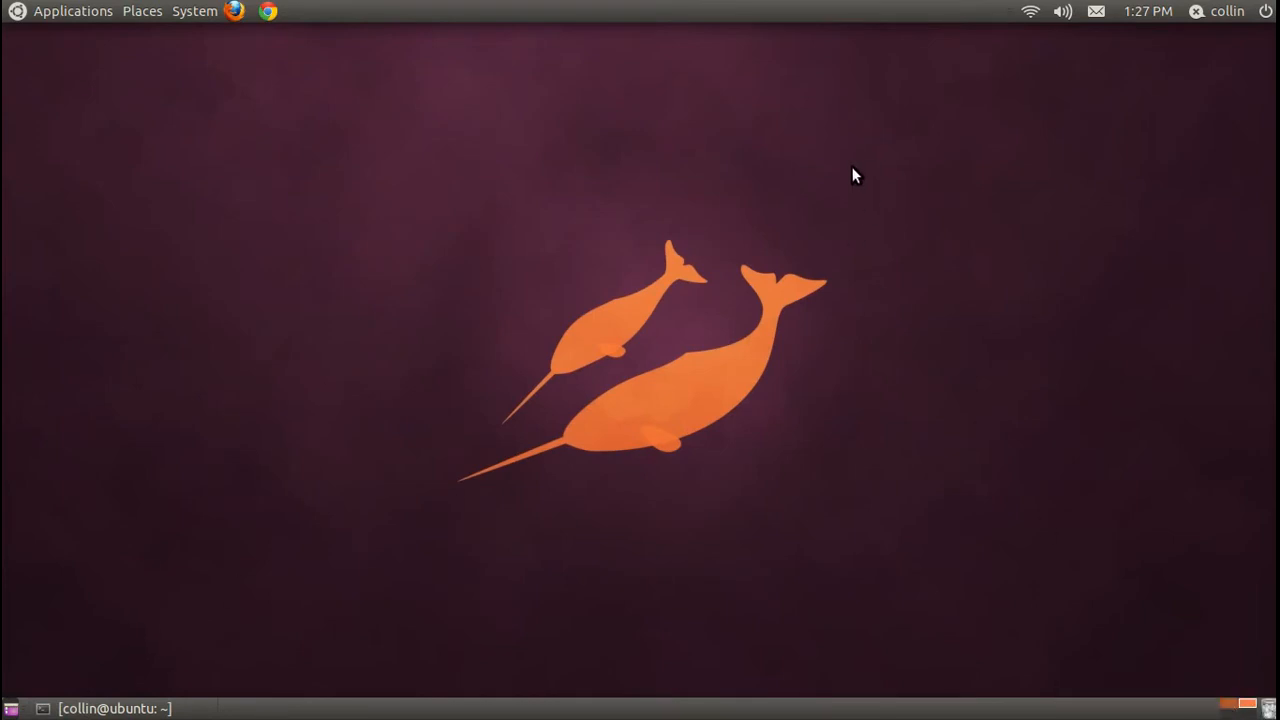
mouse_move(340, 10)
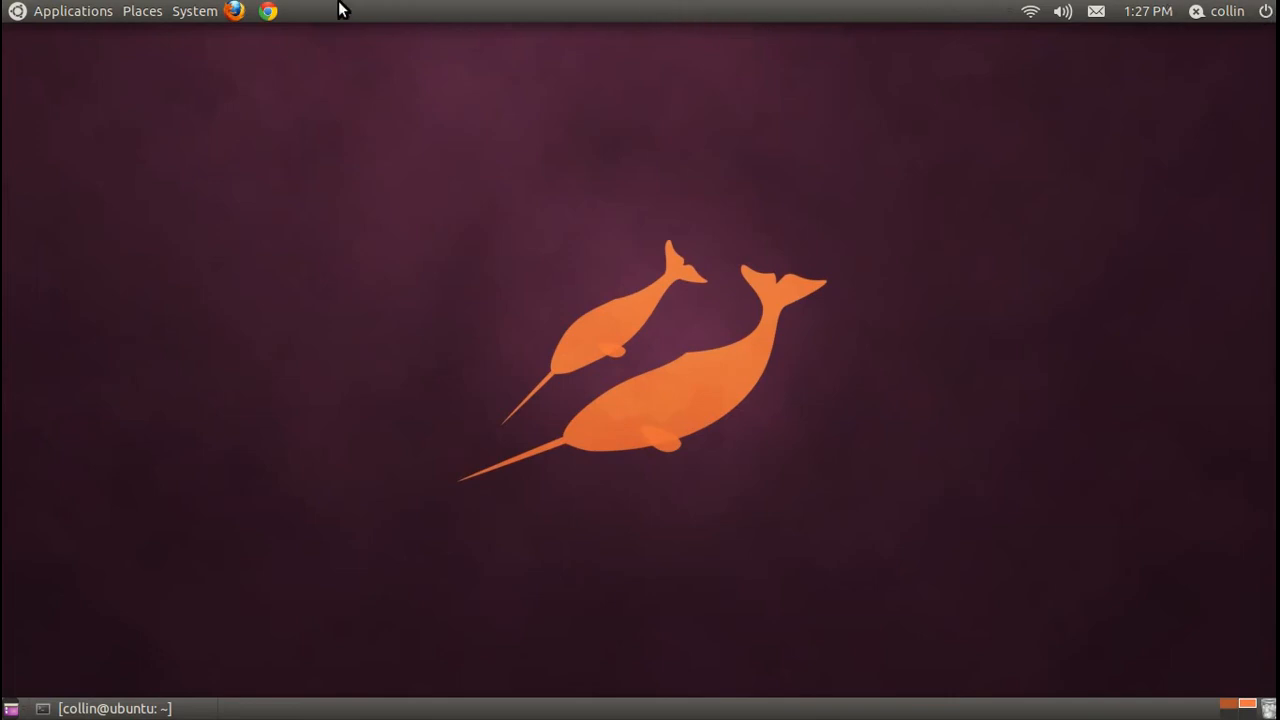
mouse_move(1216, 20)
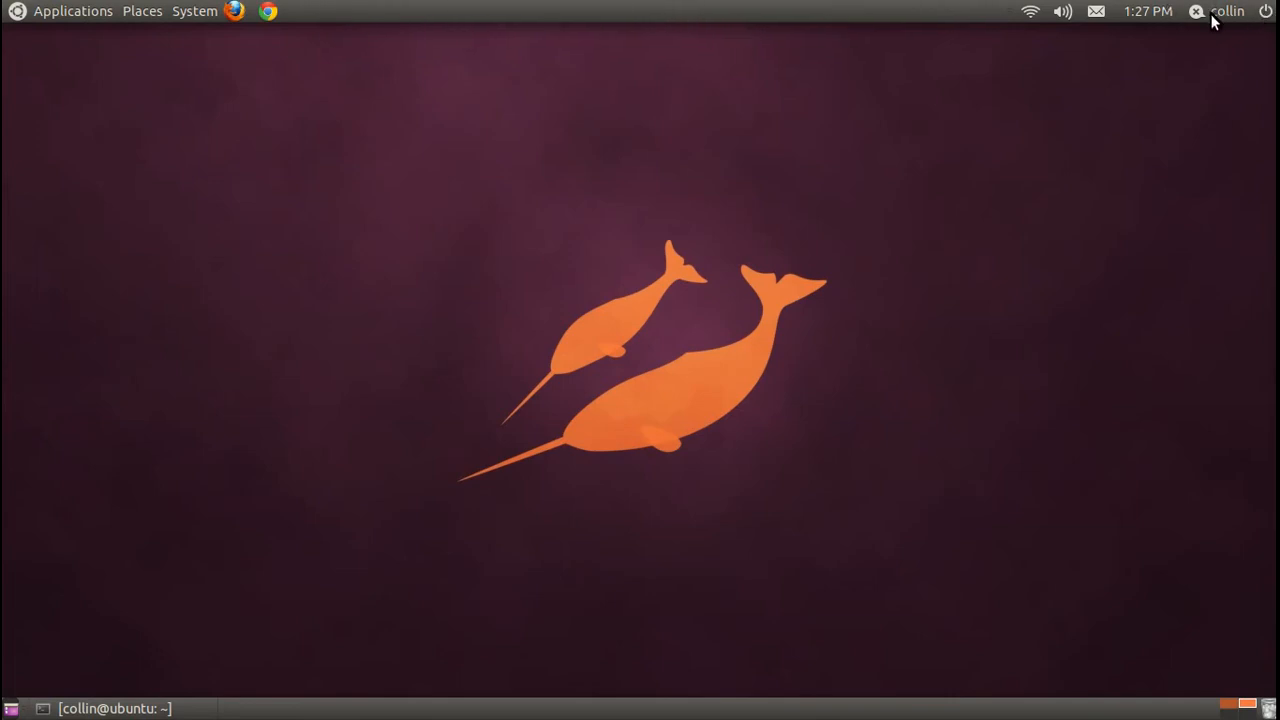
mouse_move(1004, 8)
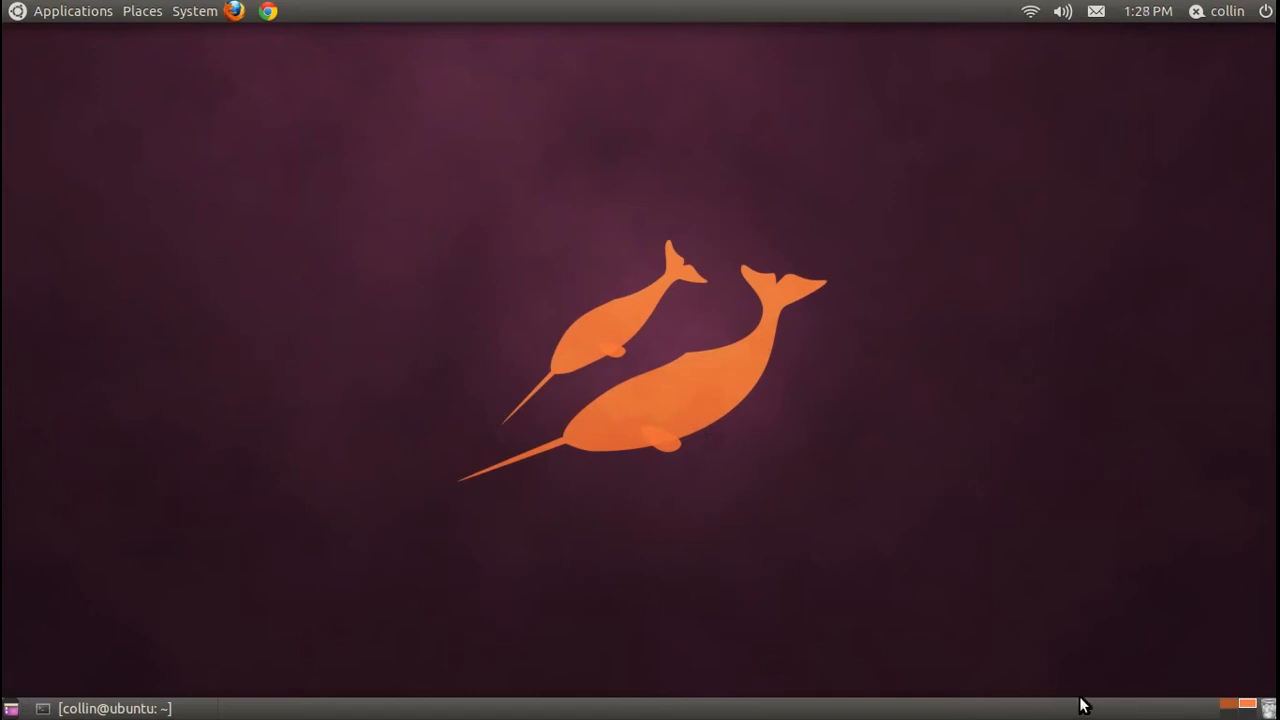
mouse_move(1192, 8)
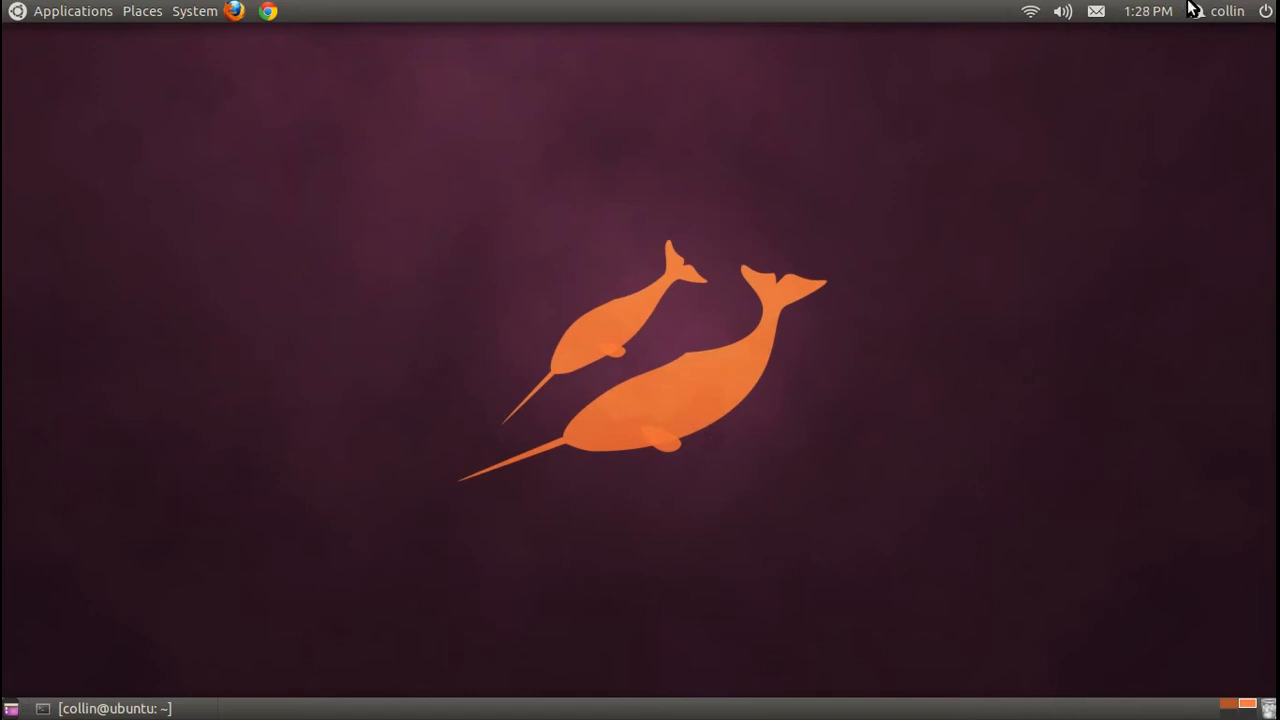
mouse_move(1030, 12)
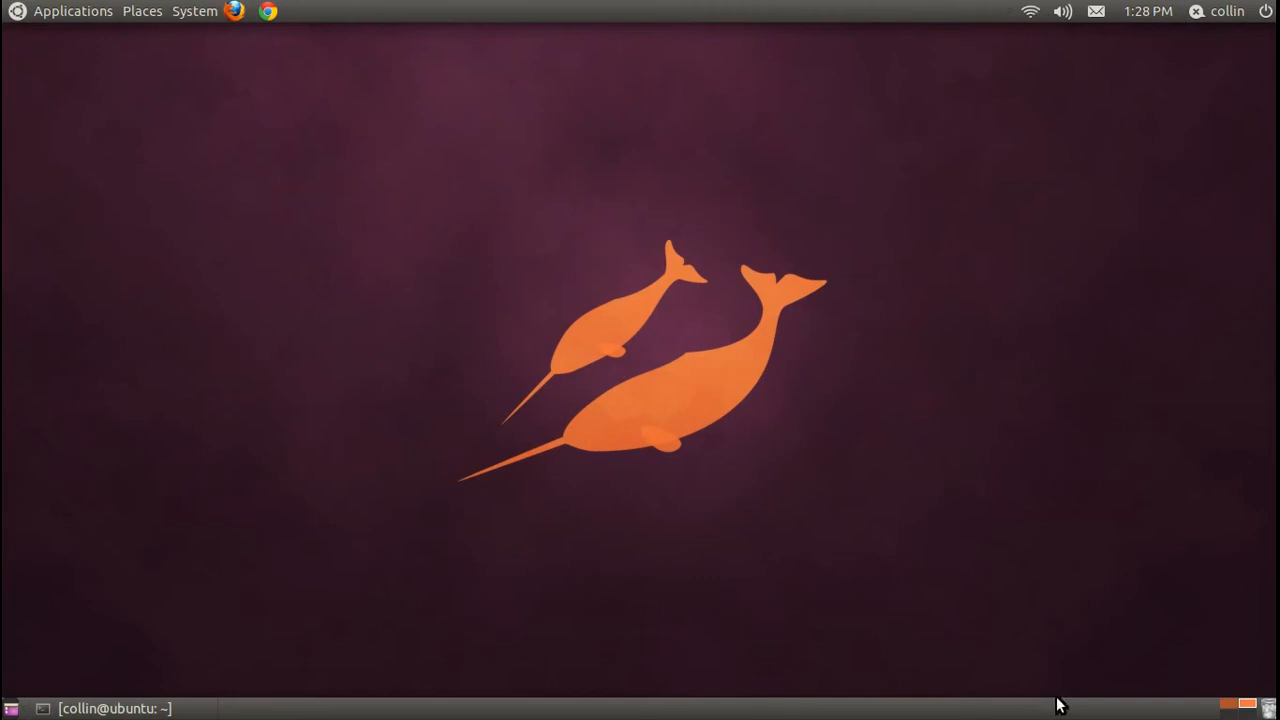
mouse_move(1144, 16)
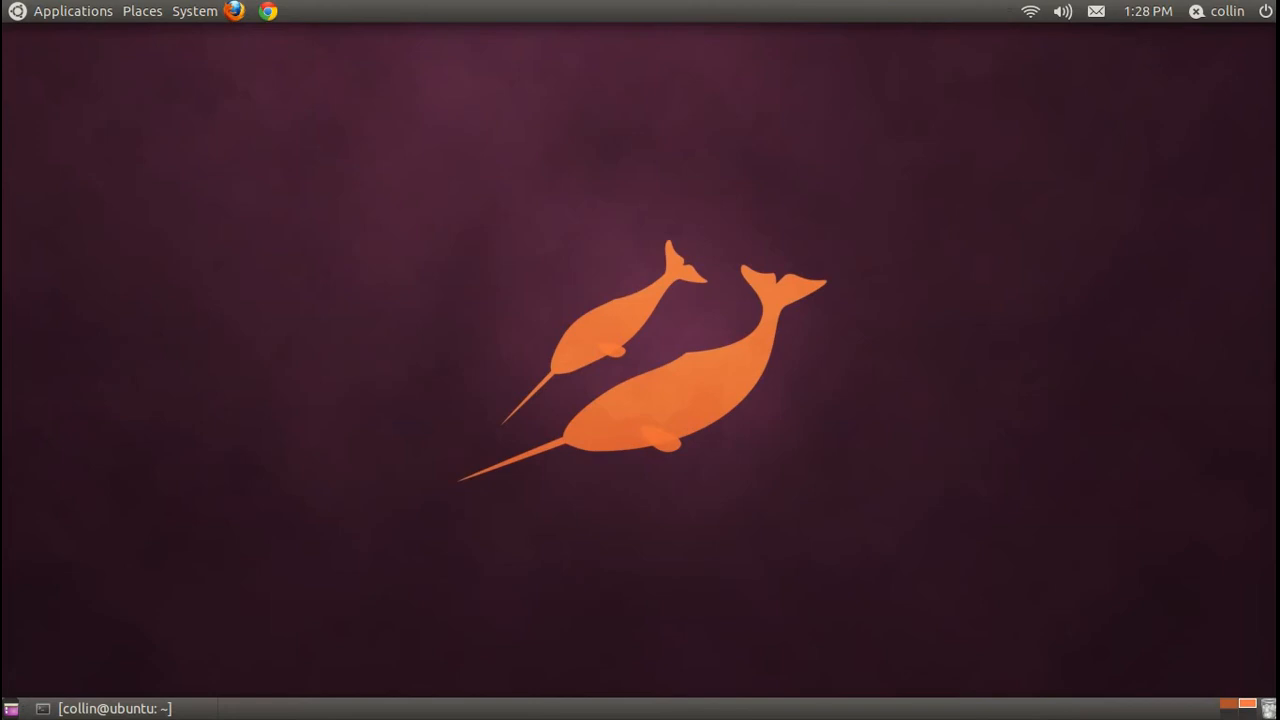
mouse_move(1164, 14)
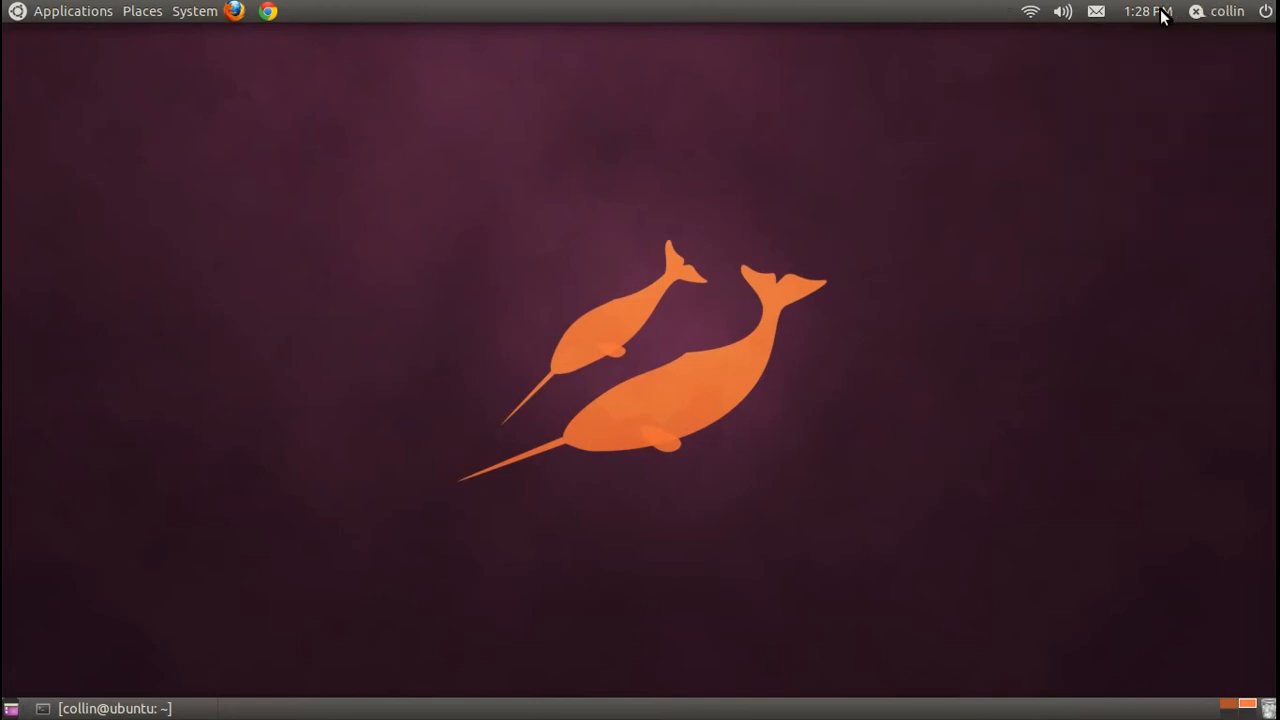
left_click(1224, 12)
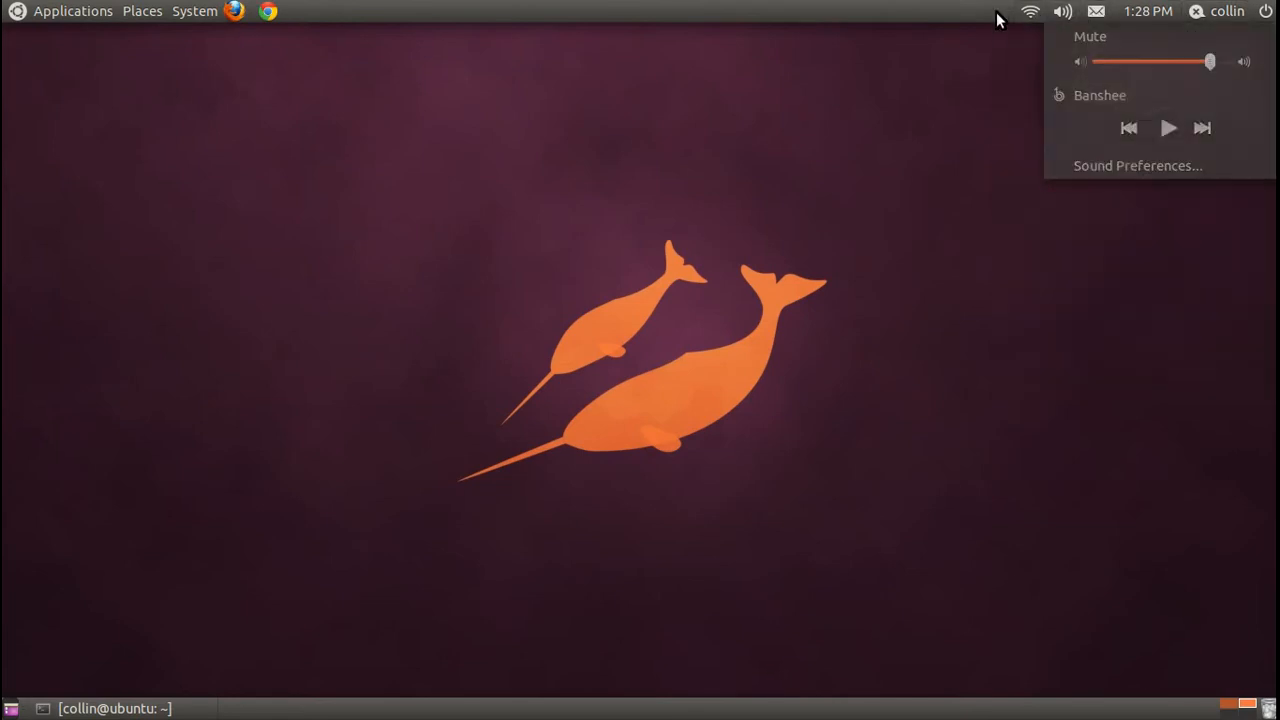
left_click(424, 10)
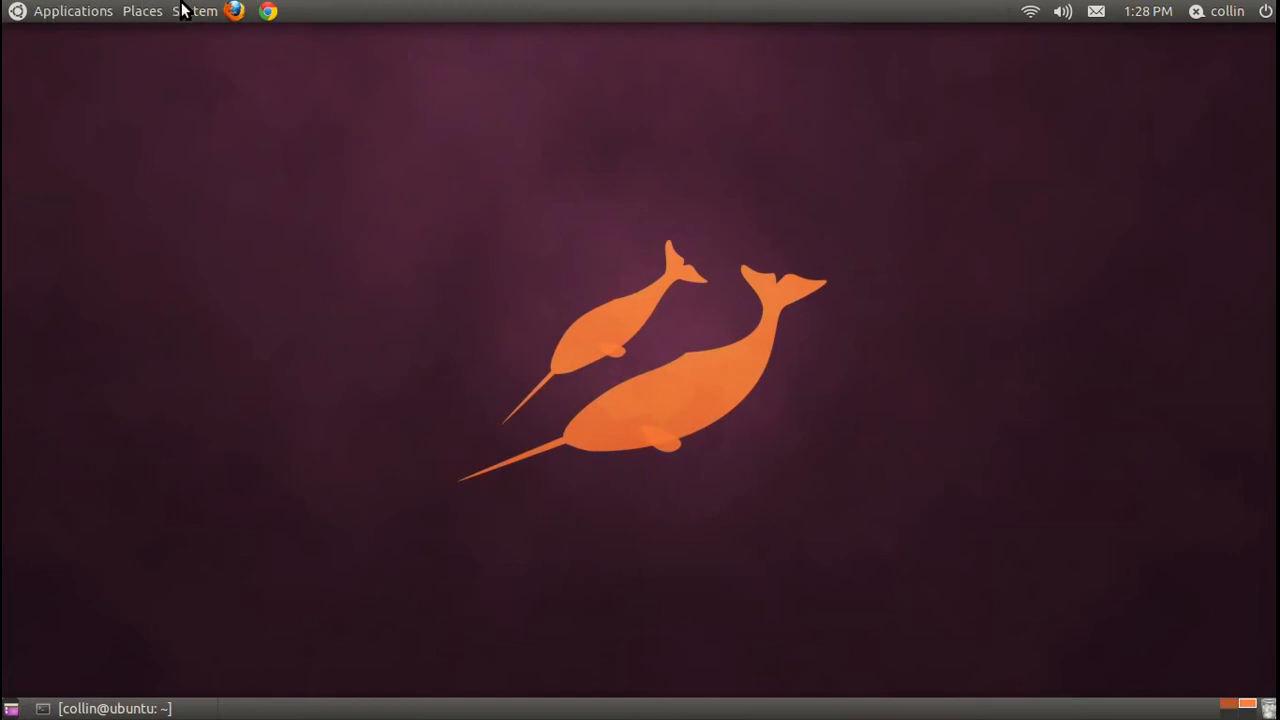
mouse_move(72, 12)
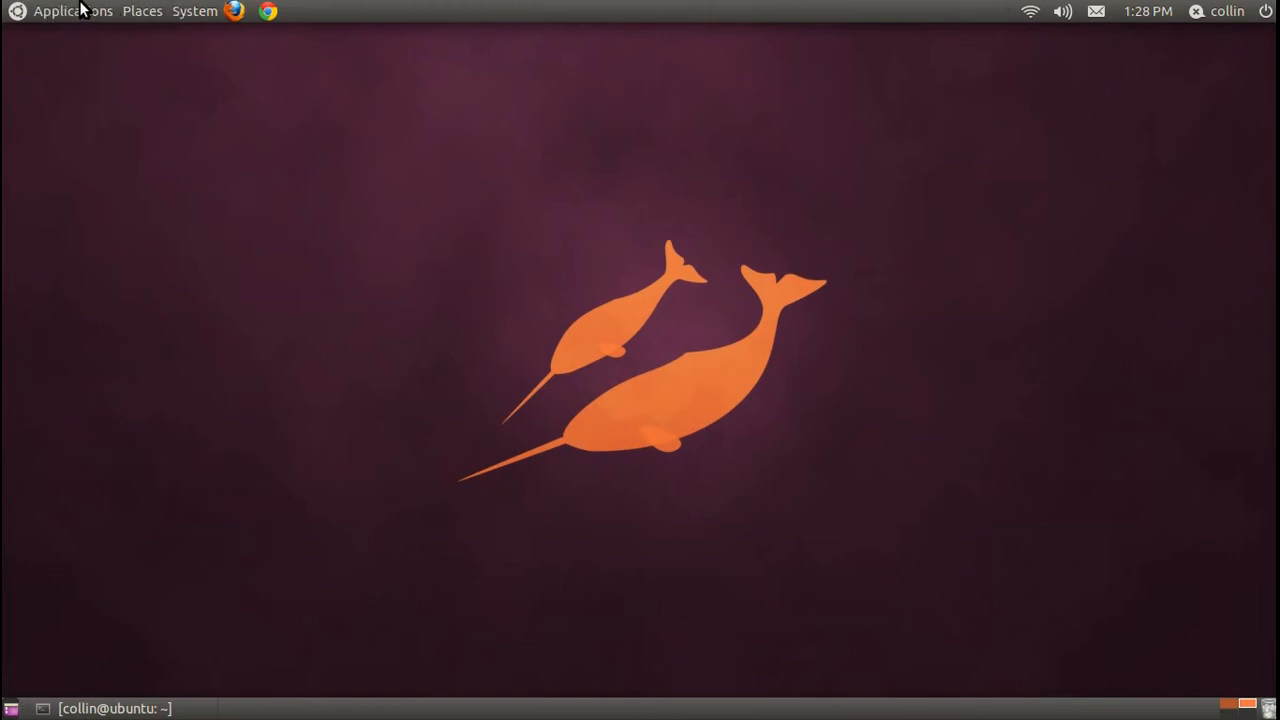
- Browse the Applications, Places and System menus, ending on the Accessories list
left_click(72, 12)
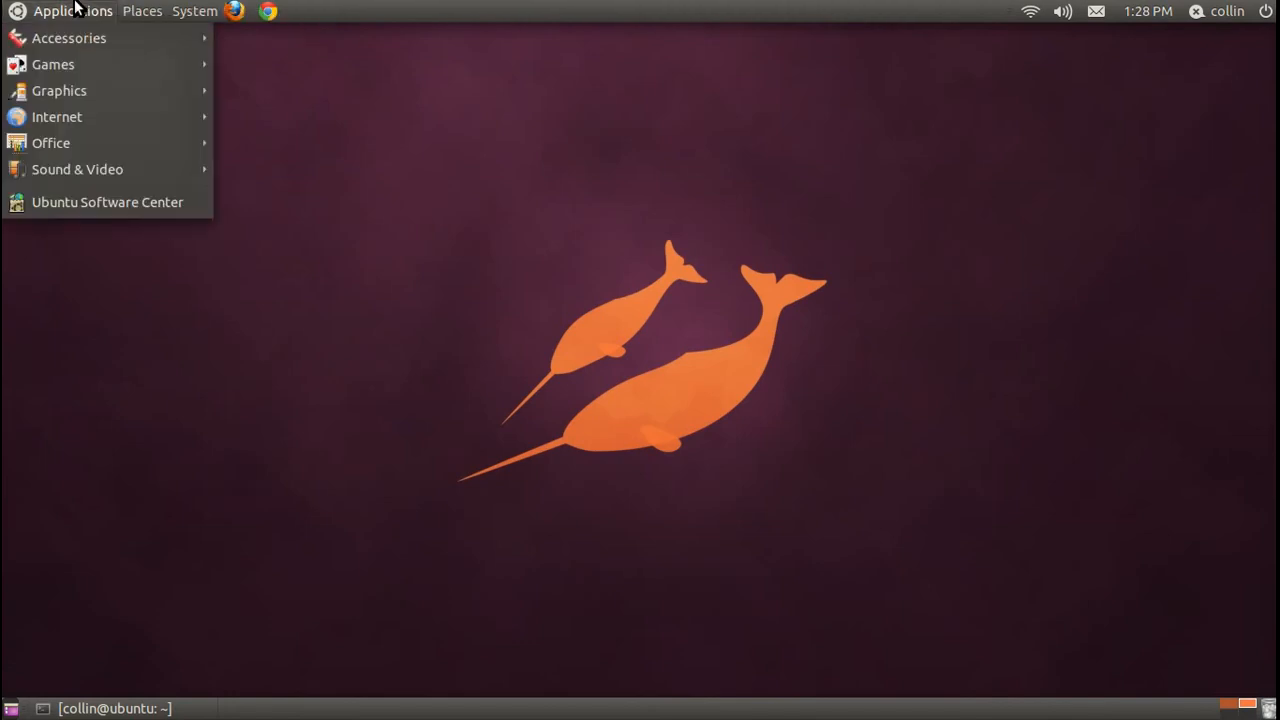
left_click(142, 12)
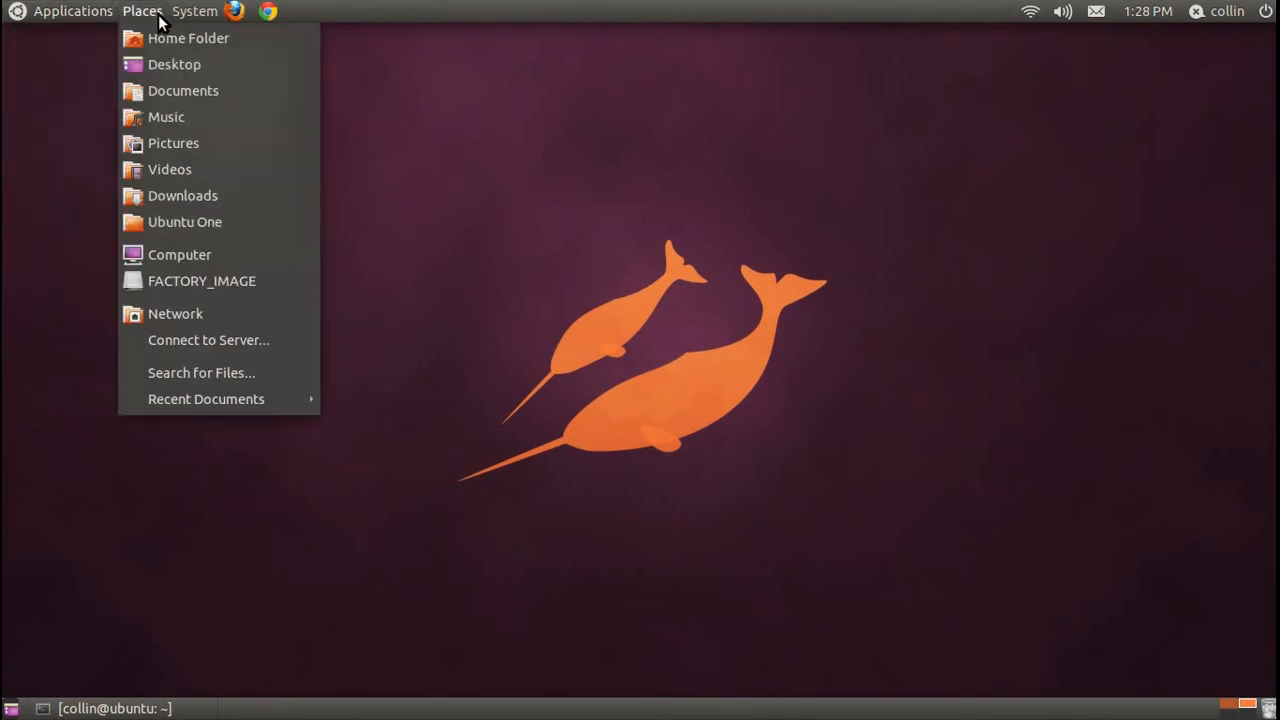
left_click(194, 12)
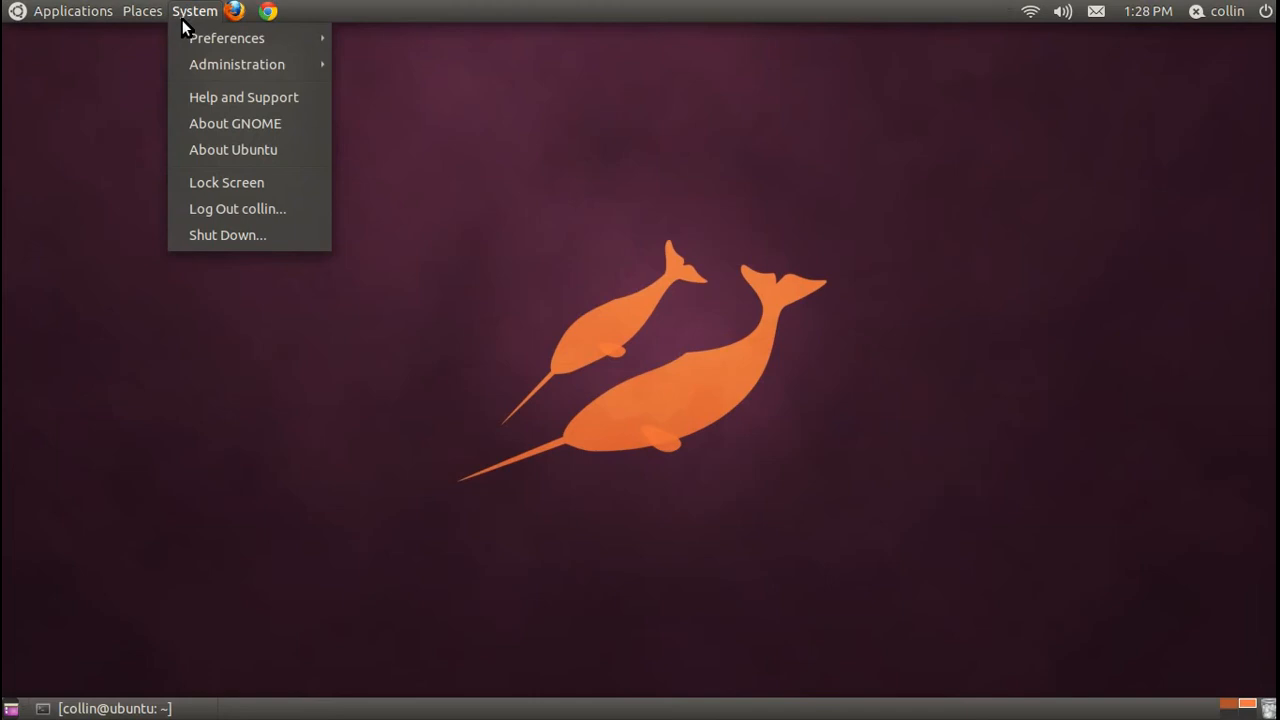
left_click(72, 12)
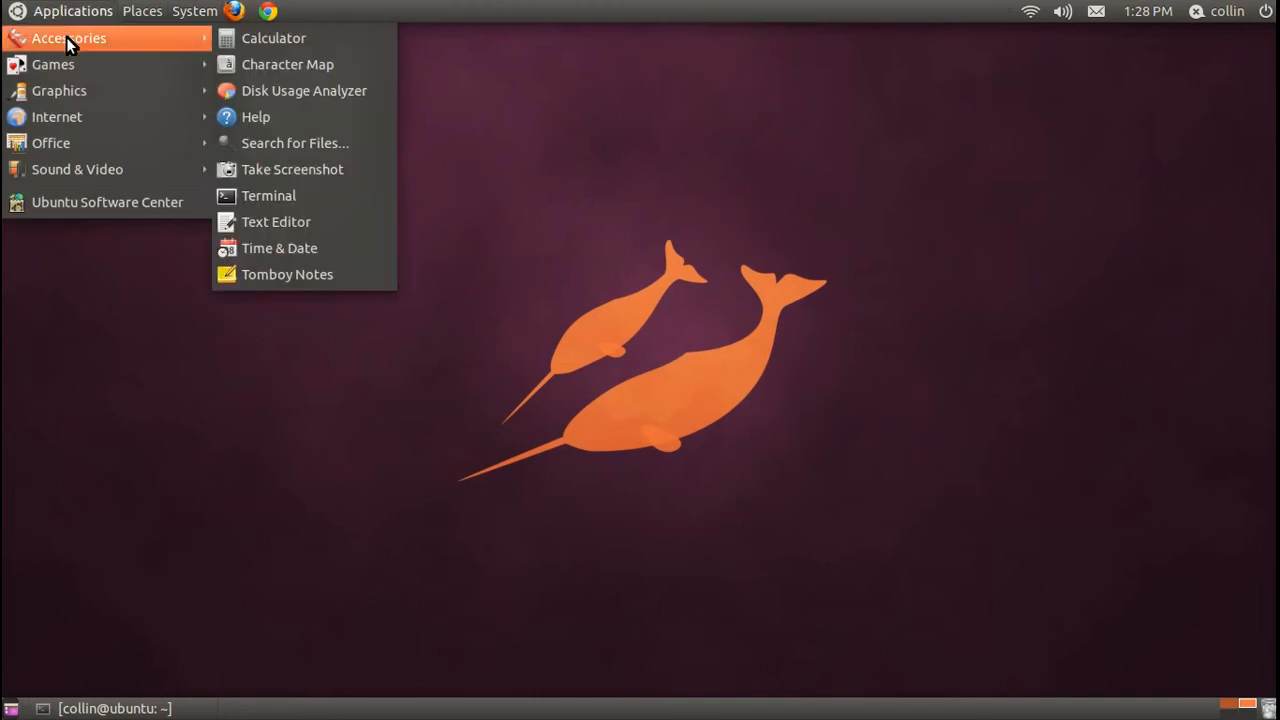
mouse_move(52, 64)
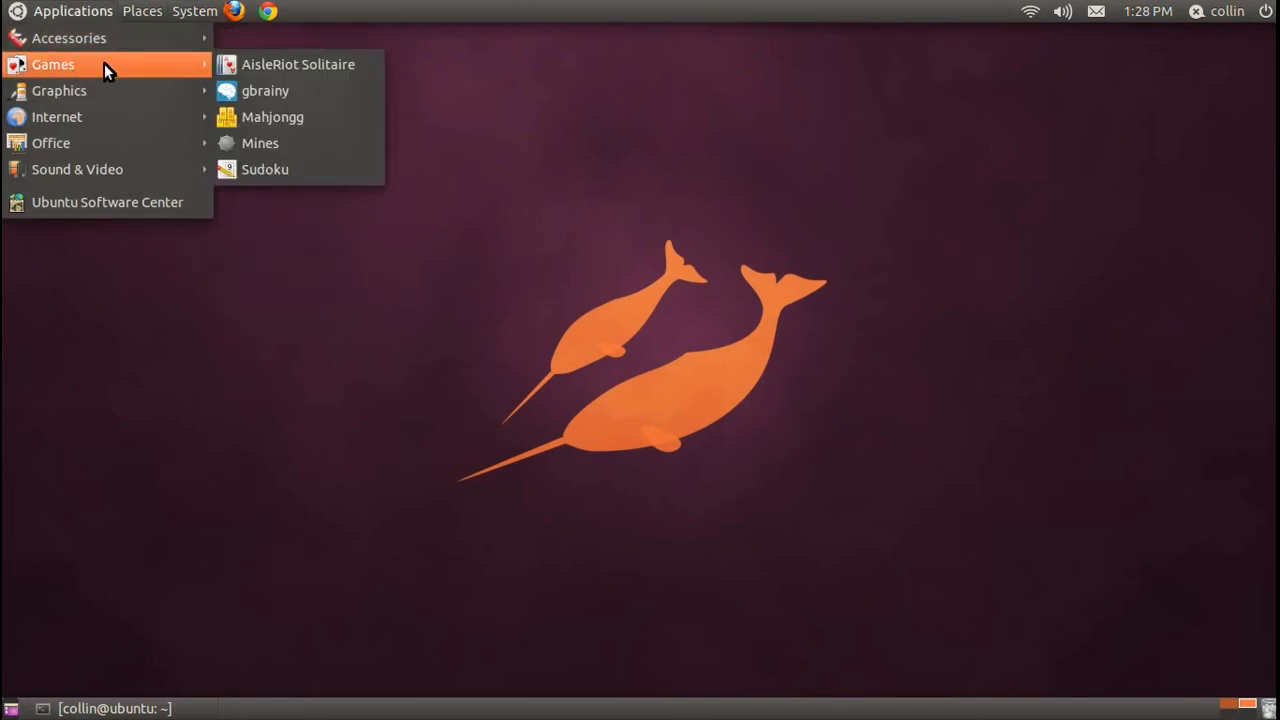
mouse_move(108, 168)
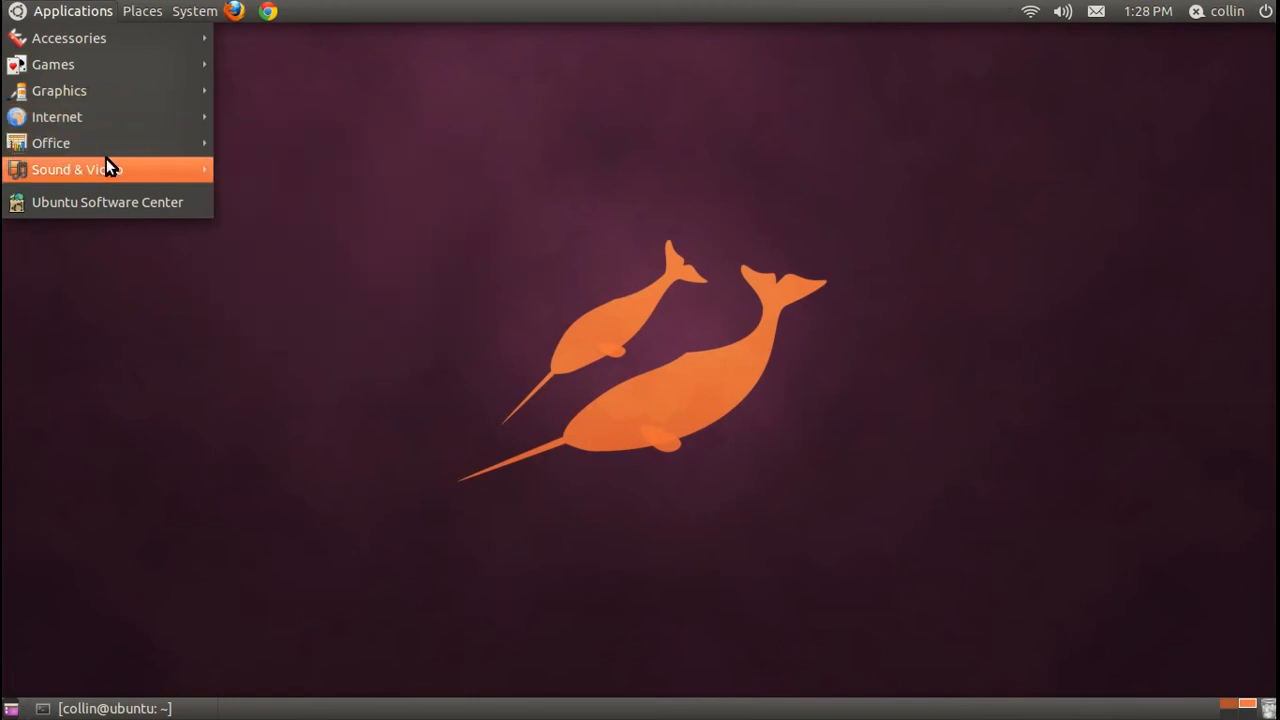
mouse_move(52, 142)
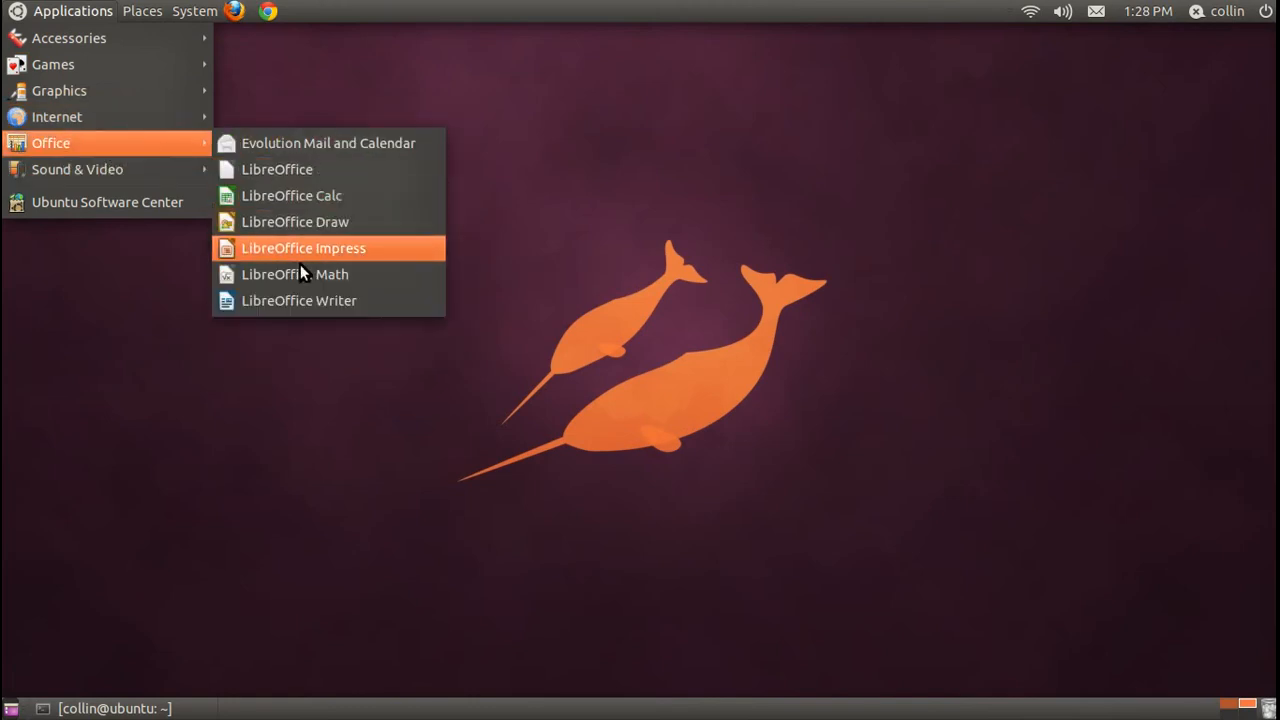
mouse_move(290, 168)
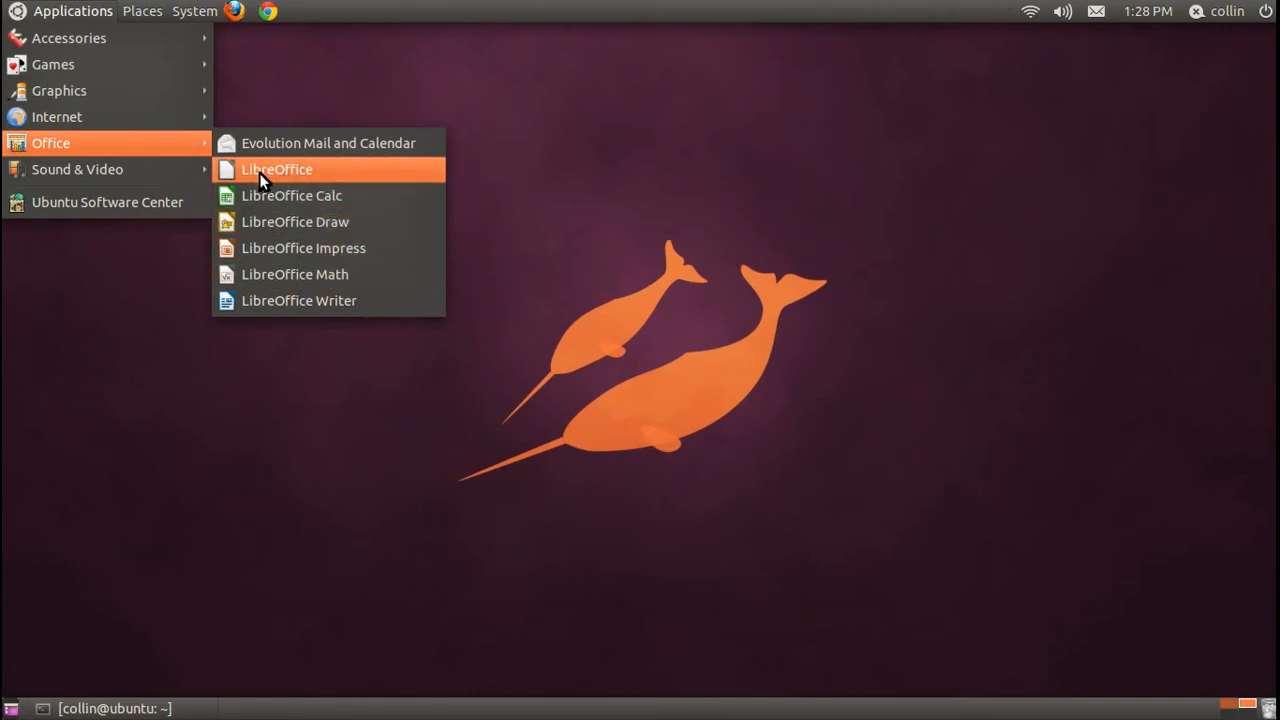
mouse_move(76, 168)
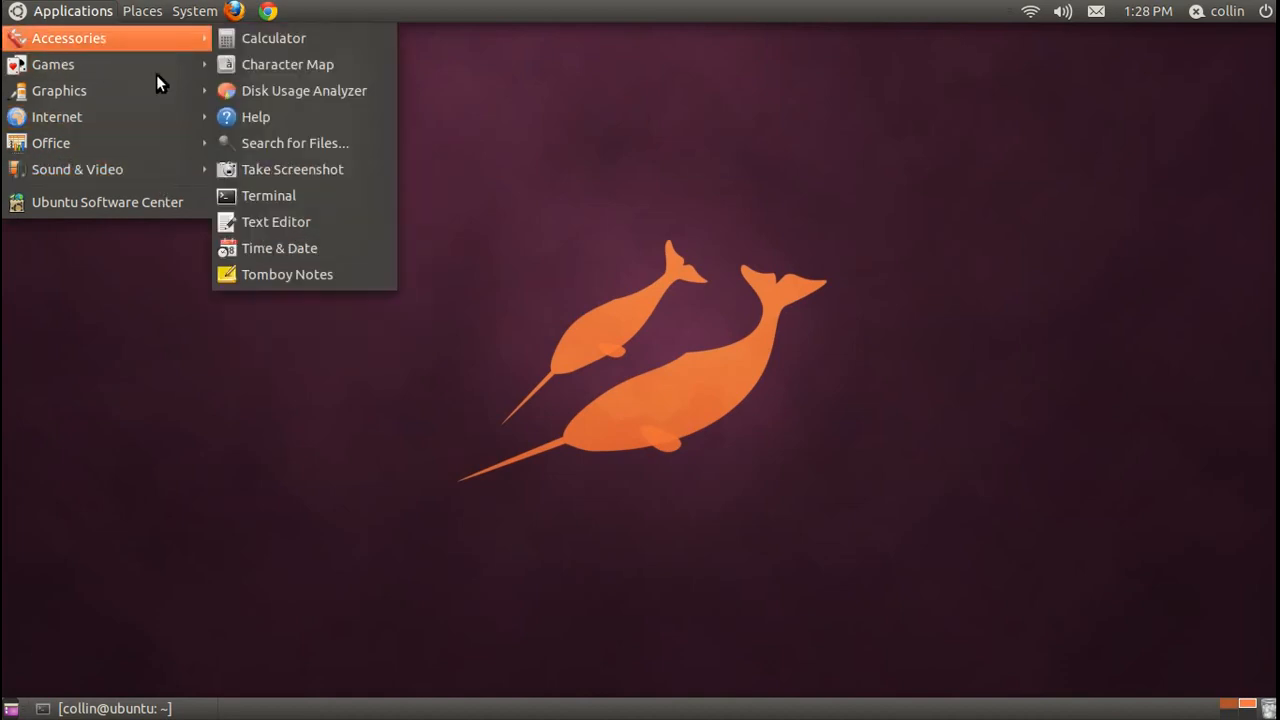
left_click(142, 12)
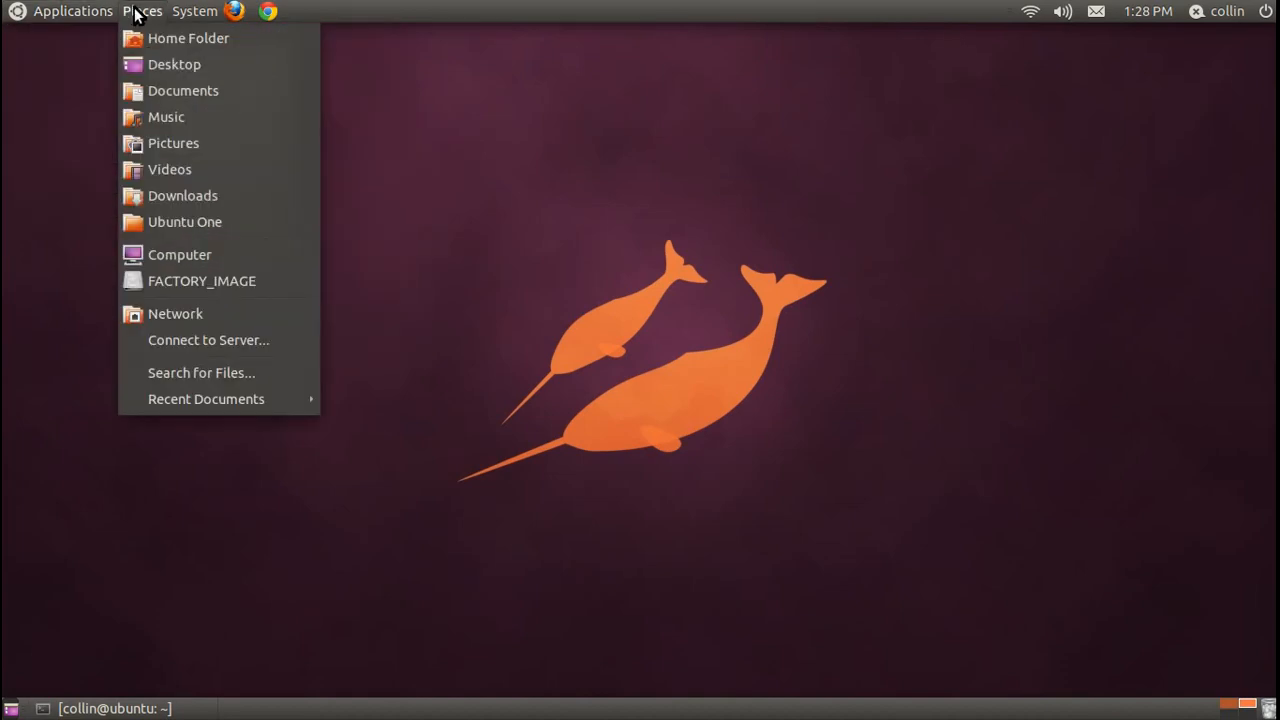
left_click(188, 38)
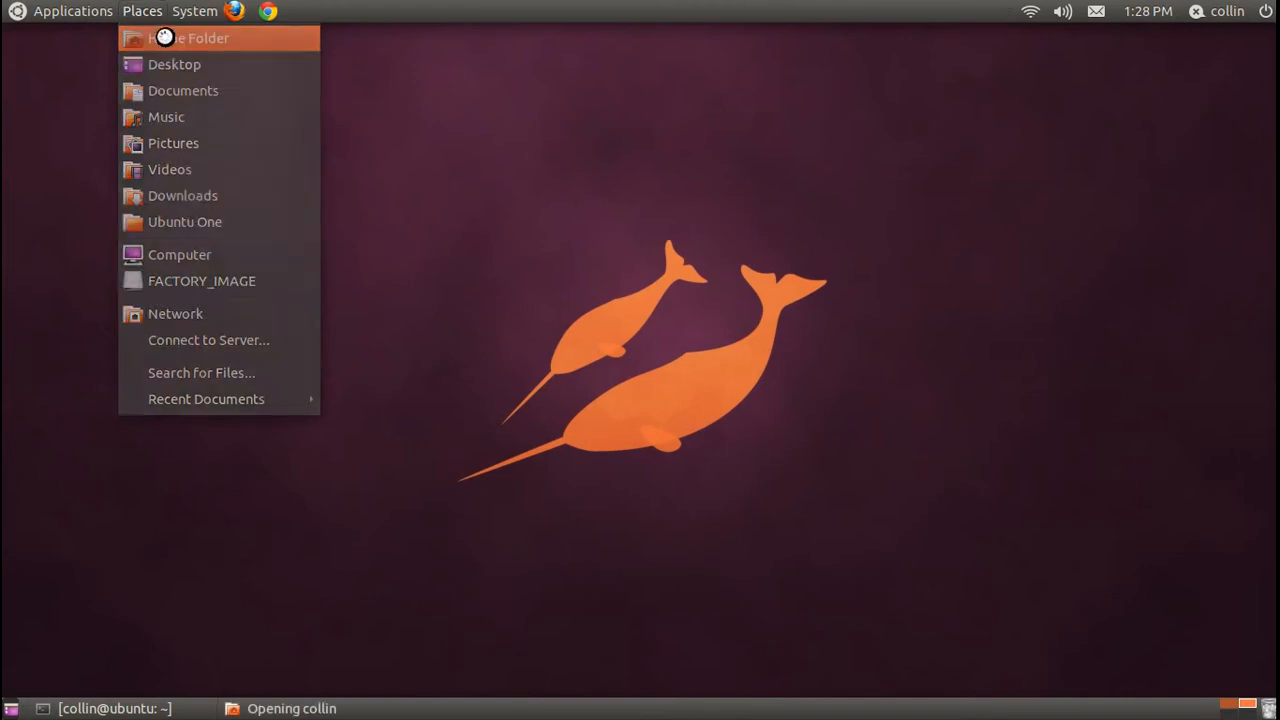
left_click(188, 38)
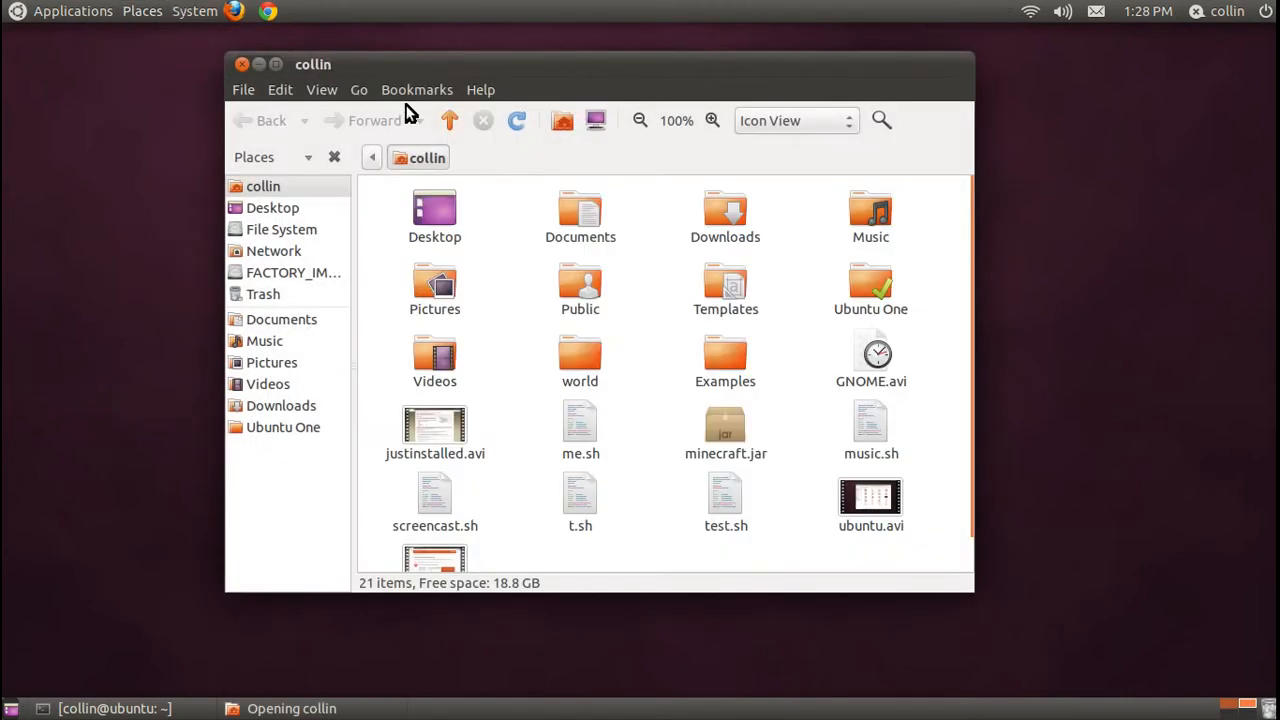
mouse_move(580, 210)
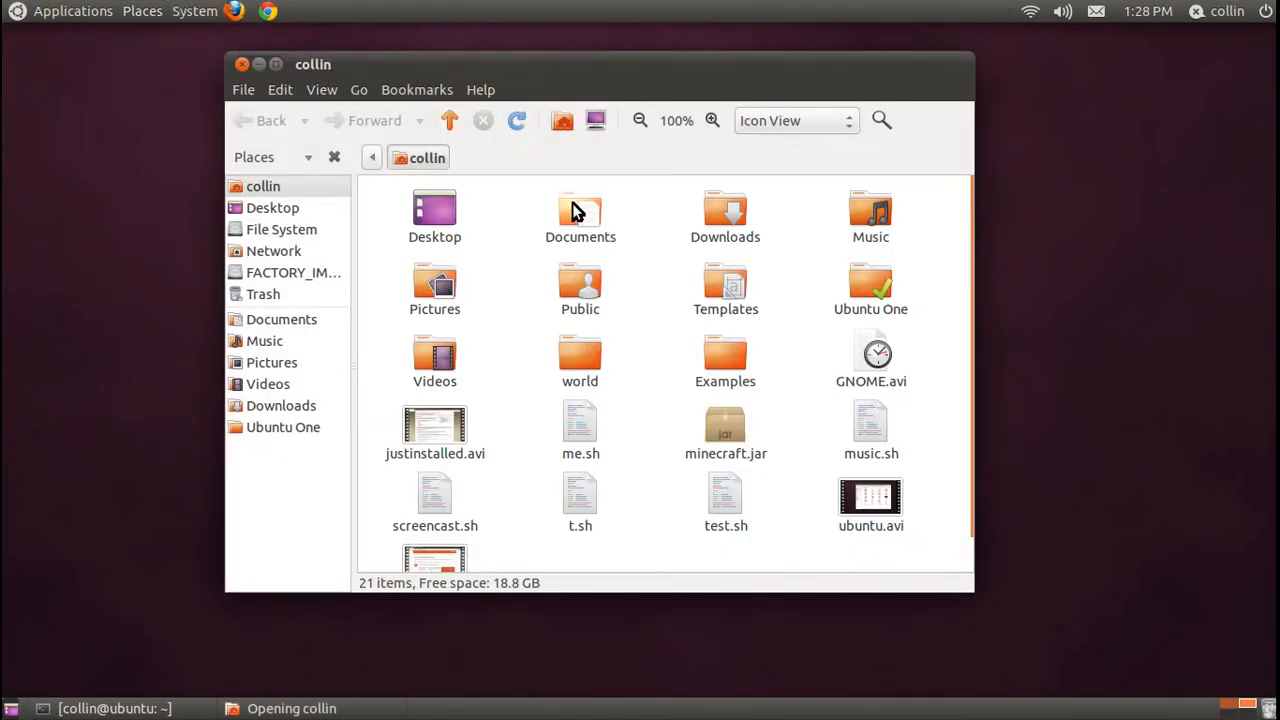
double_click(580, 210)
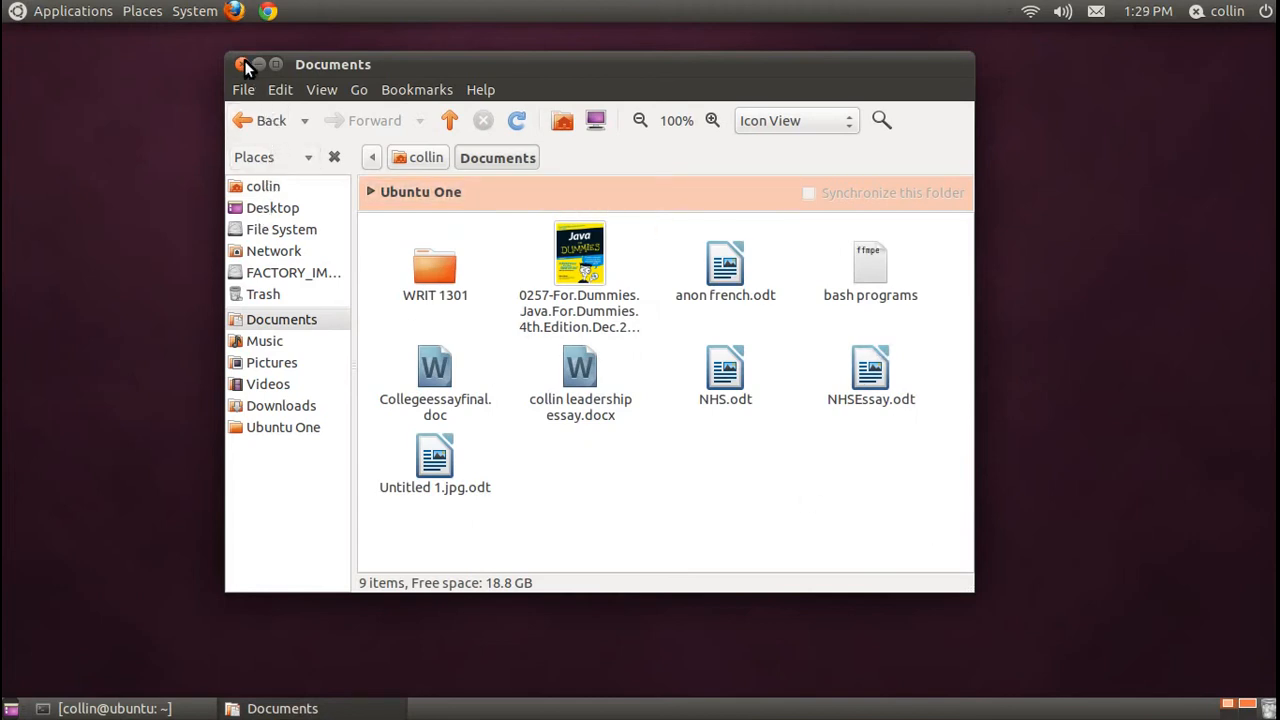
left_click(142, 12)
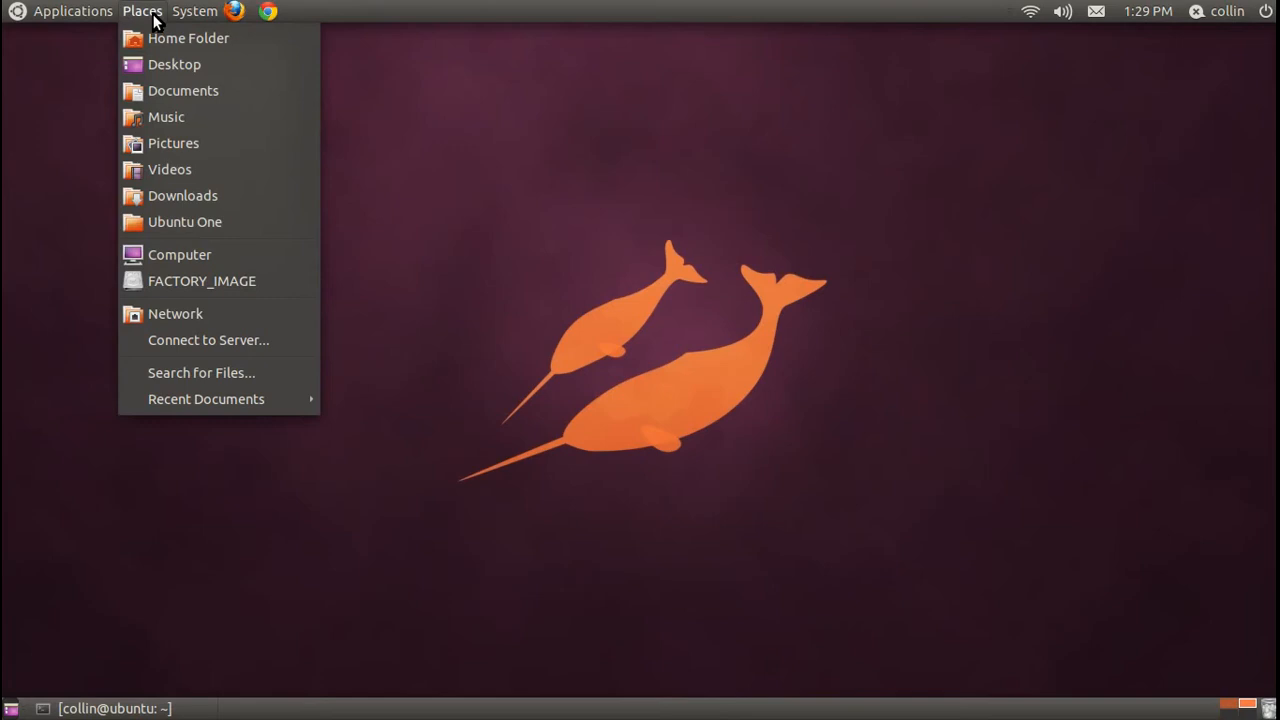
mouse_move(182, 90)
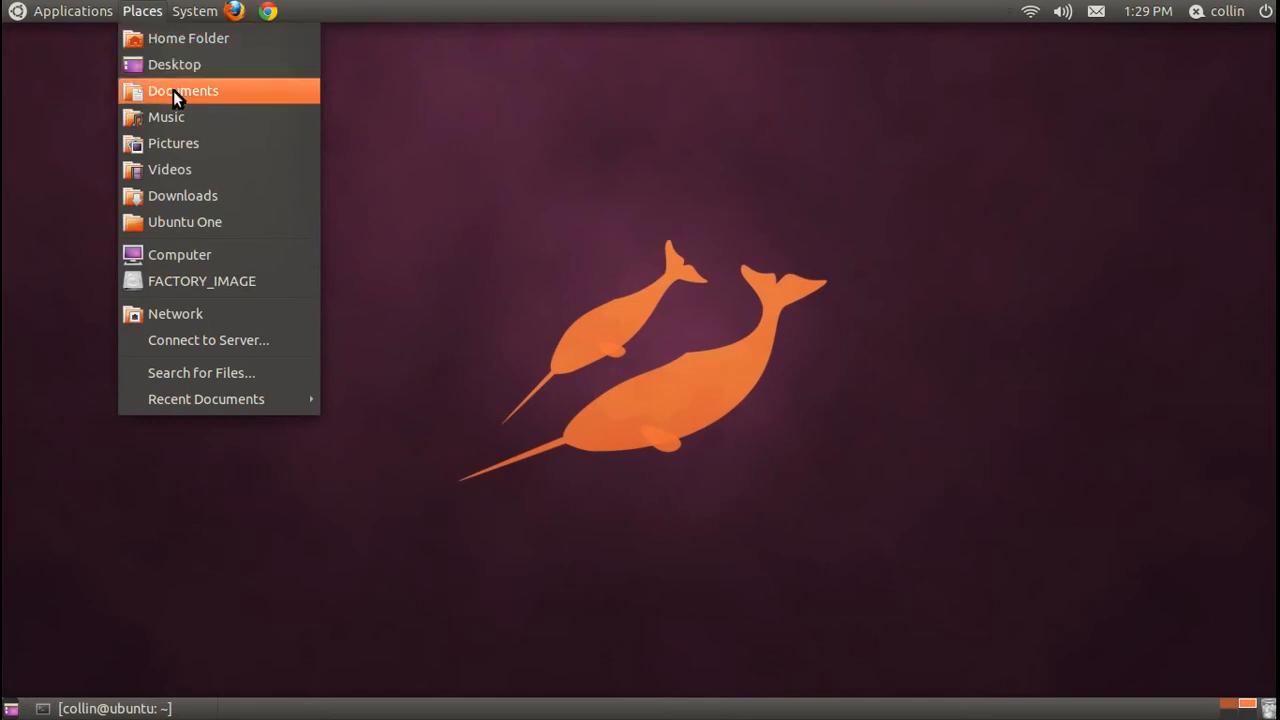
- View the Documents folder from Places, close it, and bring up the System preferences list
left_click(182, 90)
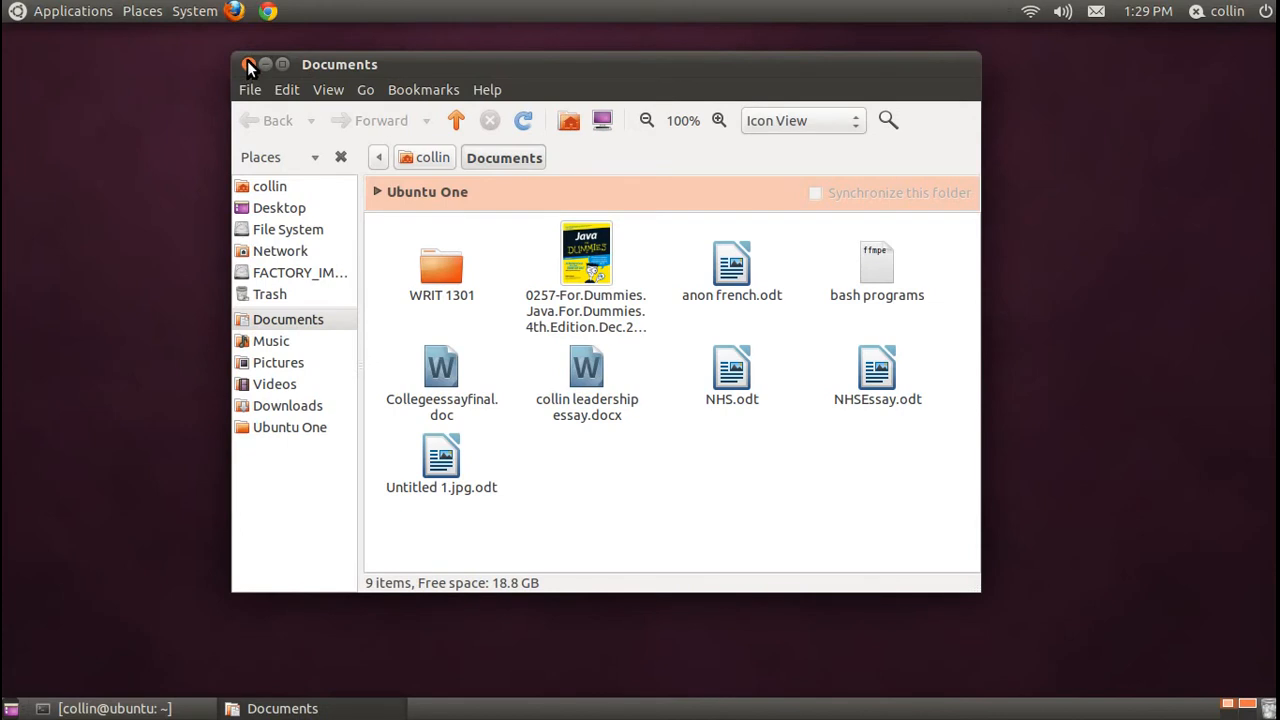
left_click(250, 64)
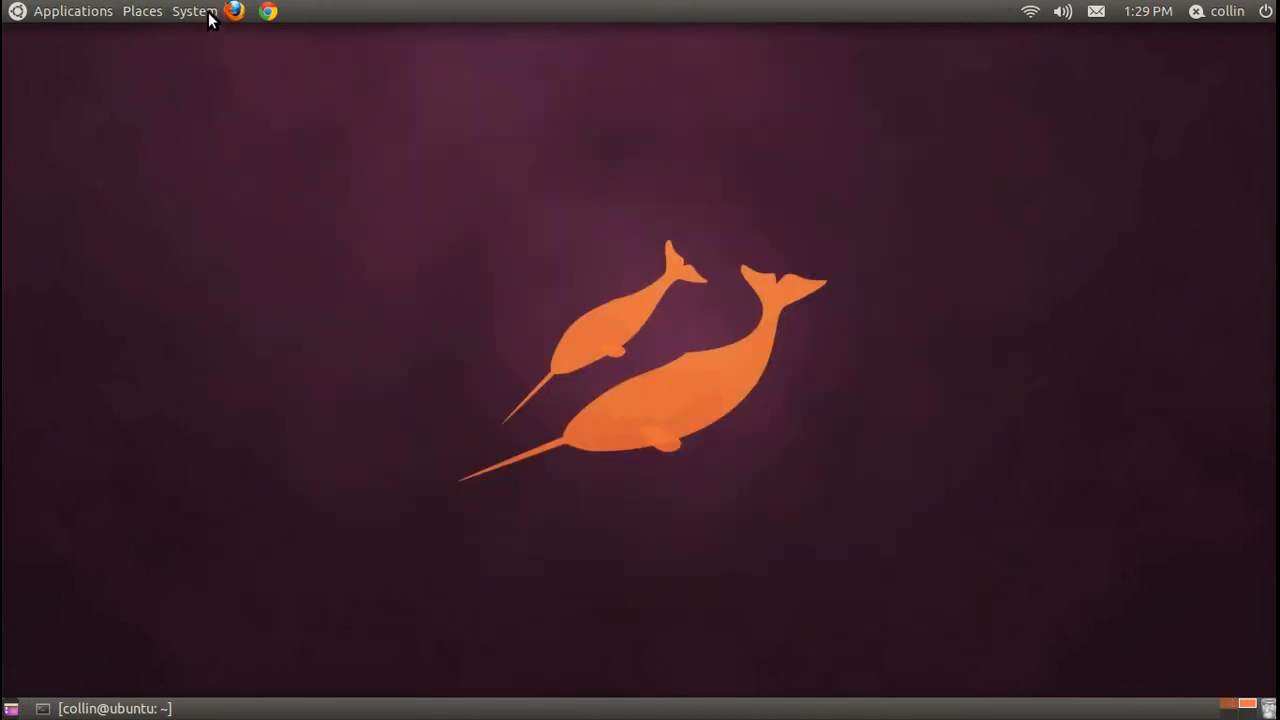
left_click(194, 12)
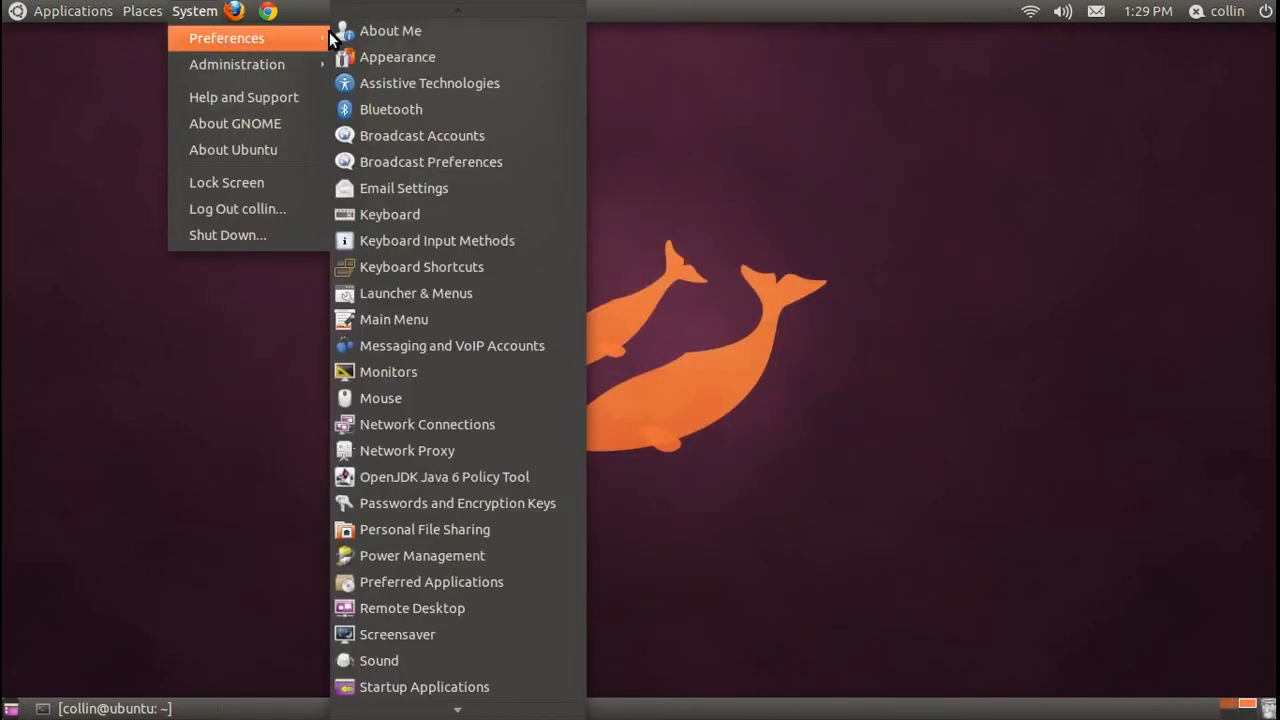
left_click(396, 56)
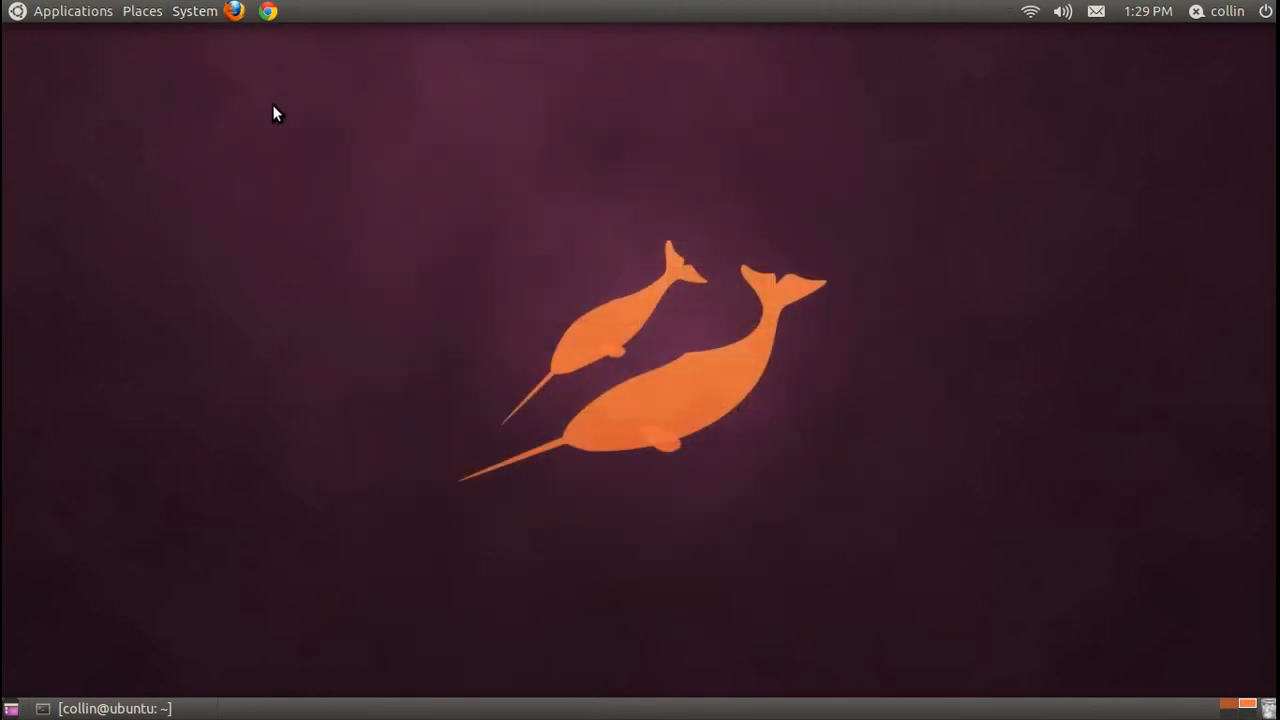
left_click(194, 12)
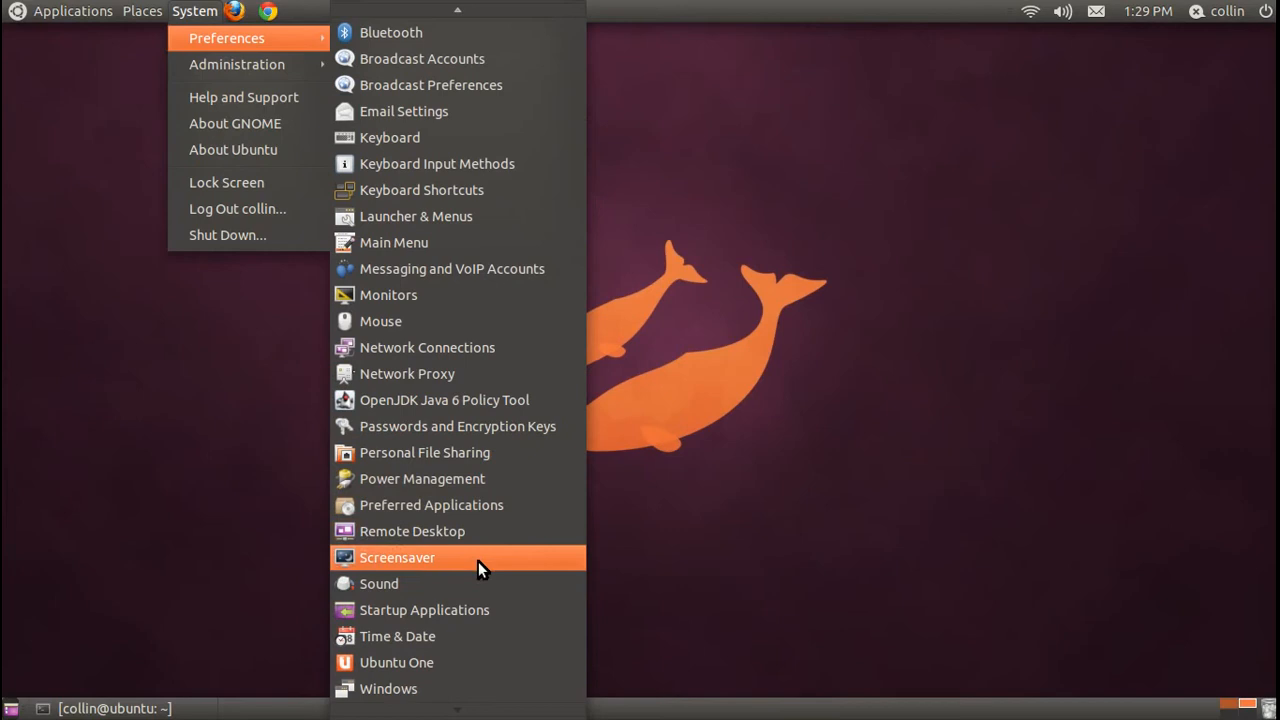
mouse_move(404, 688)
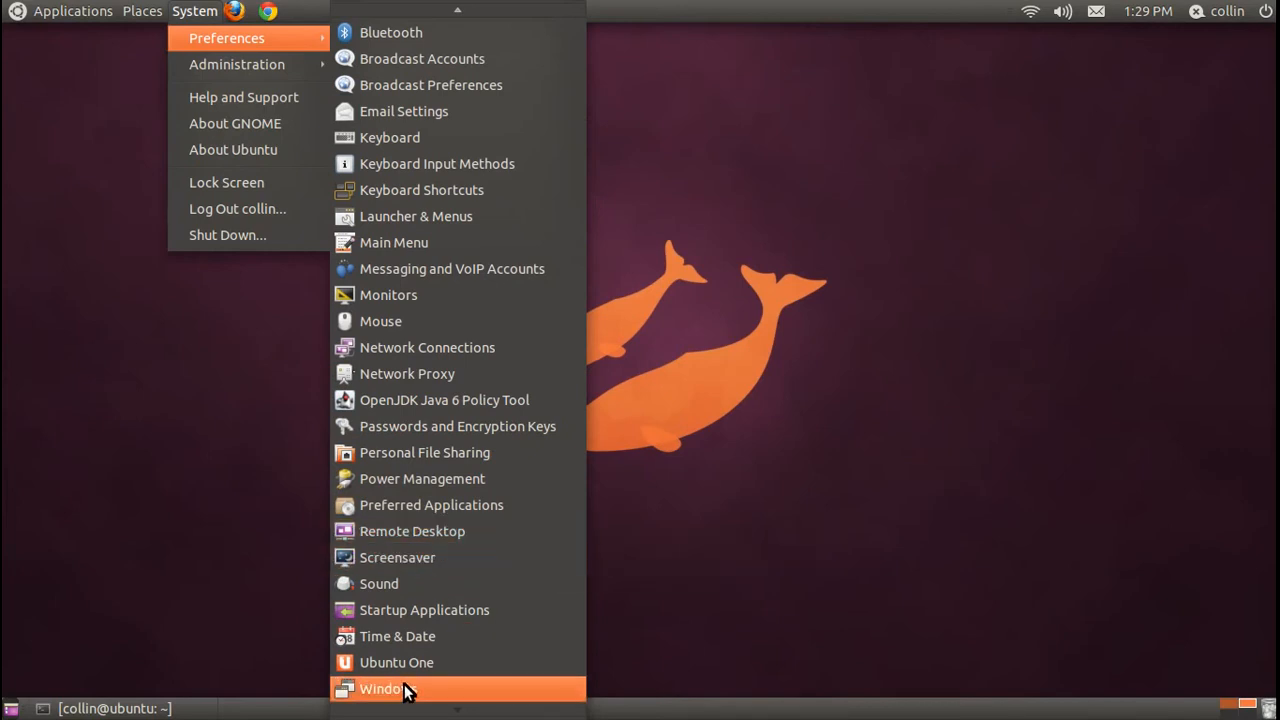
mouse_move(420, 662)
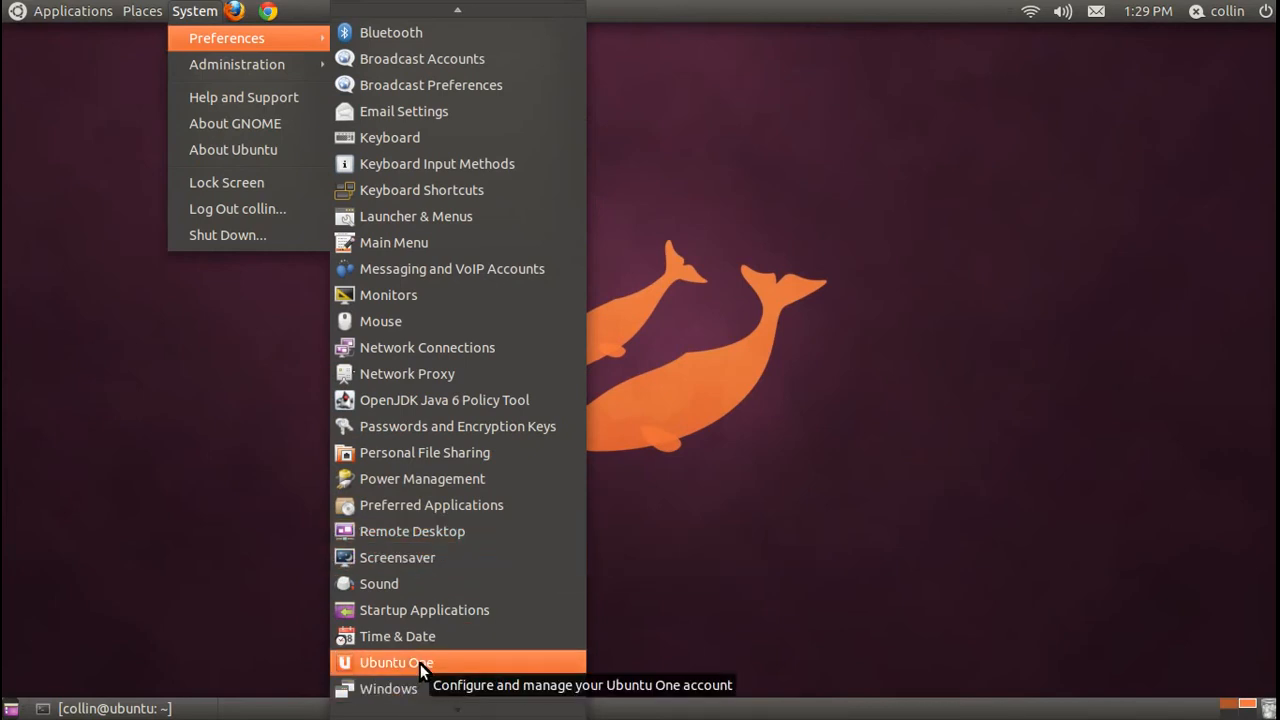
mouse_move(424, 608)
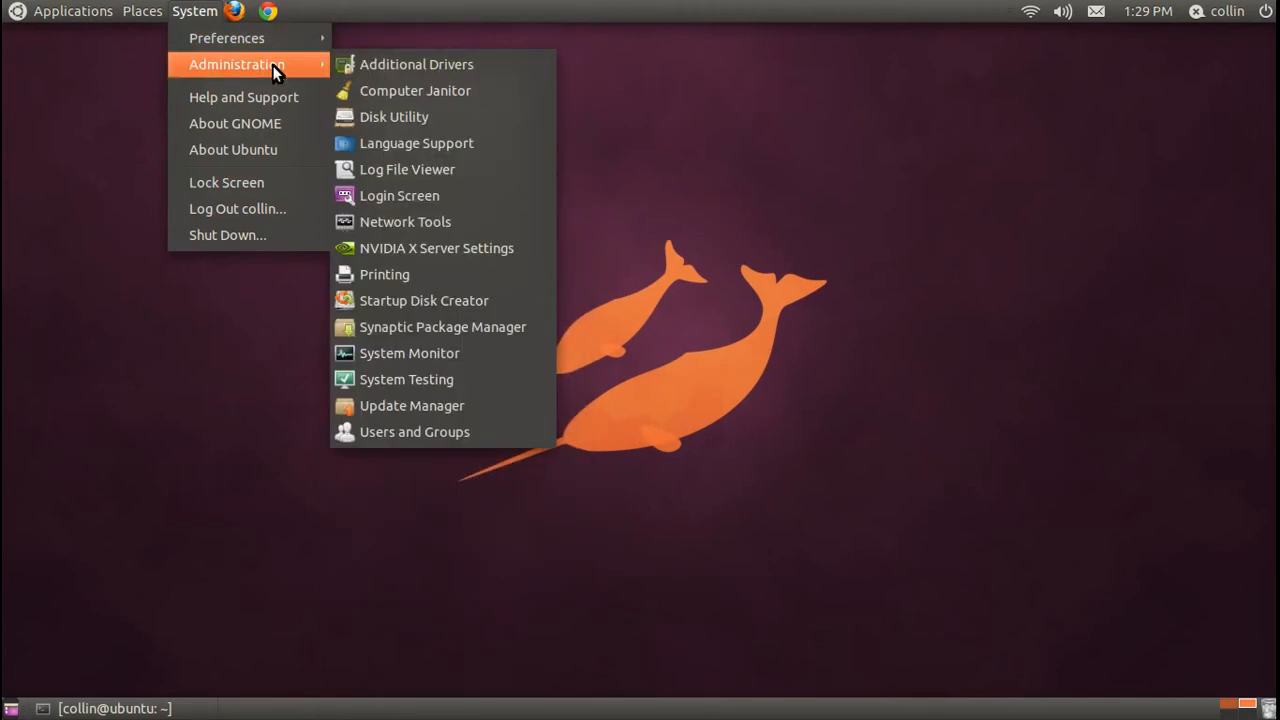
mouse_move(442, 328)
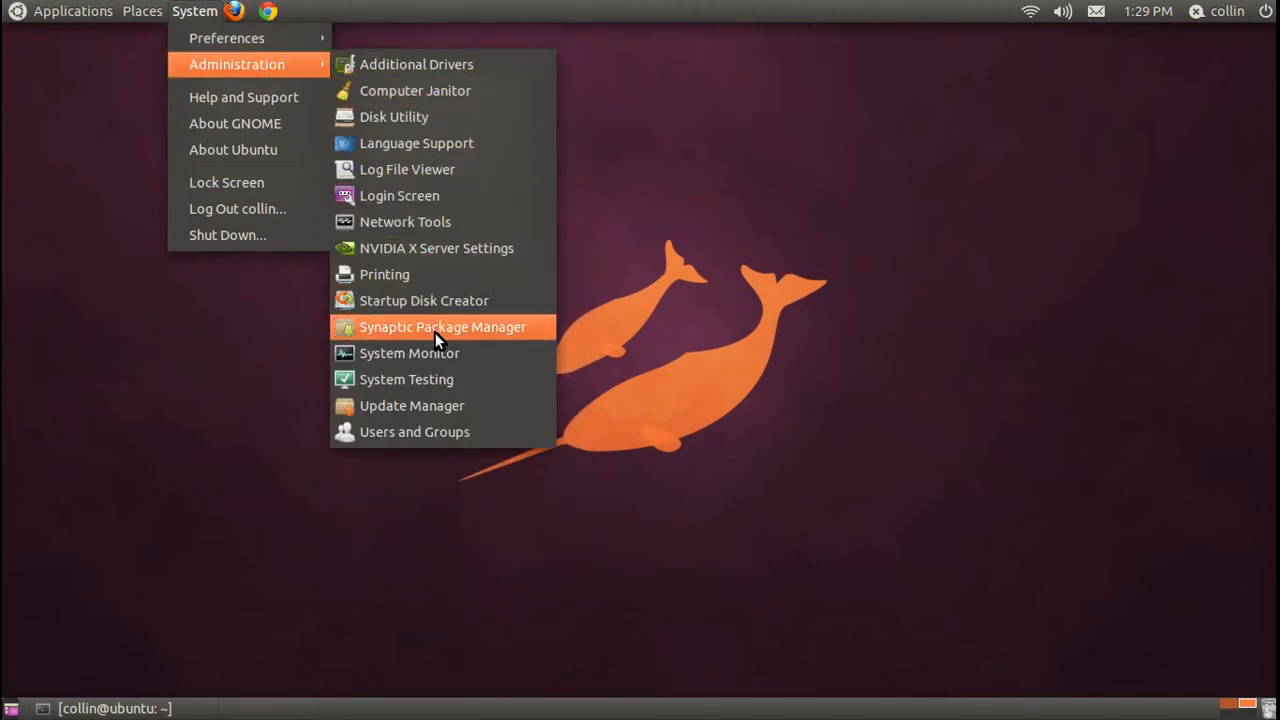
mouse_move(420, 432)
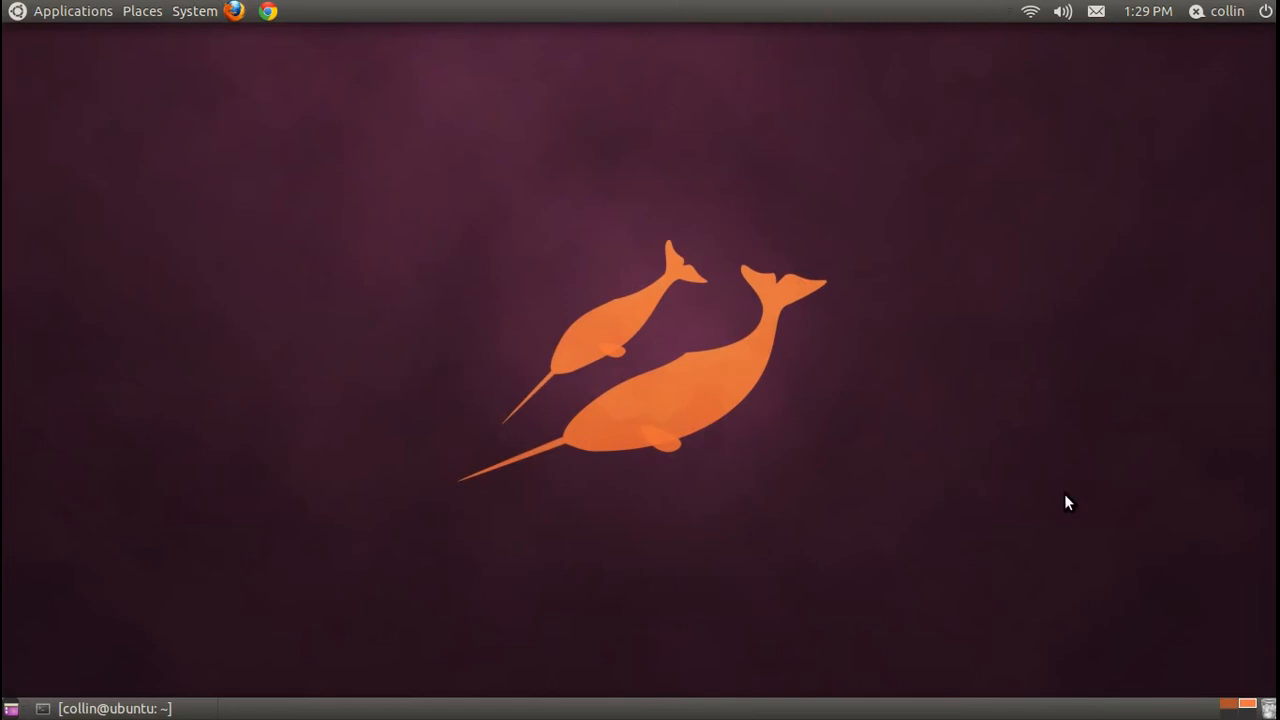
mouse_move(932, 626)
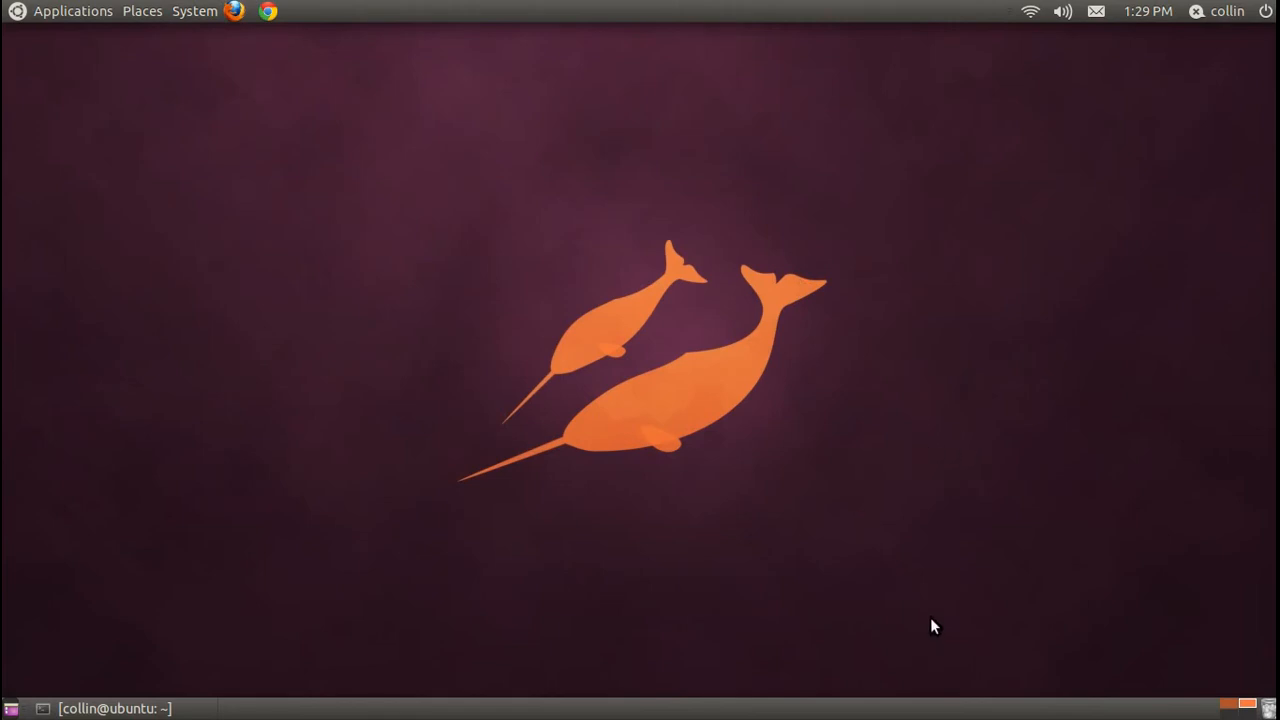
mouse_move(1228, 712)
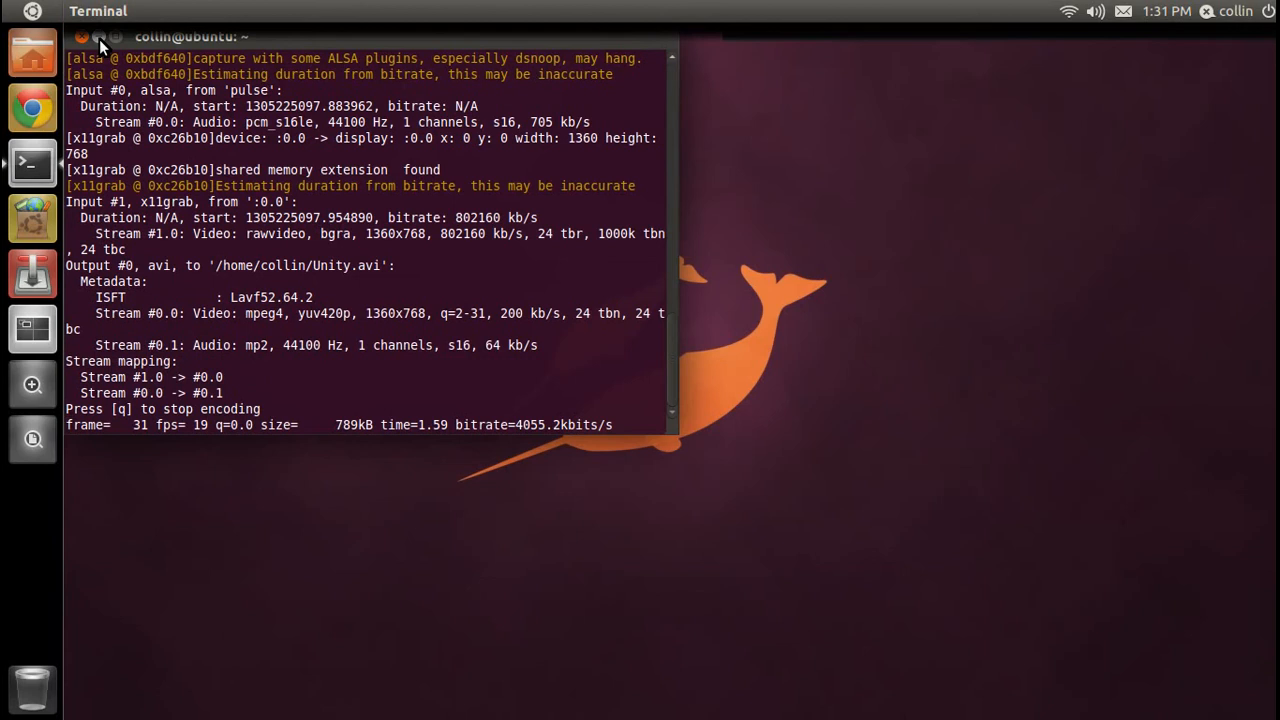
- Hide the ffmpeg terminal window so the bare Unity desktop shows
left_click(84, 36)
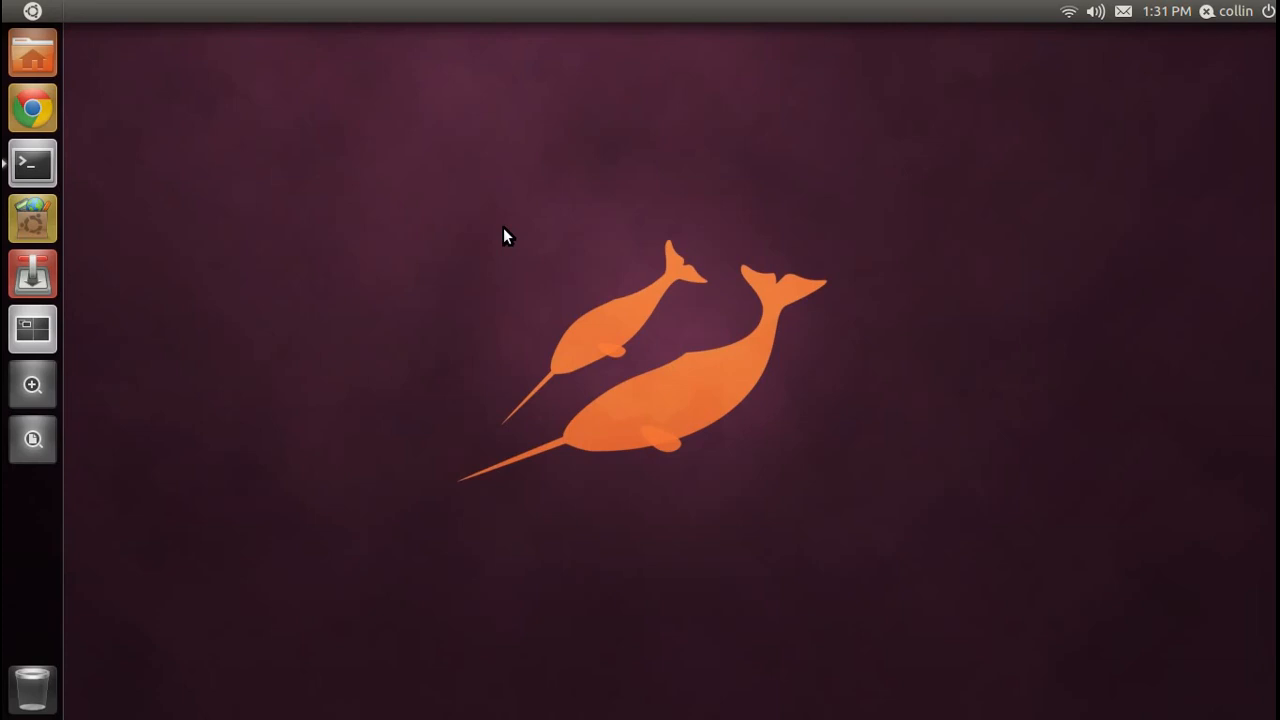
mouse_move(32, 52)
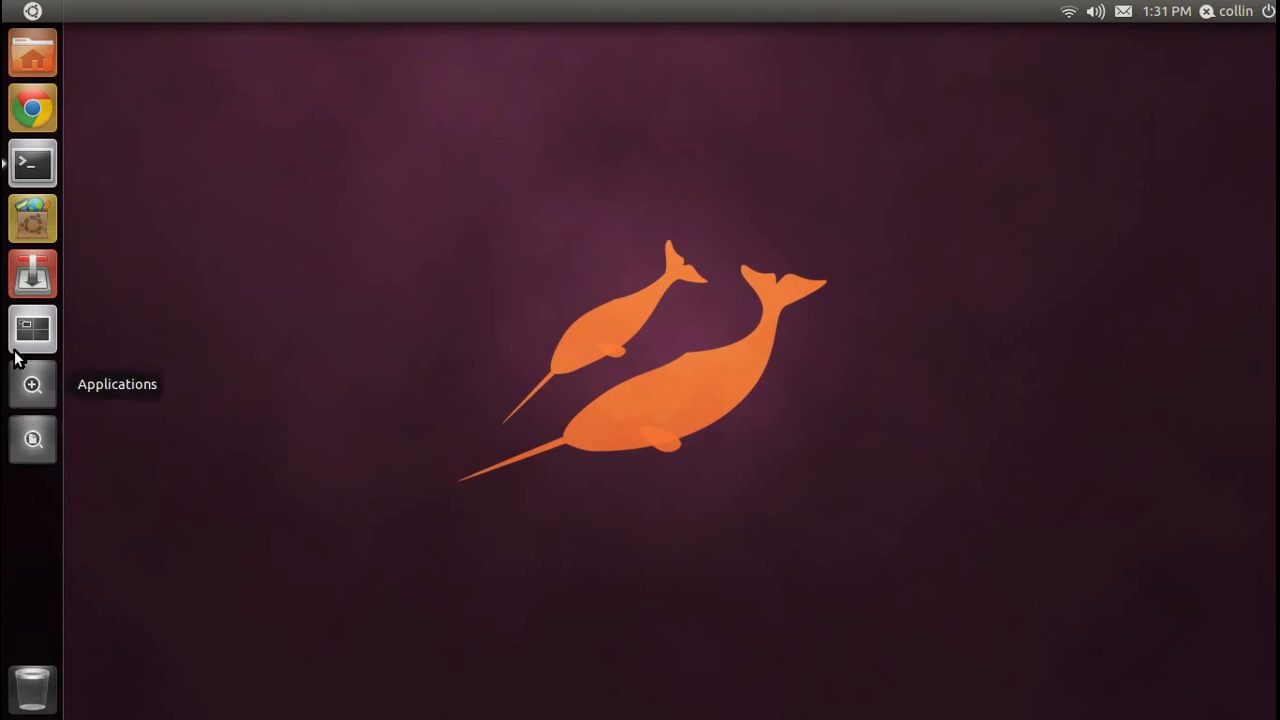
mouse_move(16, 164)
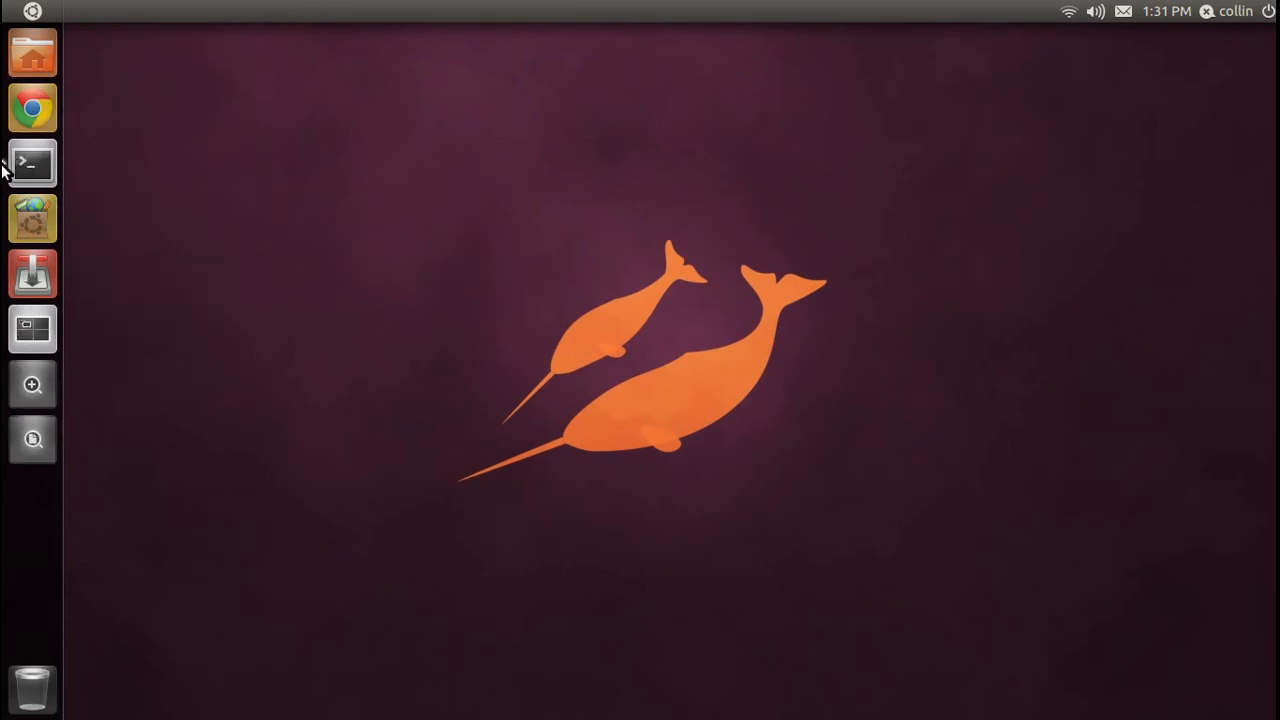
mouse_move(32, 108)
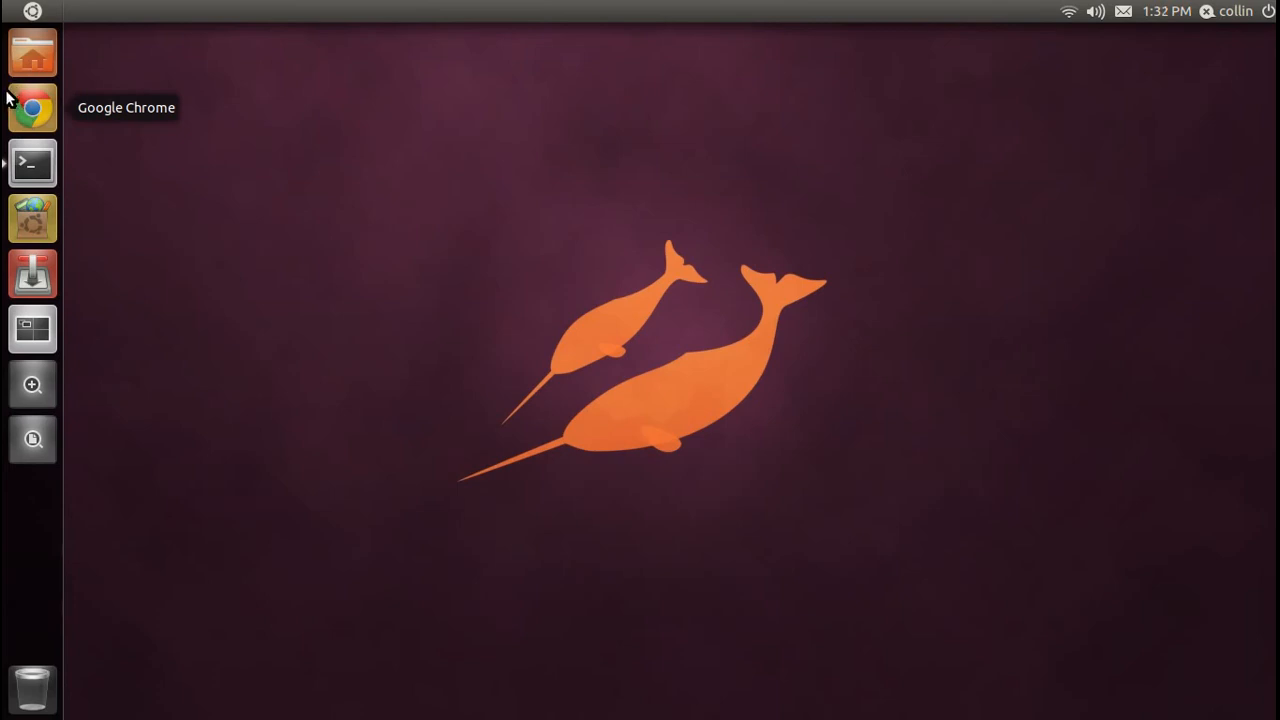
mouse_move(32, 274)
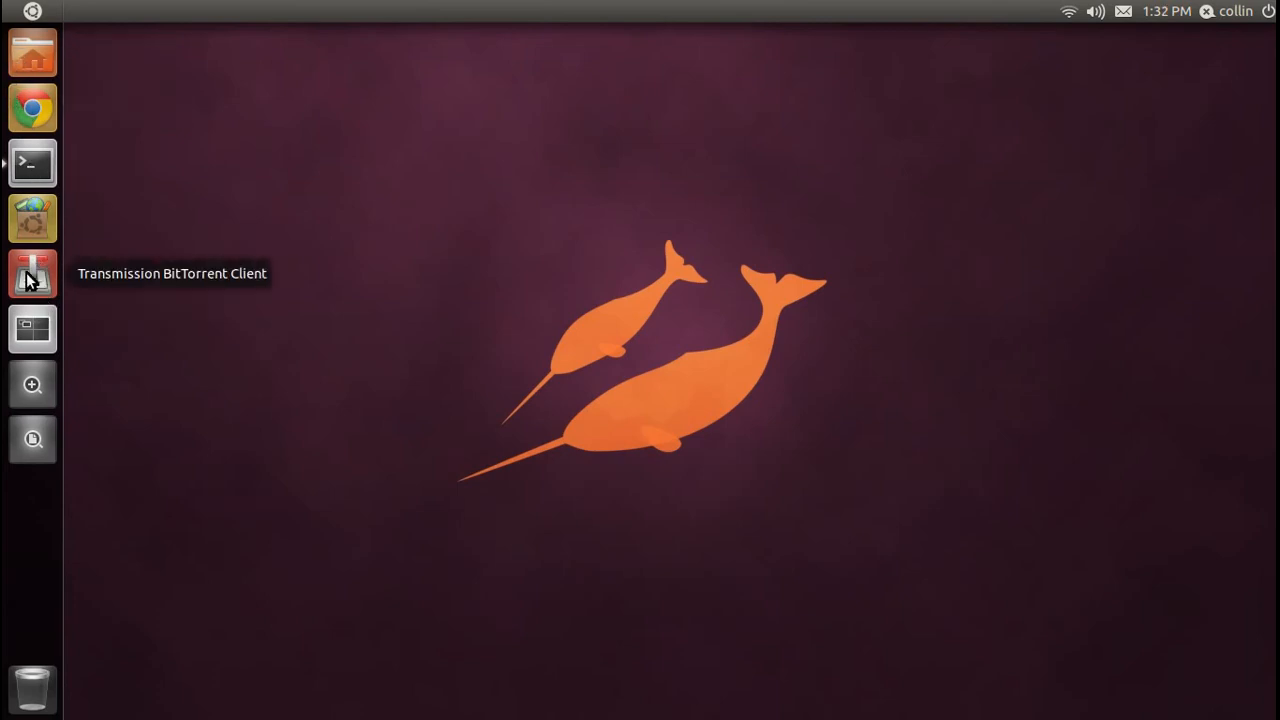
mouse_move(150, 716)
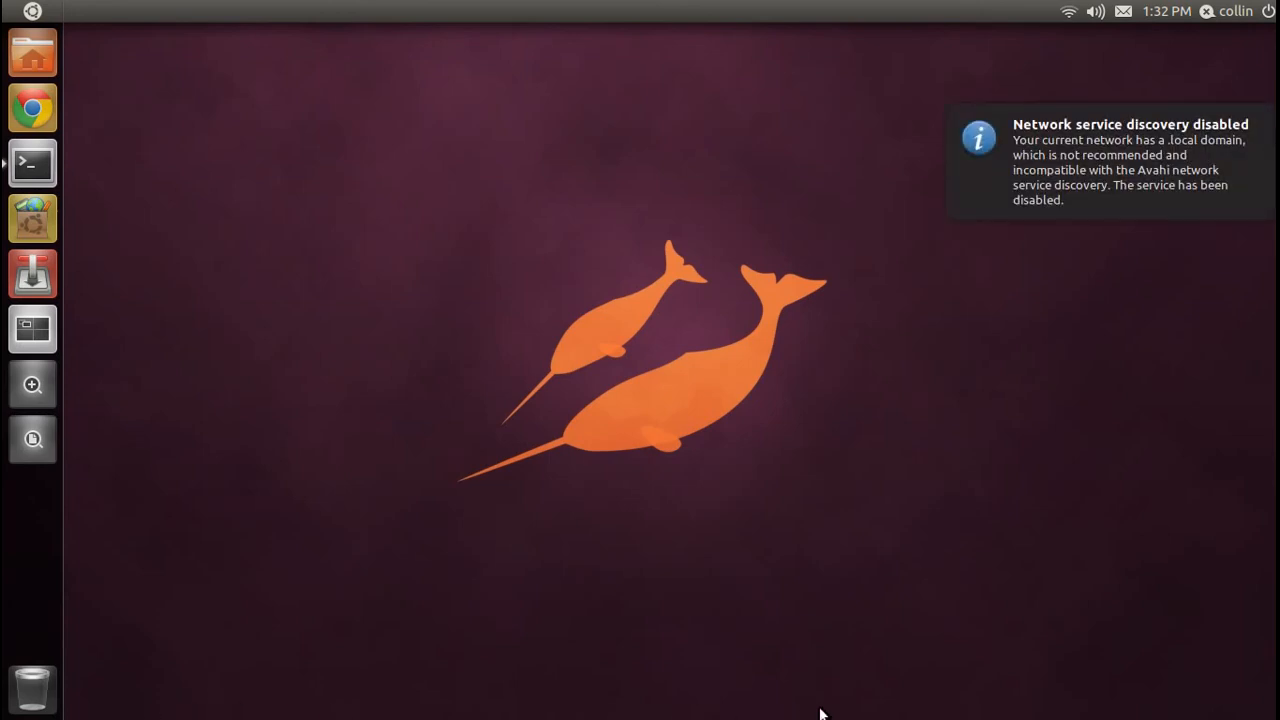
mouse_move(32, 164)
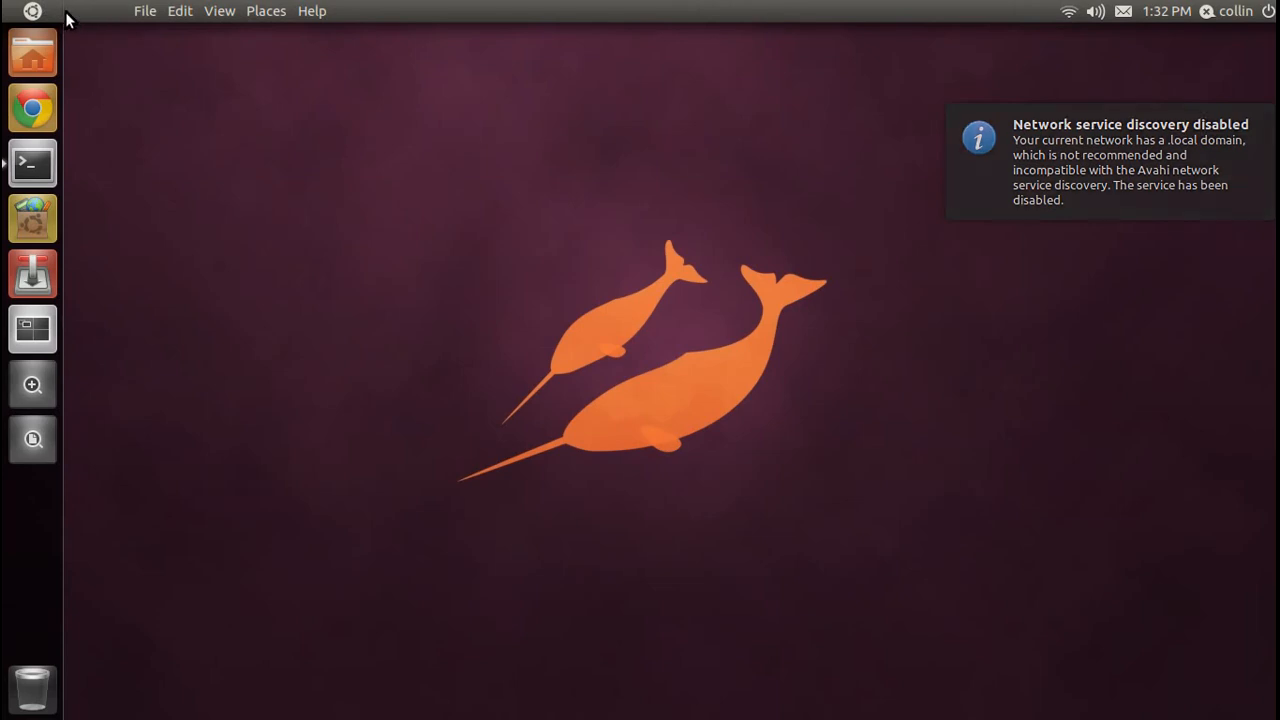
mouse_move(32, 52)
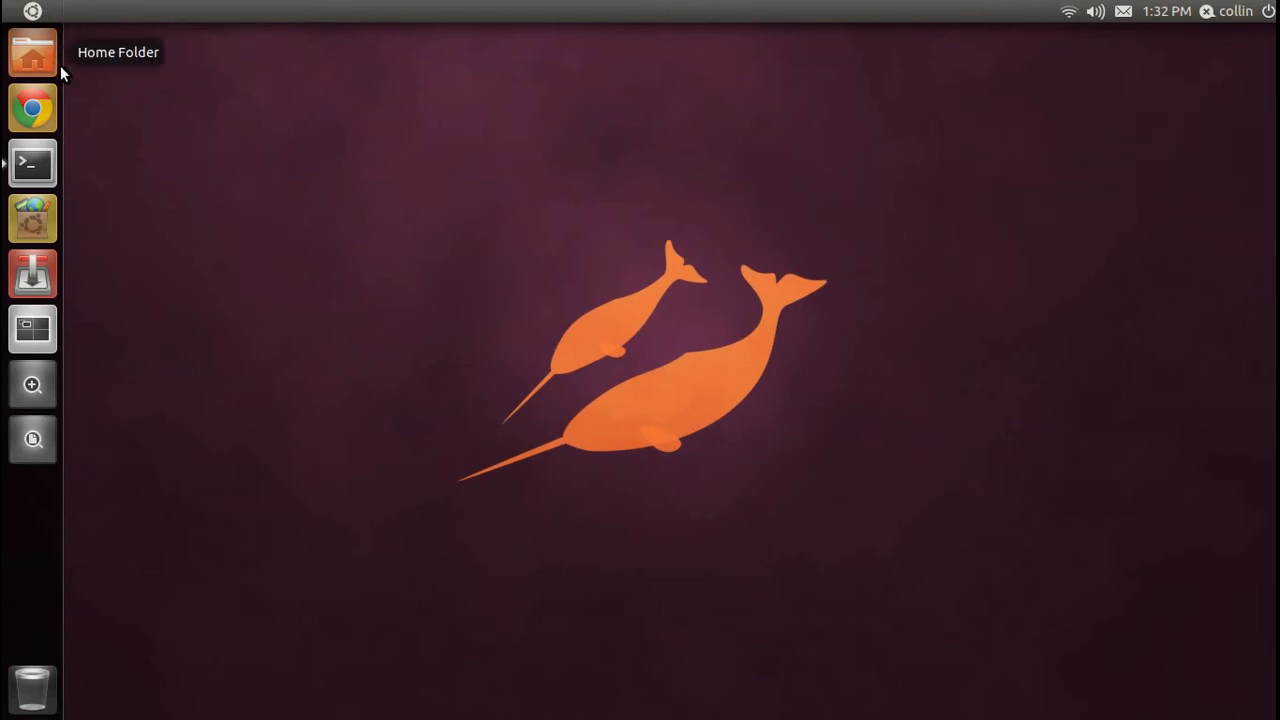
mouse_move(828, 452)
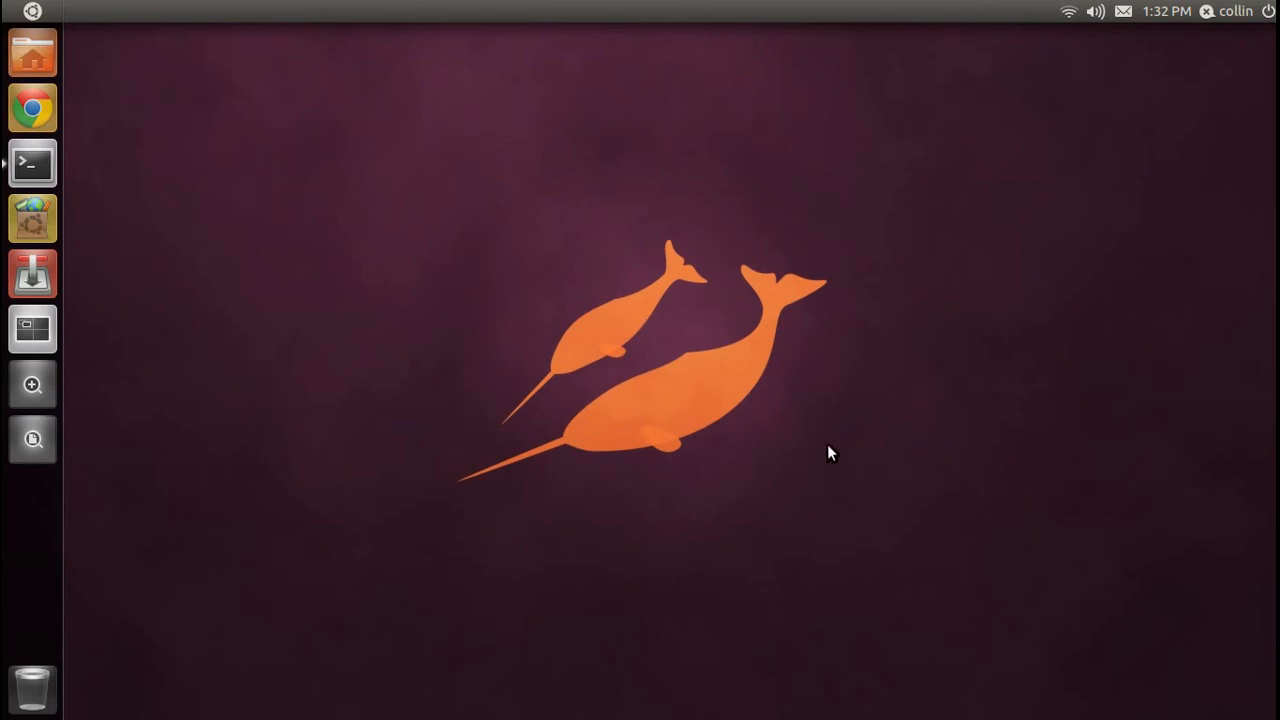
mouse_move(720, 414)
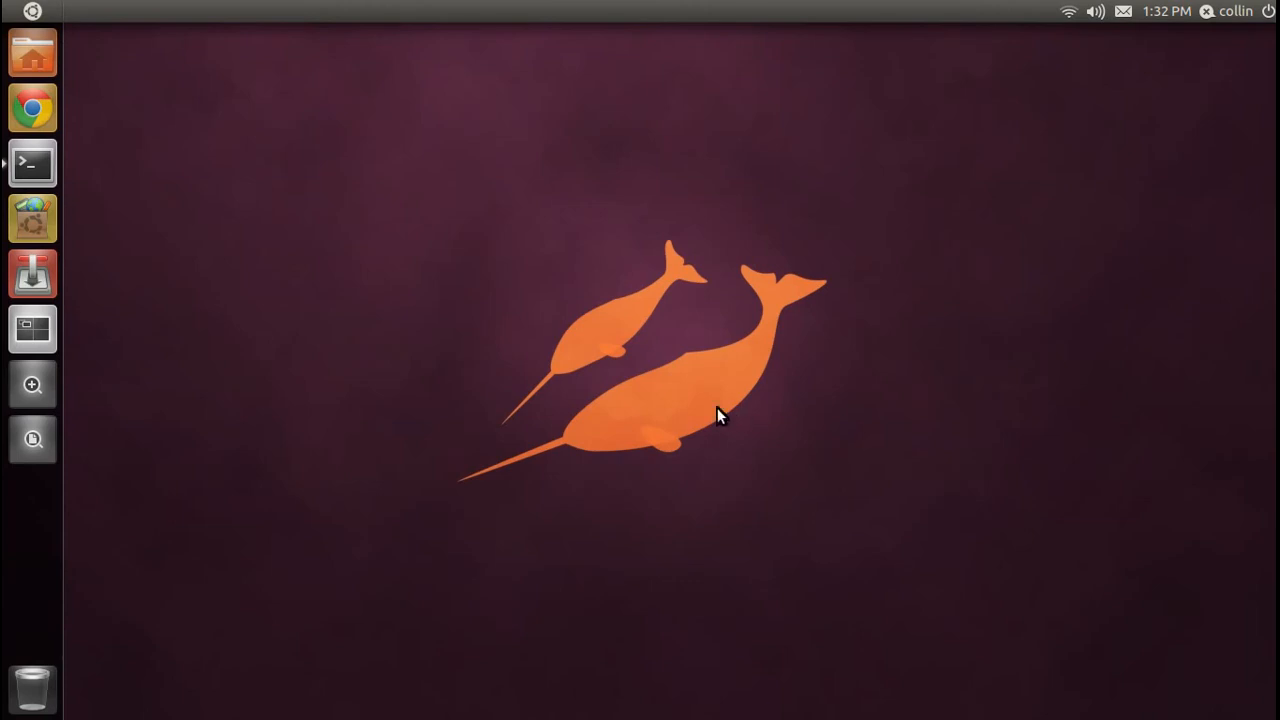
mouse_move(84, 88)
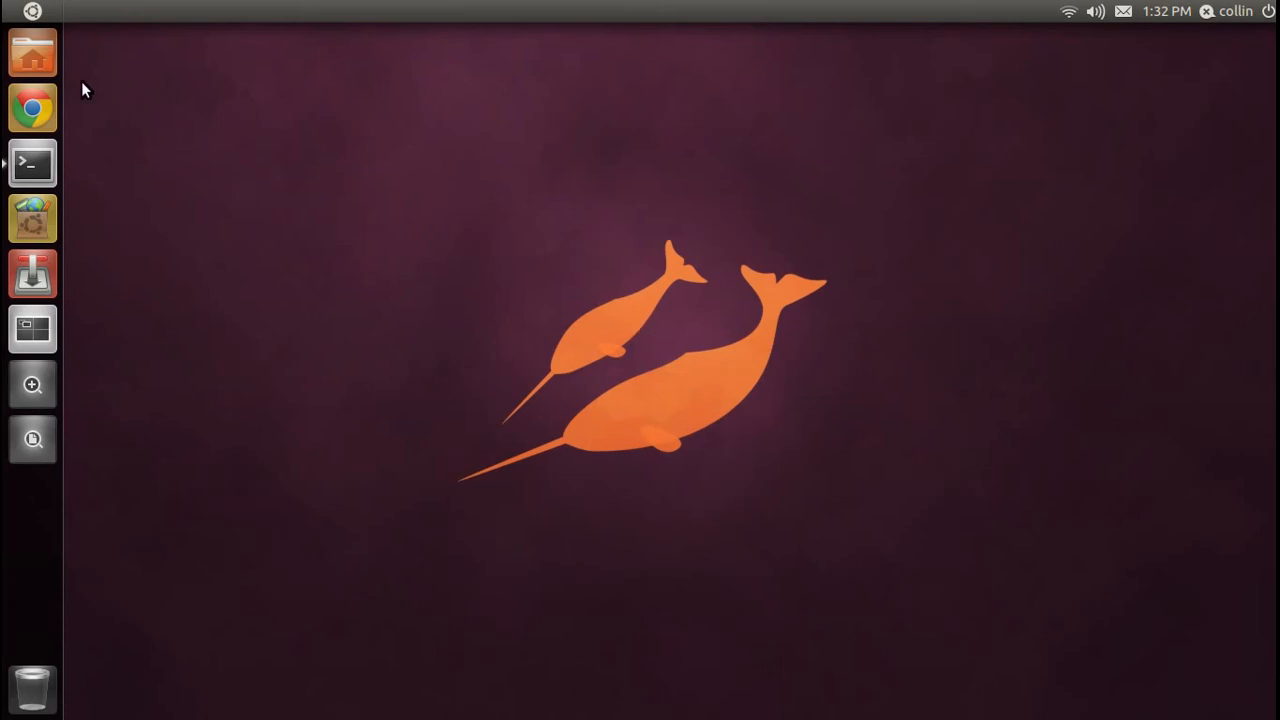
- Show the collin home folder in Nautilus from the Unity launcher
left_click(32, 52)
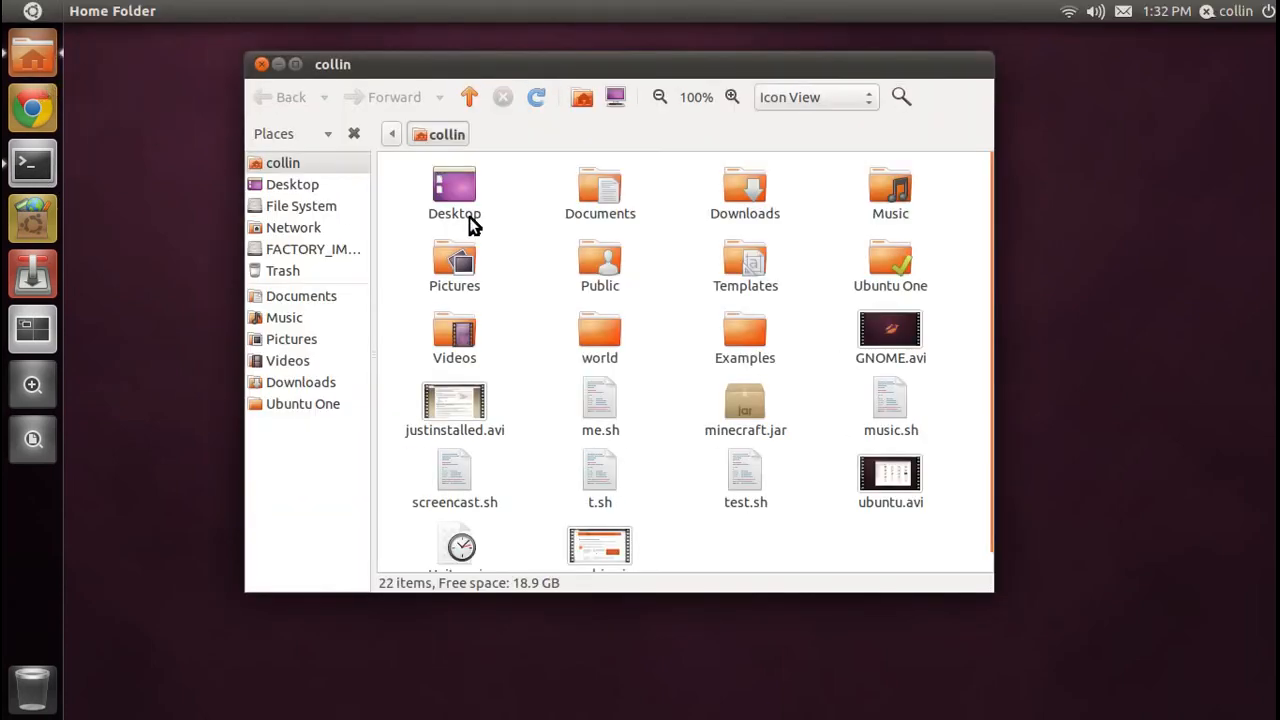
mouse_move(620, 236)
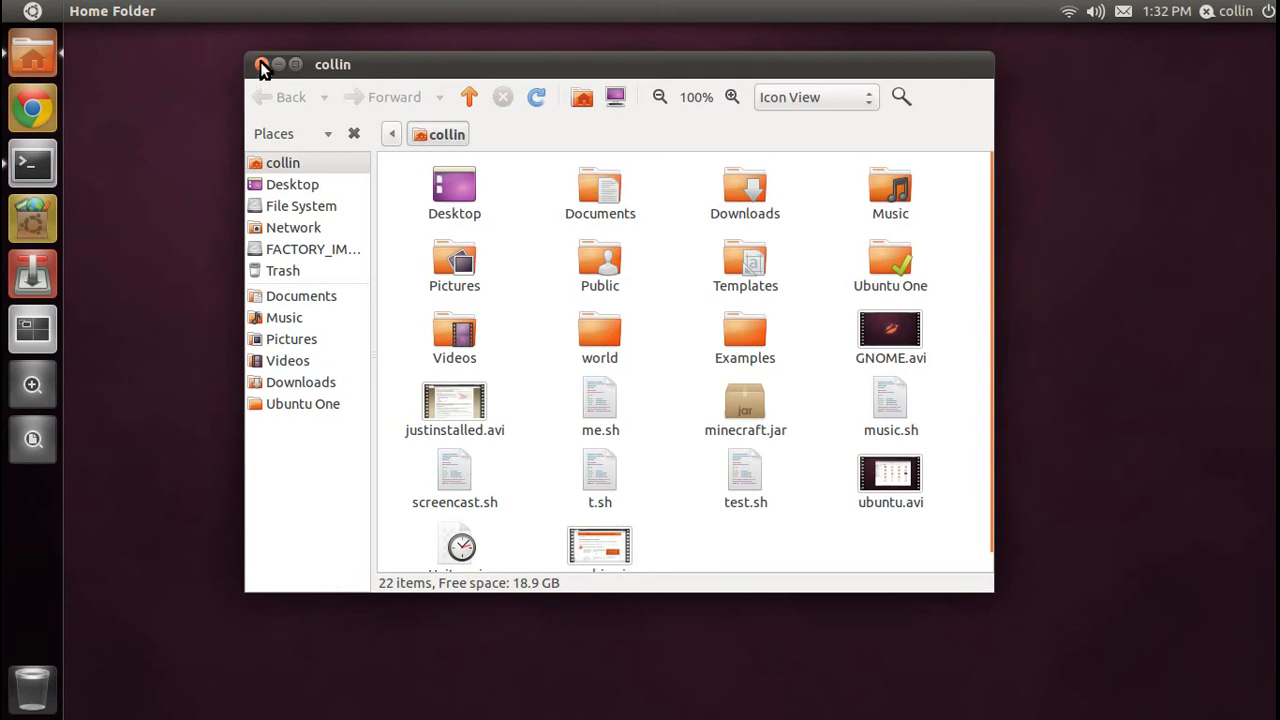
mouse_move(32, 218)
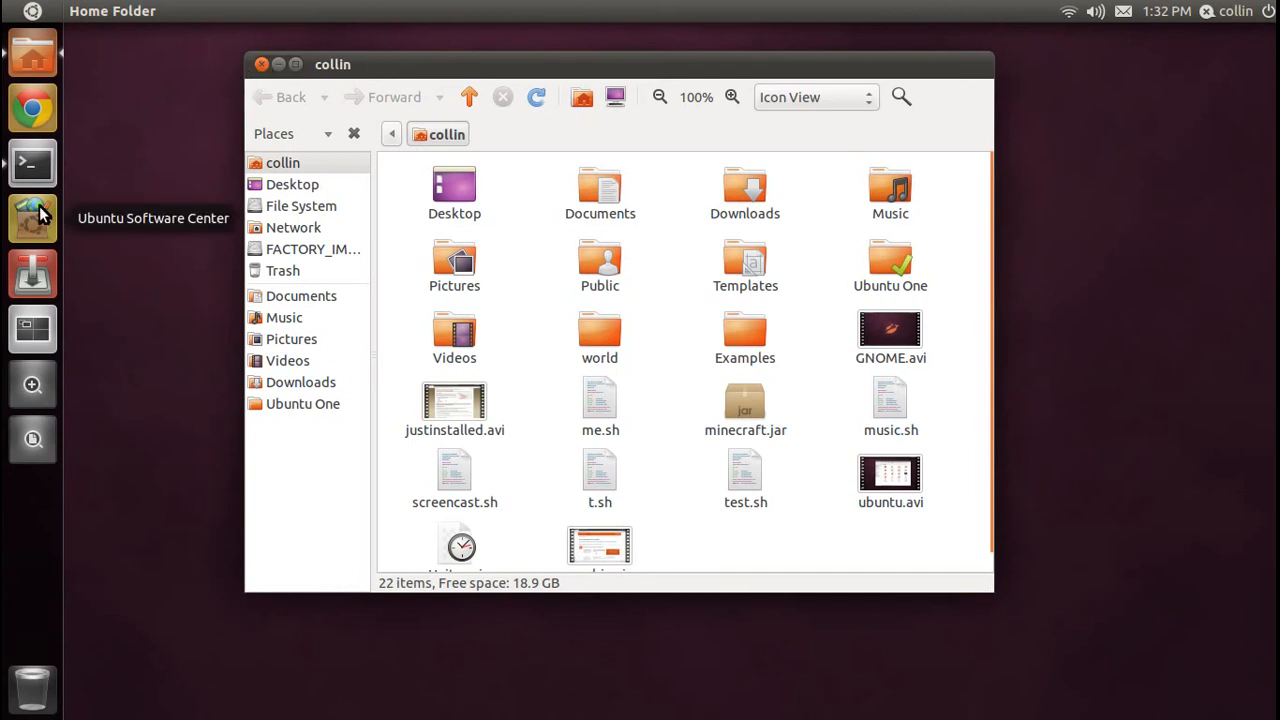
left_click(32, 218)
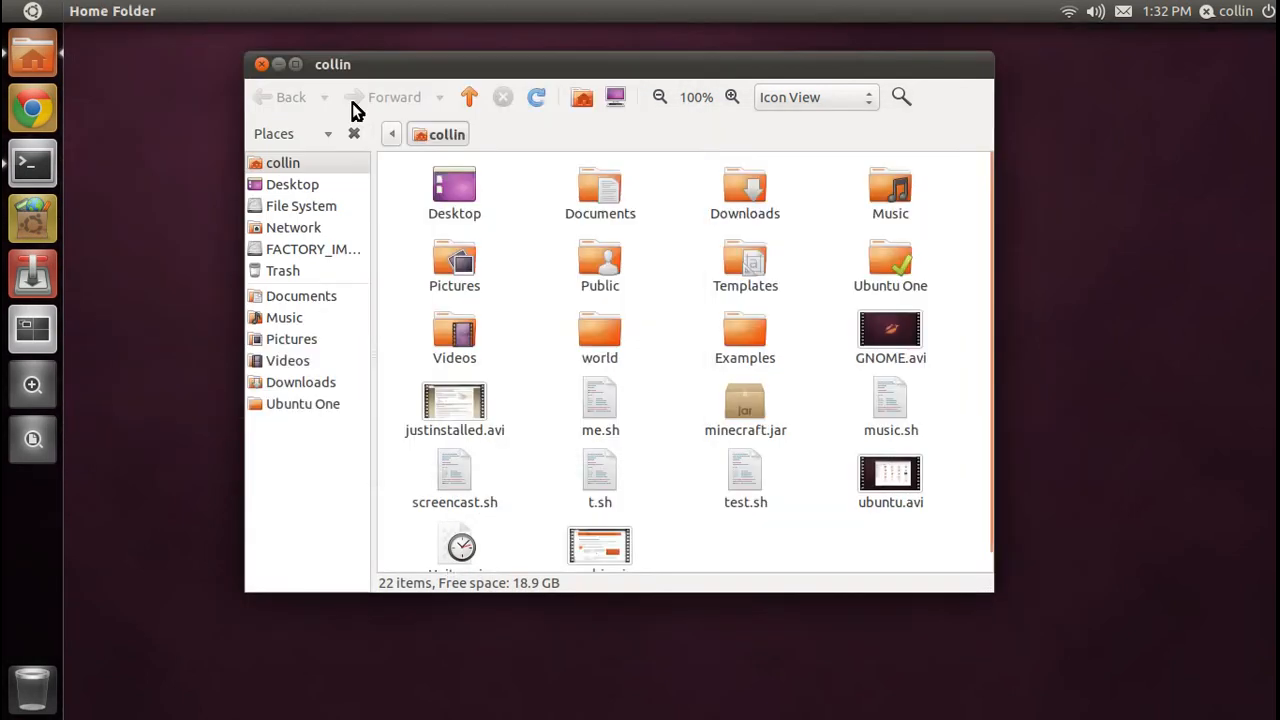
mouse_move(316, 206)
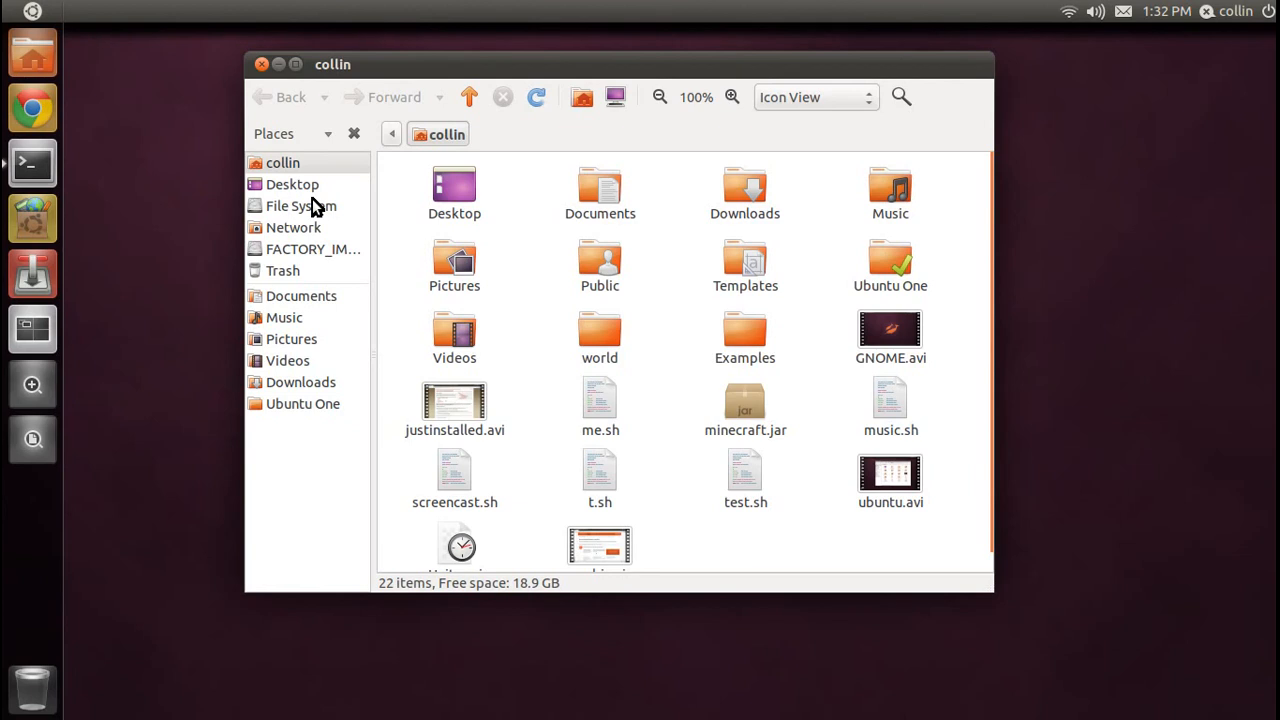
mouse_move(32, 162)
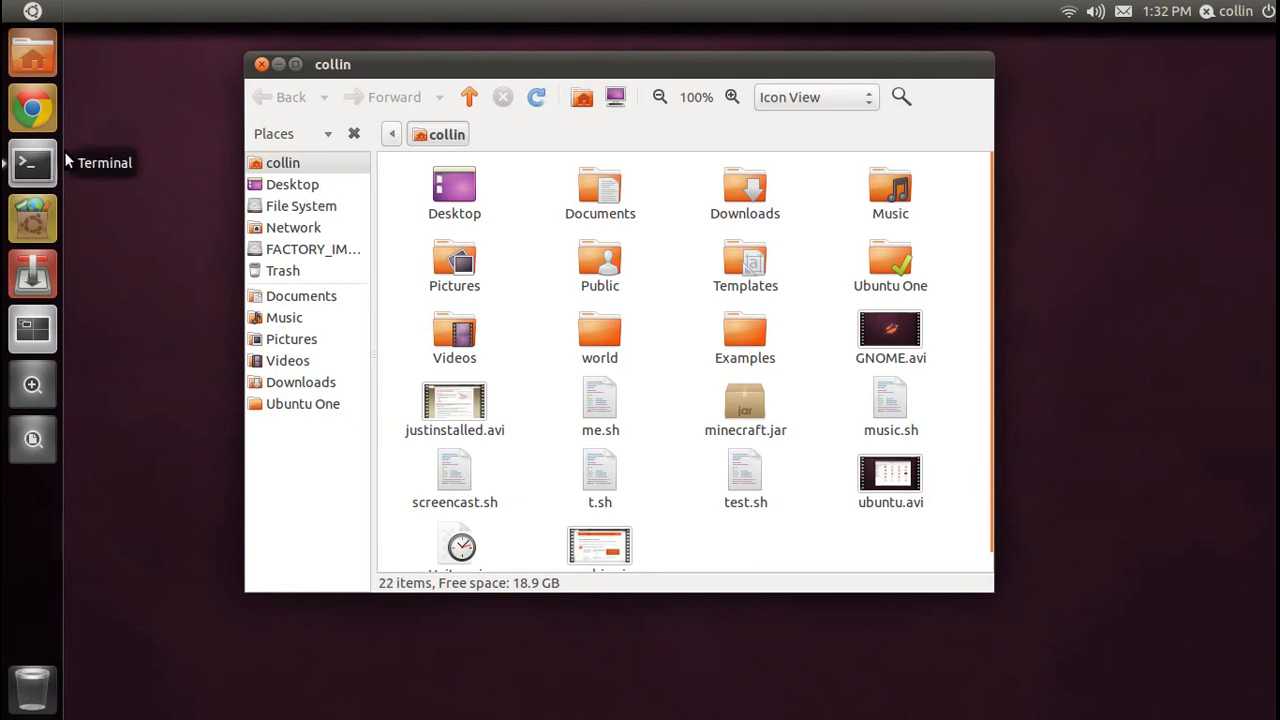
mouse_move(88, 204)
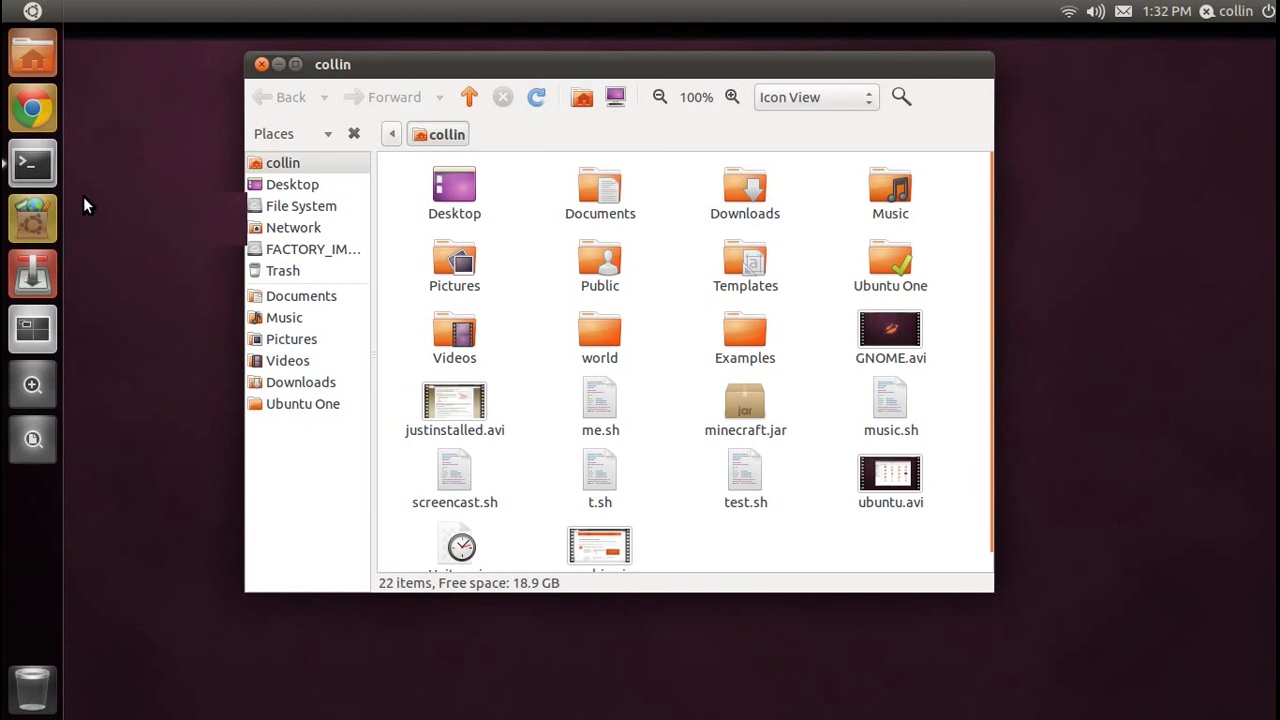
mouse_move(104, 12)
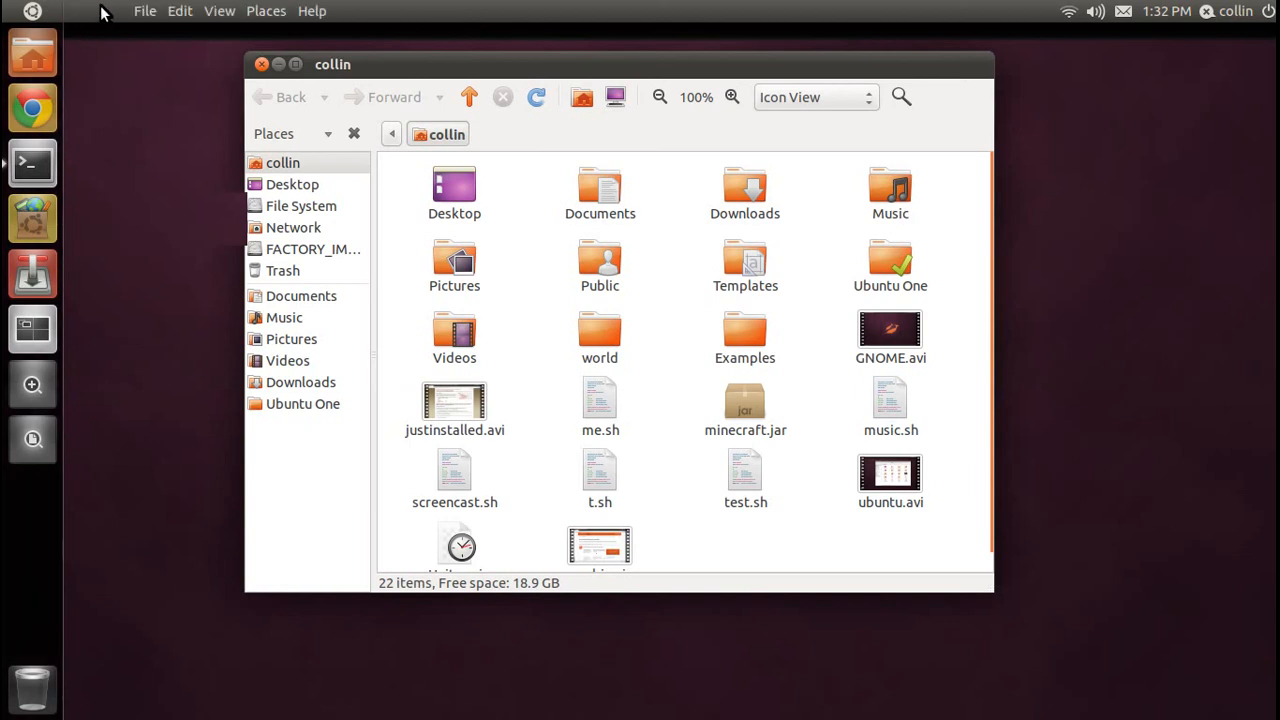
mouse_move(32, 328)
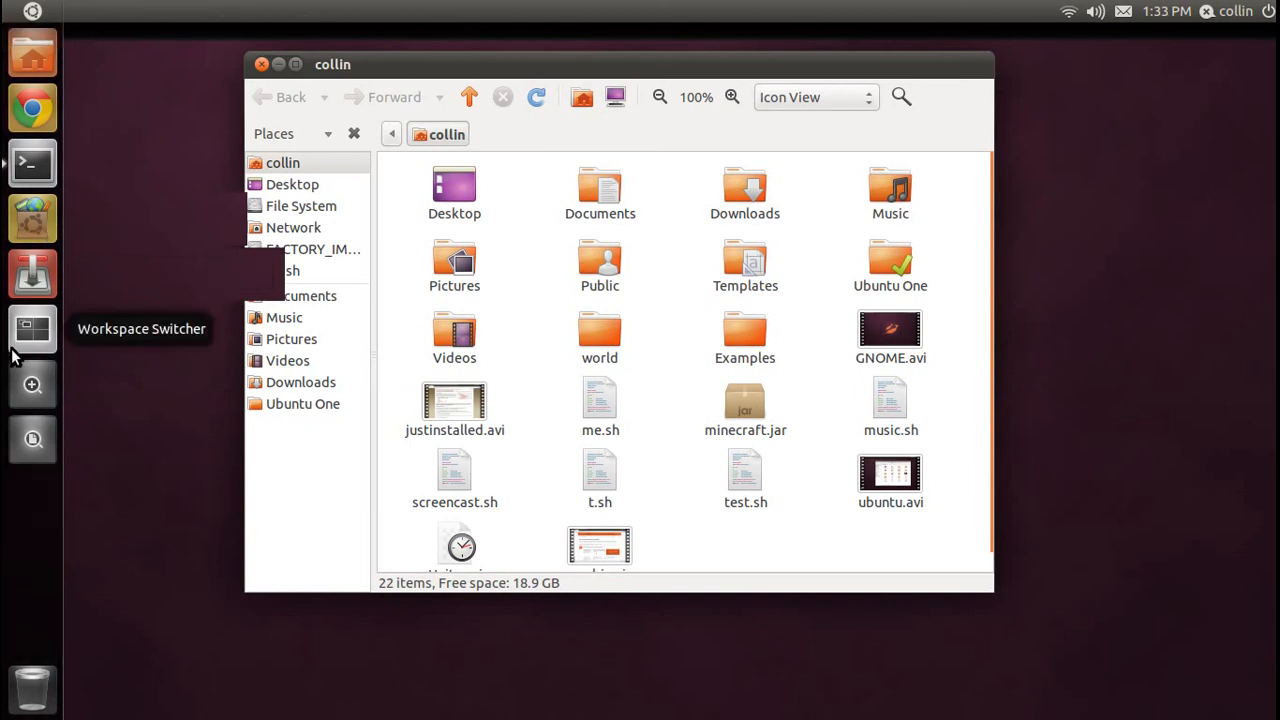
mouse_move(32, 384)
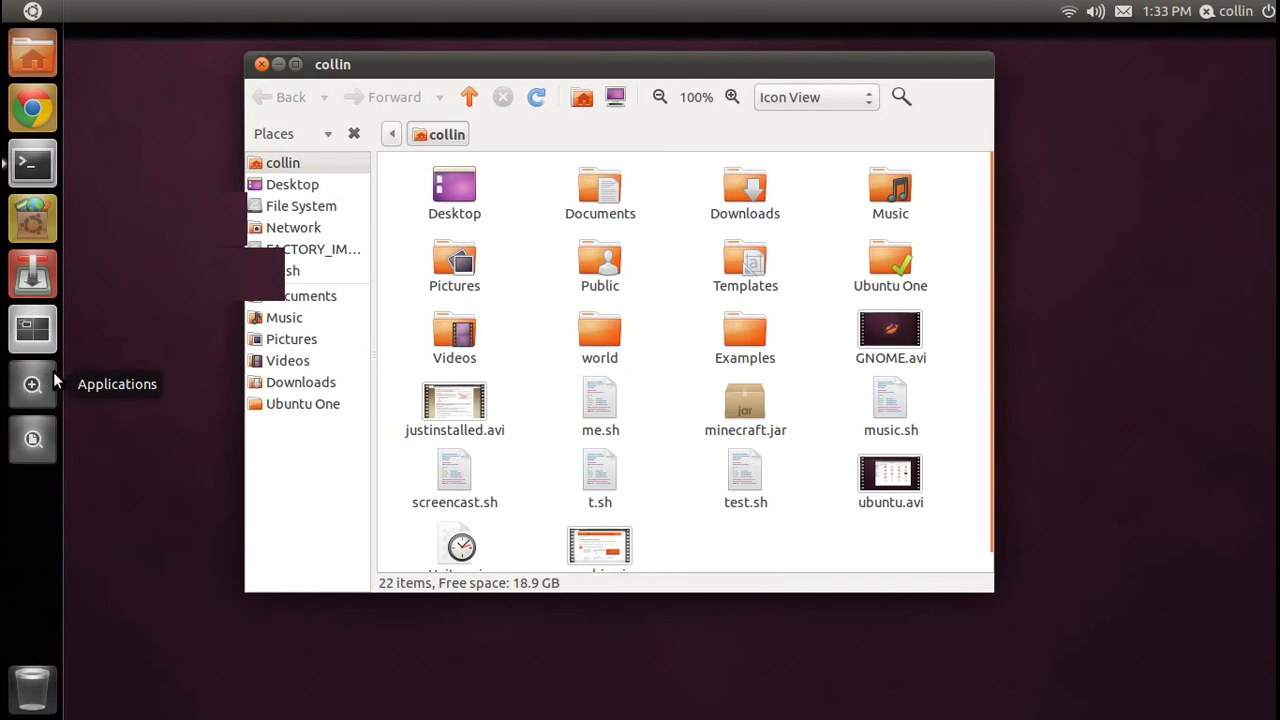
- Expand the full Installed applications list in the lens and scroll down to Terminal
left_click(32, 384)
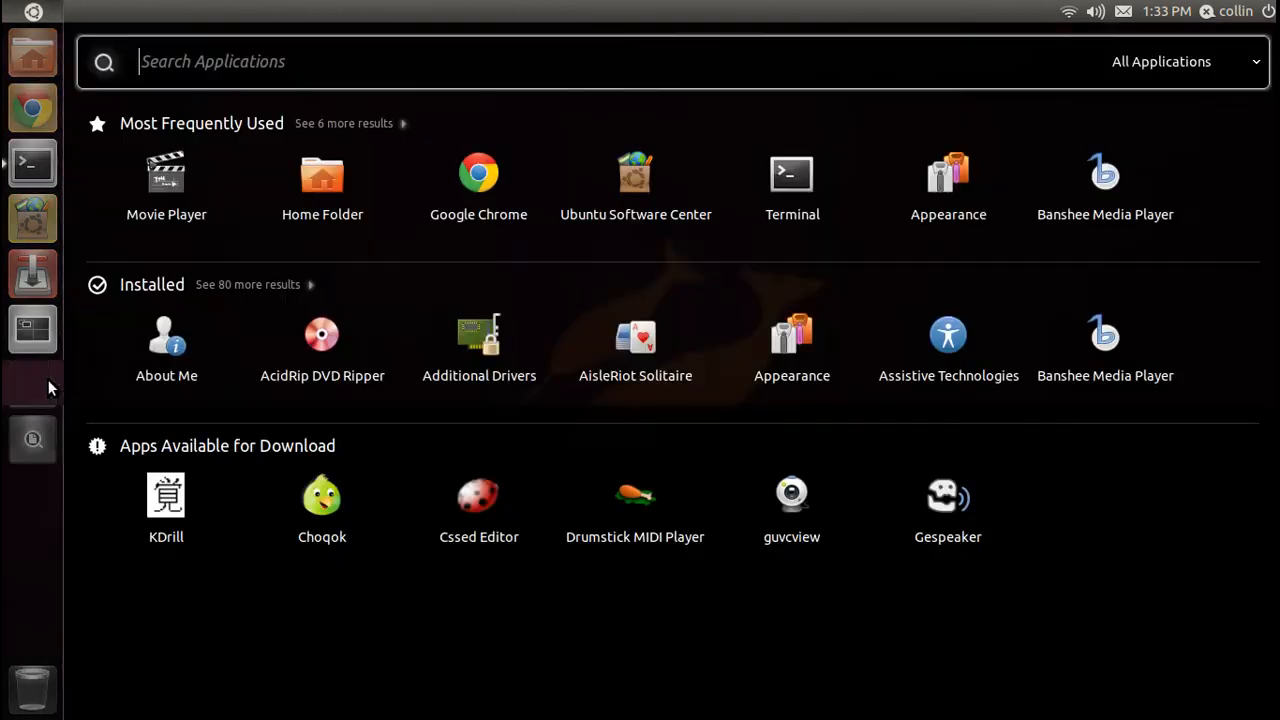
left_click(248, 284)
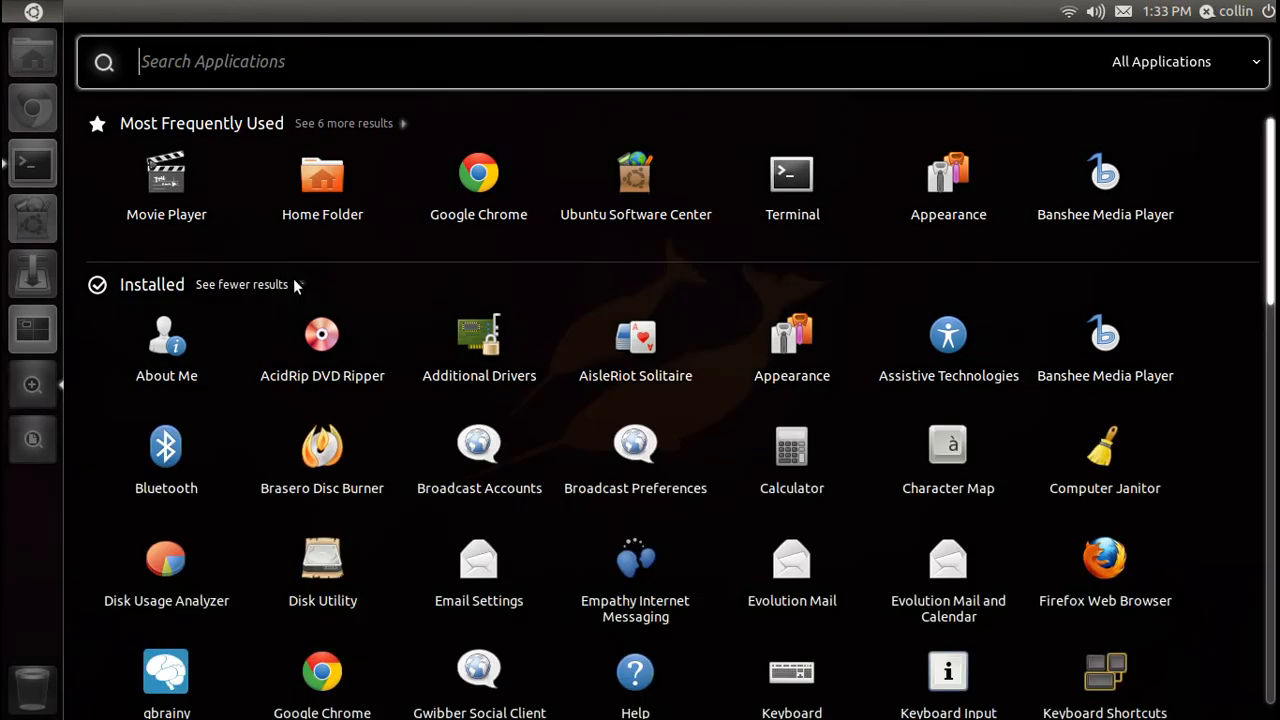
scroll("down", 3)
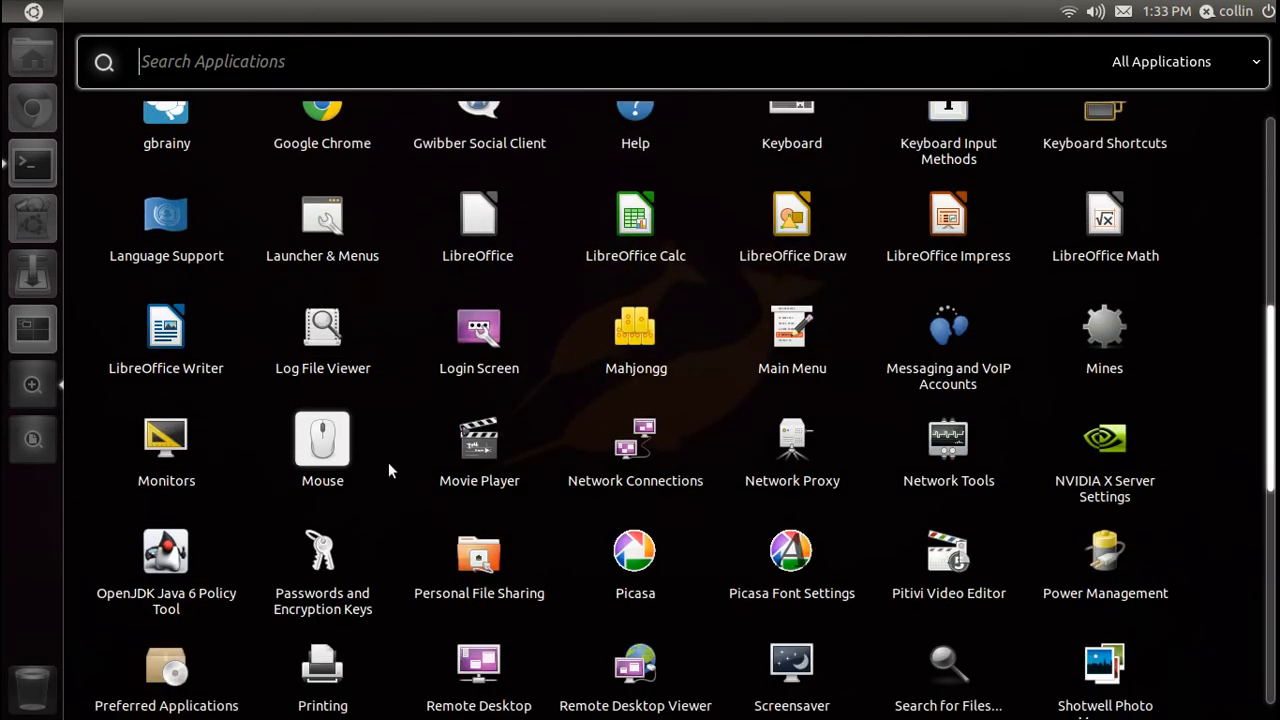
scroll("down", 3)
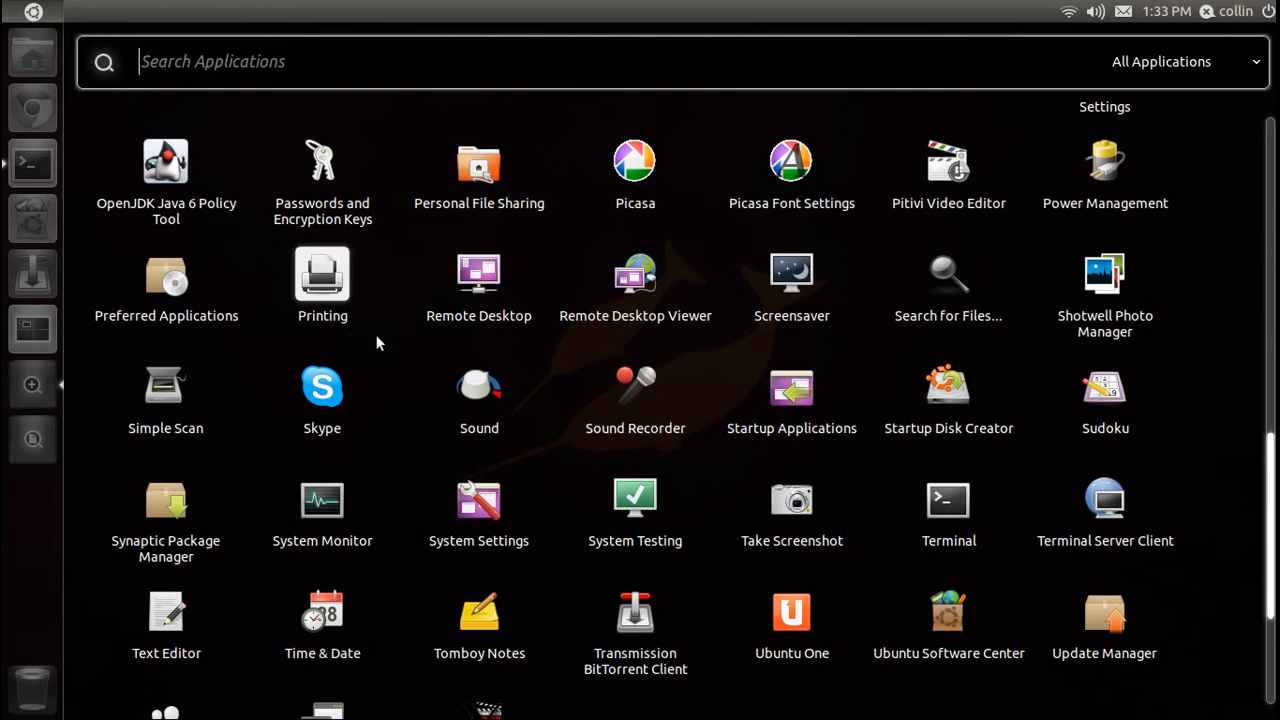
mouse_move(478, 500)
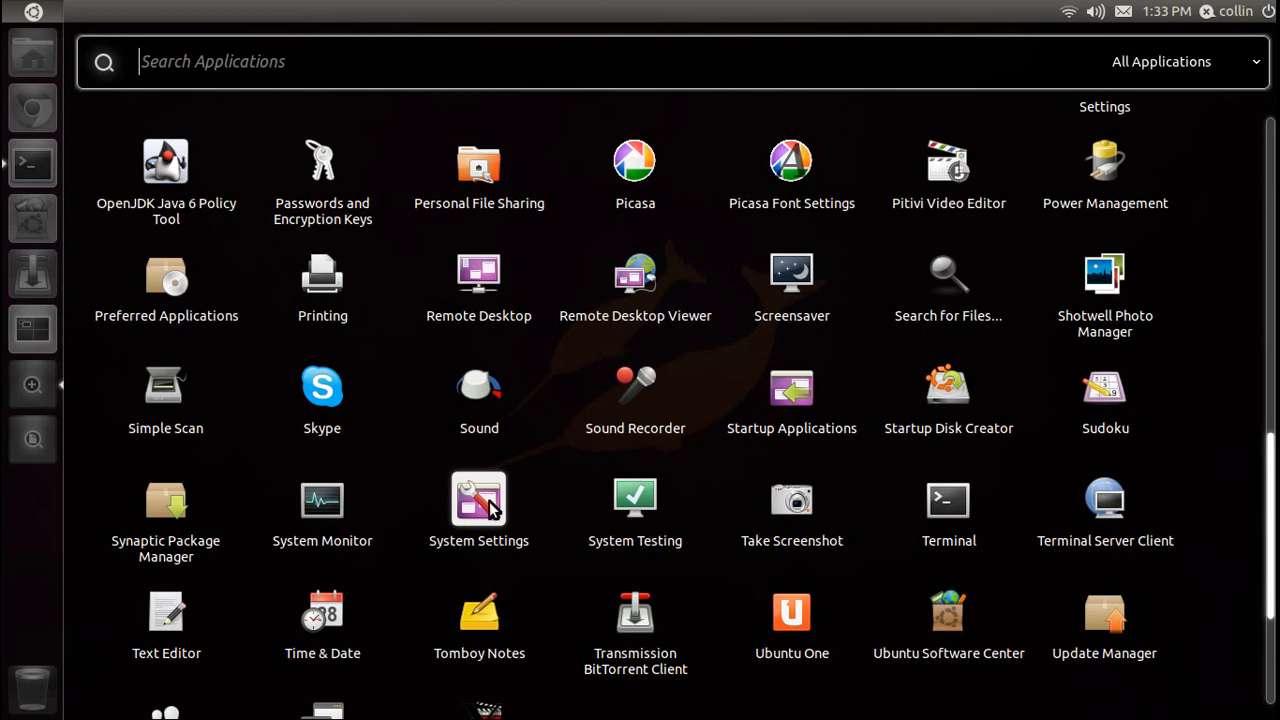
- Browse the GNOME Control Center categories from the lens, then close it
left_click(478, 500)
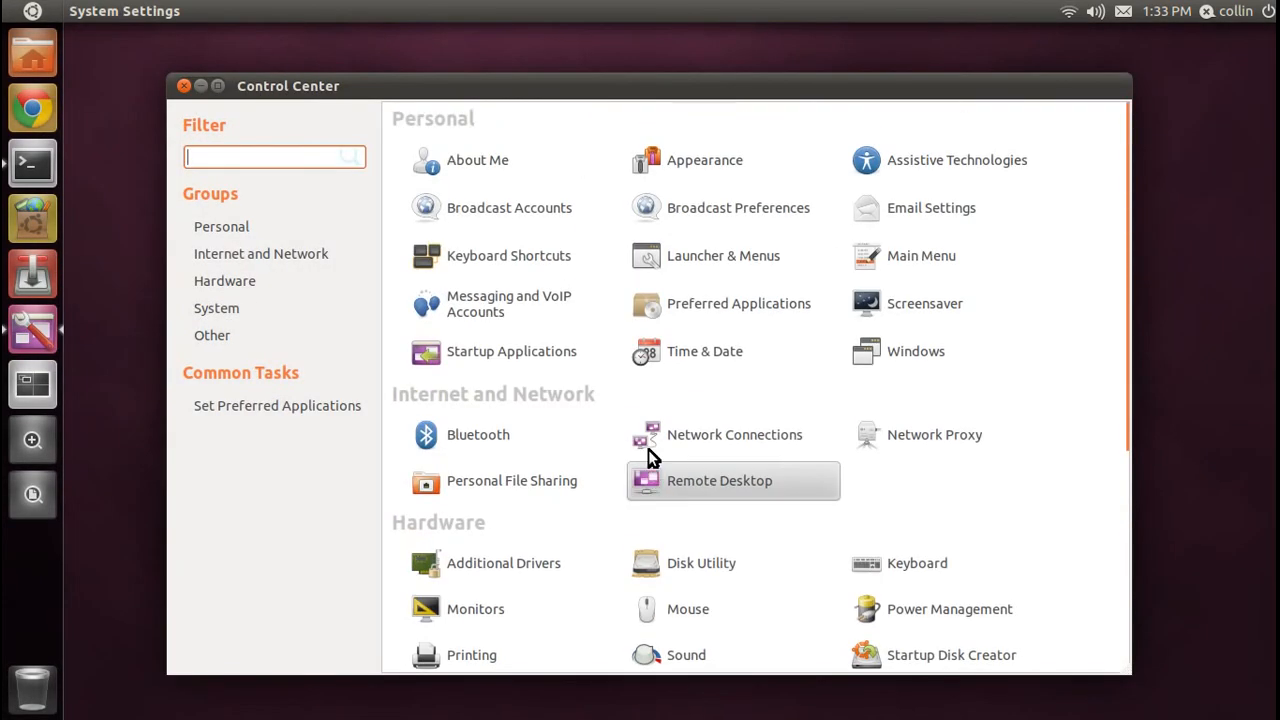
scroll("down", 3)
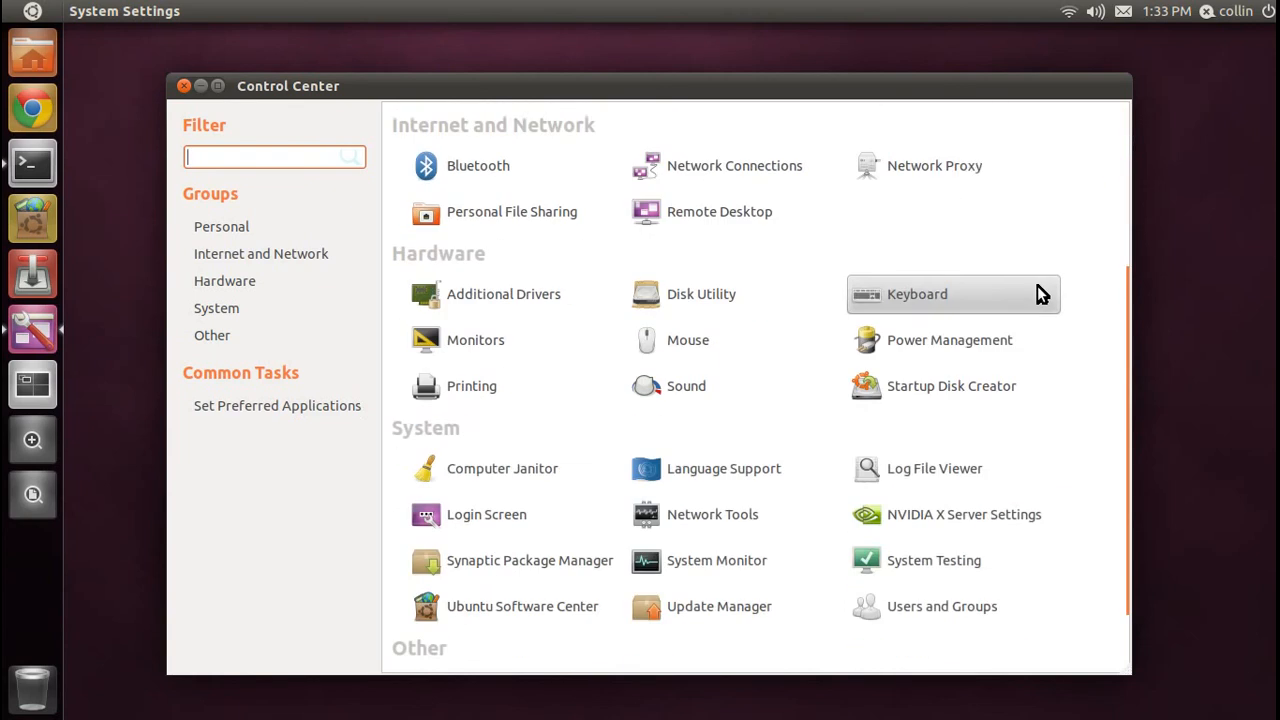
scroll("down", 3)
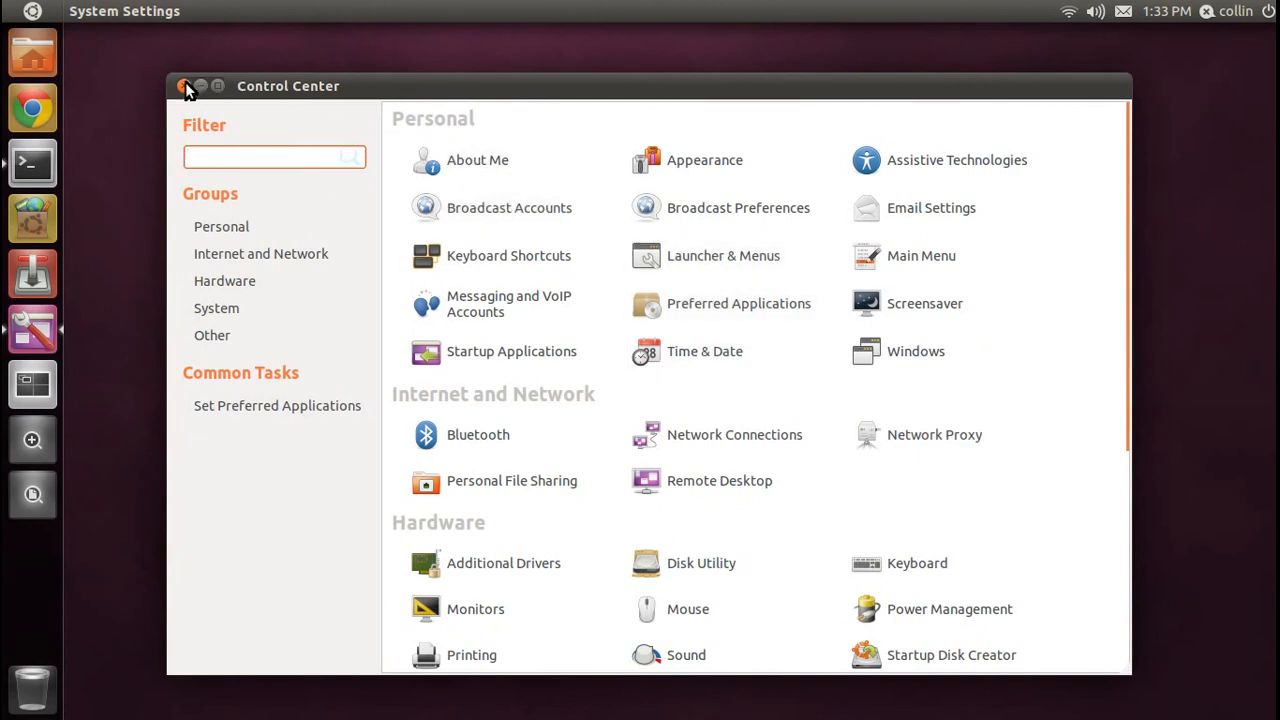
mouse_move(32, 328)
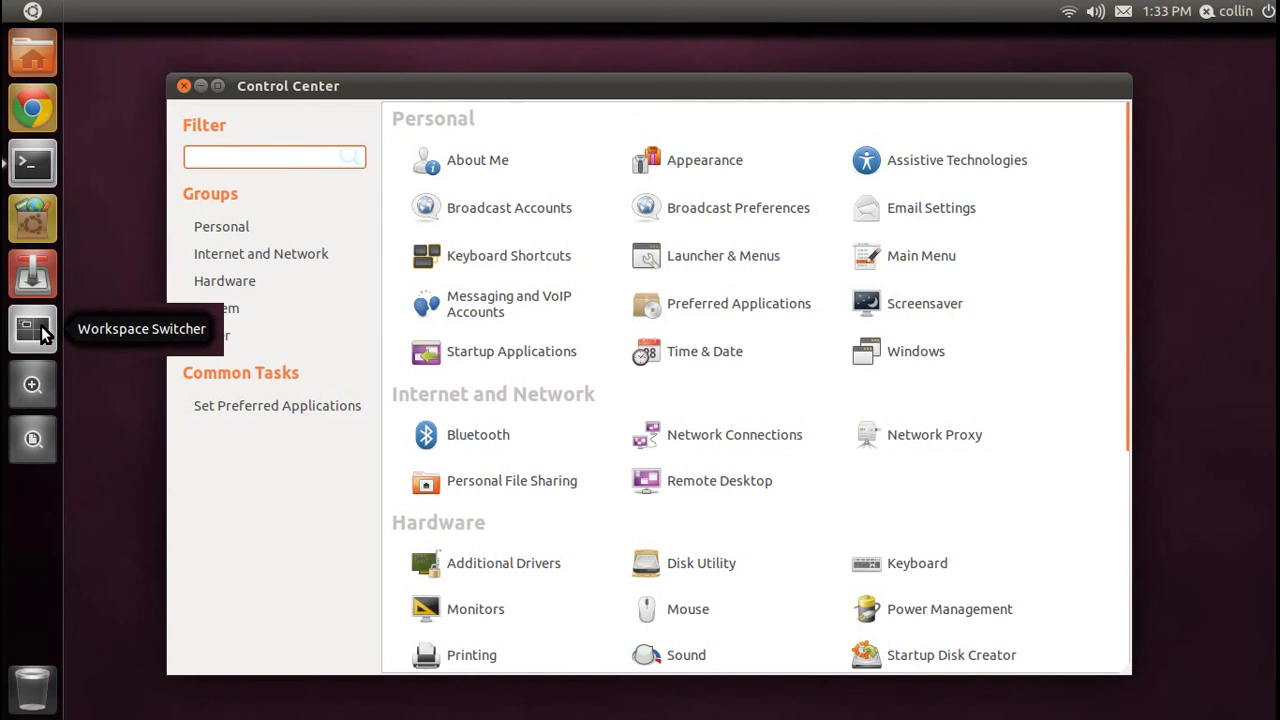
left_click(32, 328)
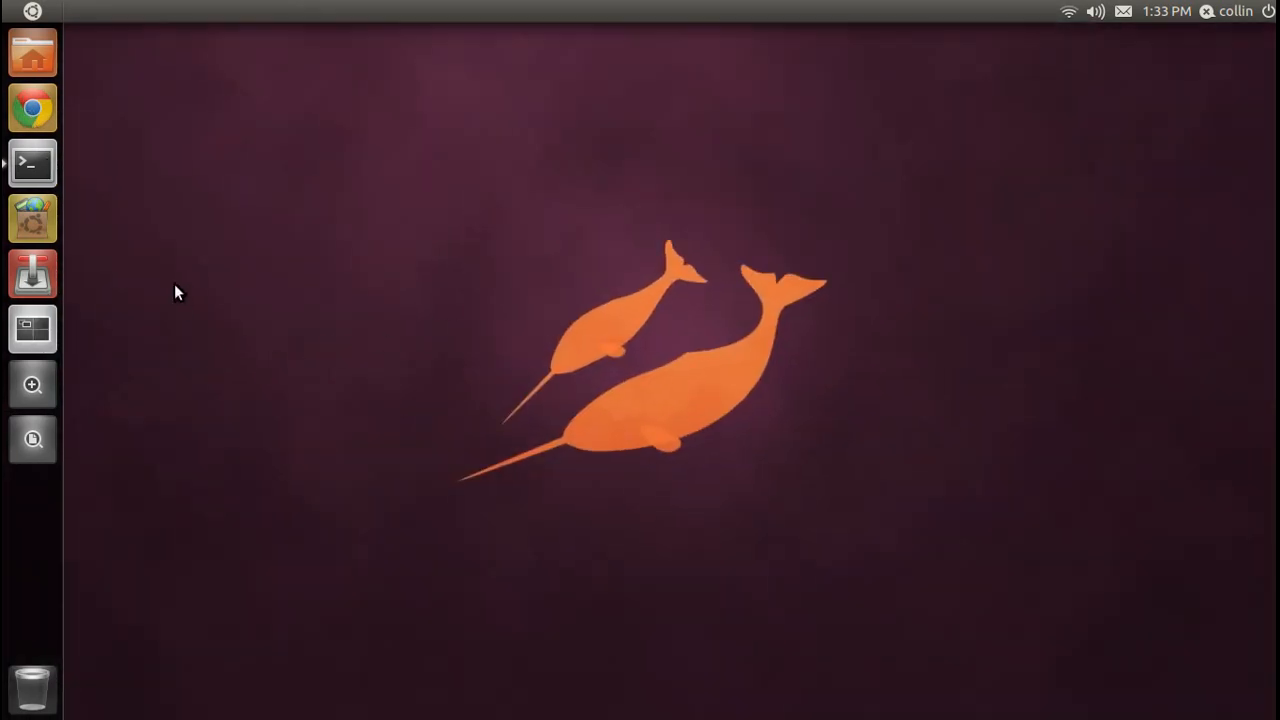
mouse_move(432, 66)
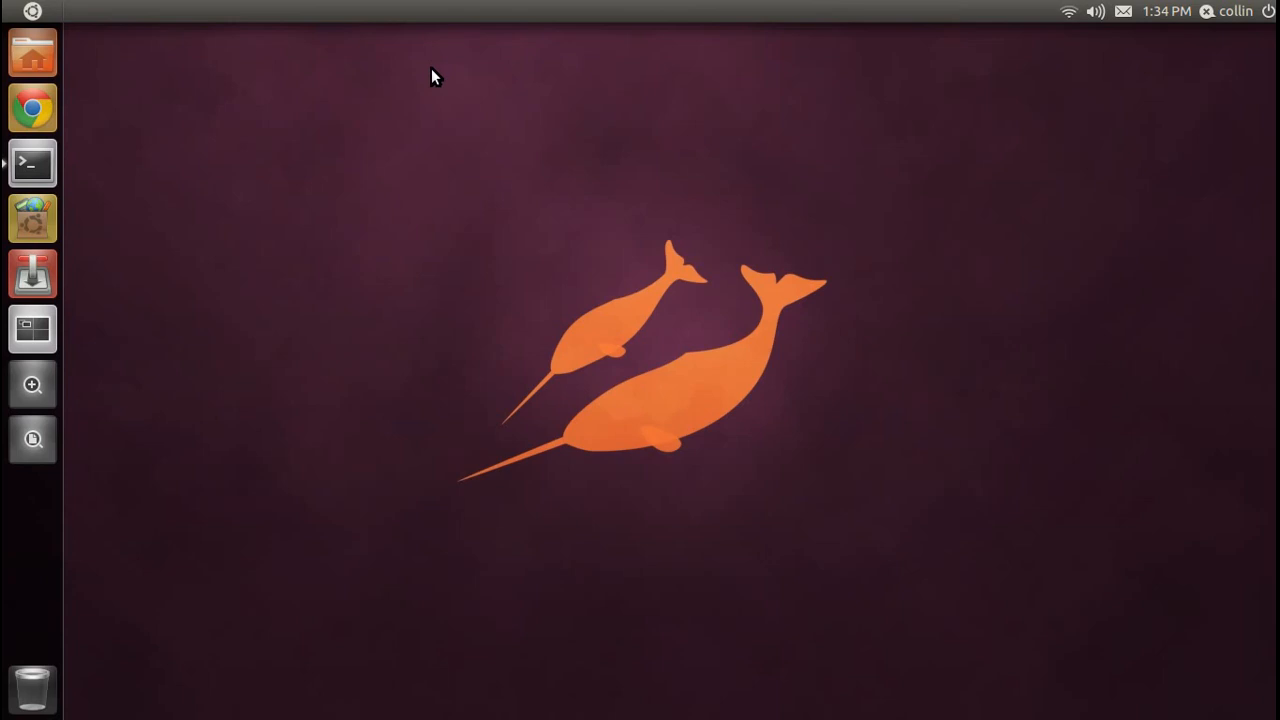
- Bring the terminal running the ffmpeg capture into Unity.avi back on screen
left_click(32, 164)
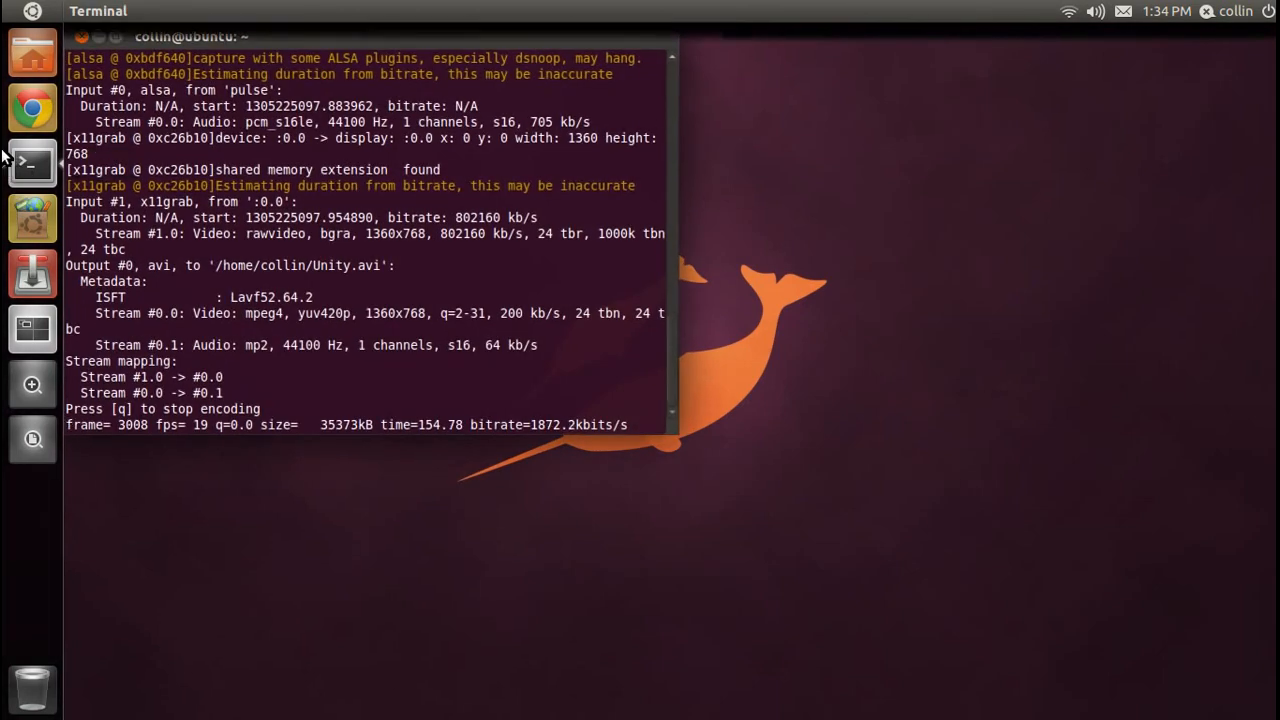